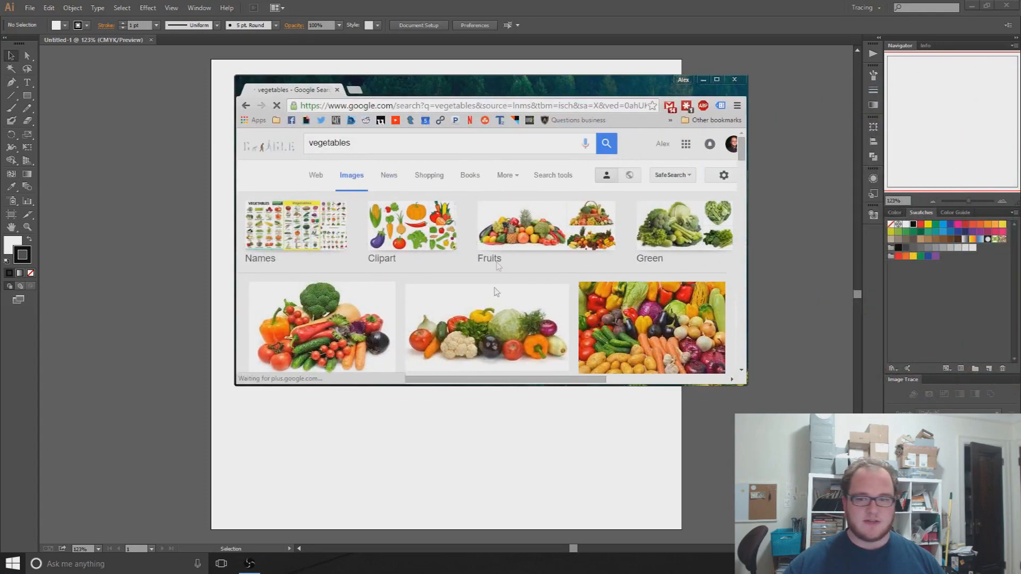
- Browse the 'vegetables clipart' image results and preview a cute vegetables clipart set
scroll(down, 3)
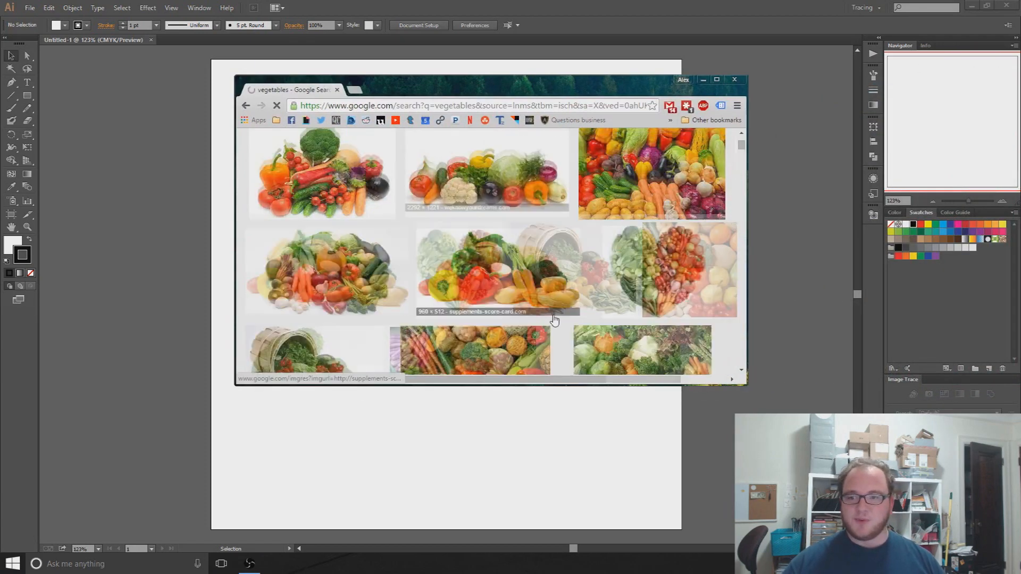
scroll(up, 3)
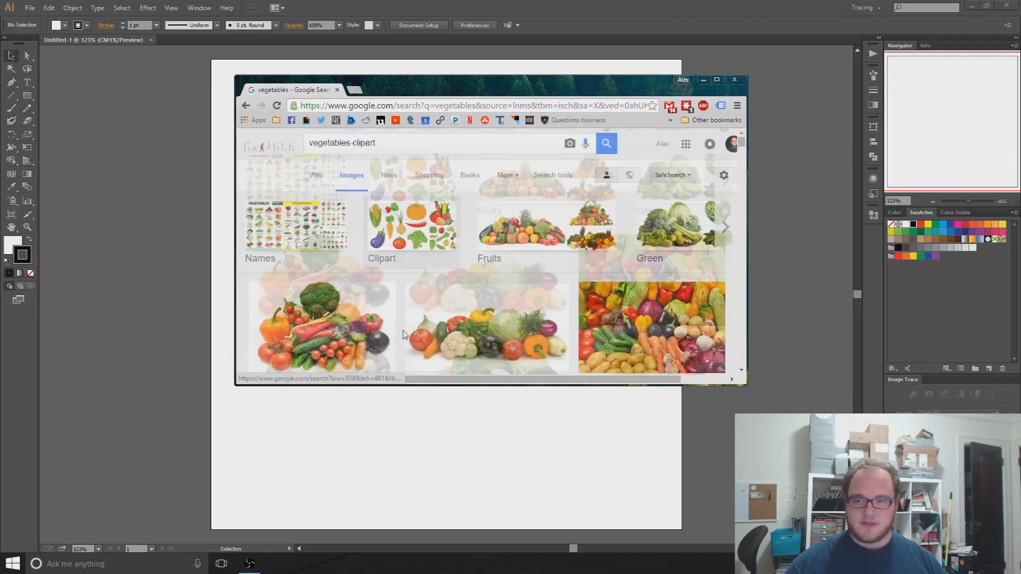
scroll(down, 3)
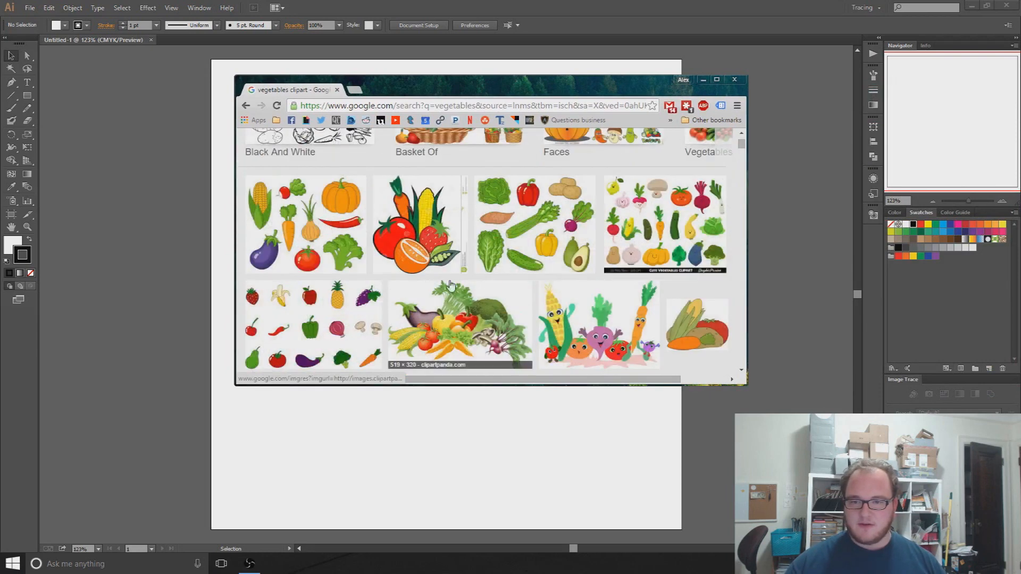
scroll(down, 3)
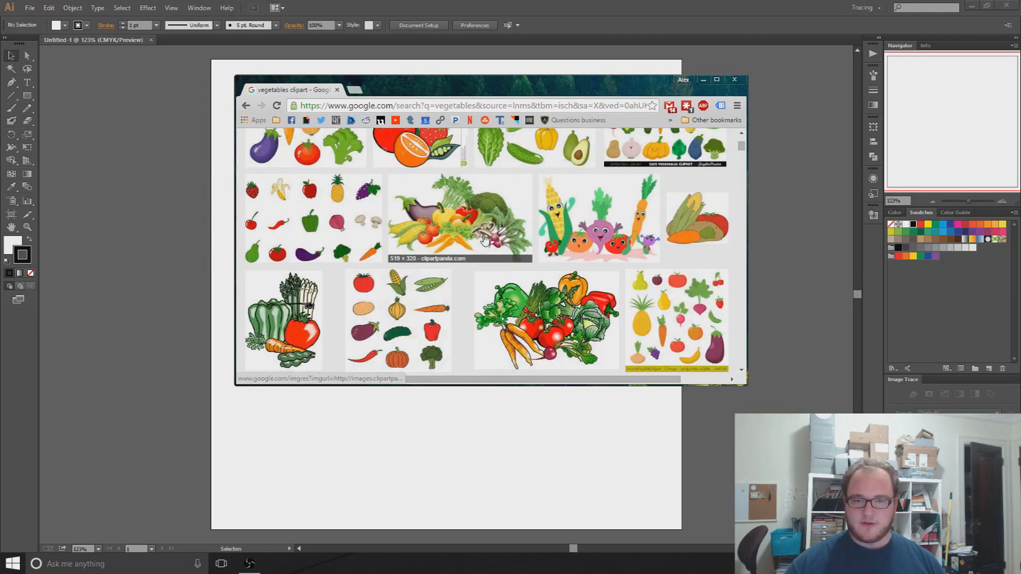
click(663, 146)
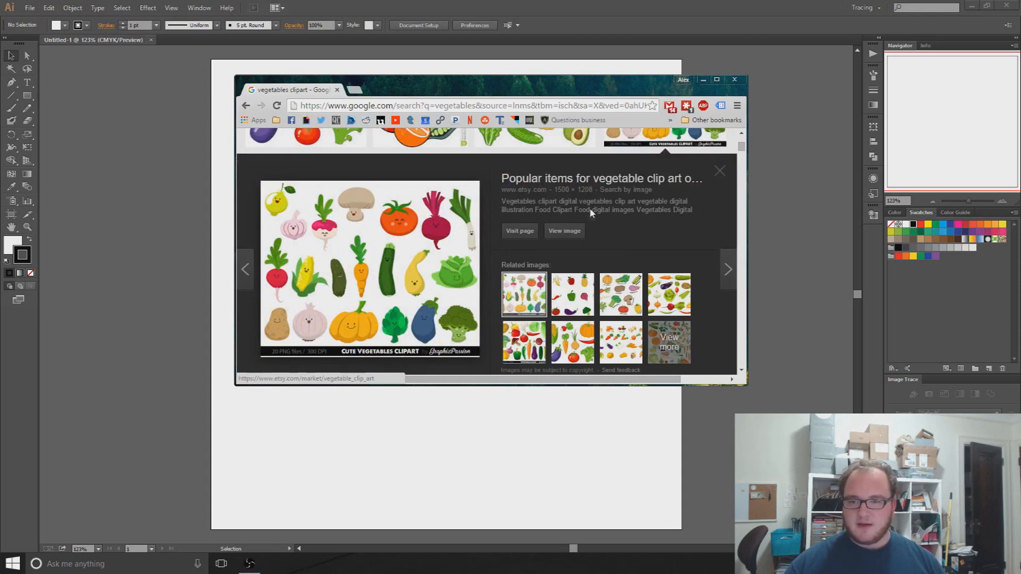
mouse_move(742, 167)
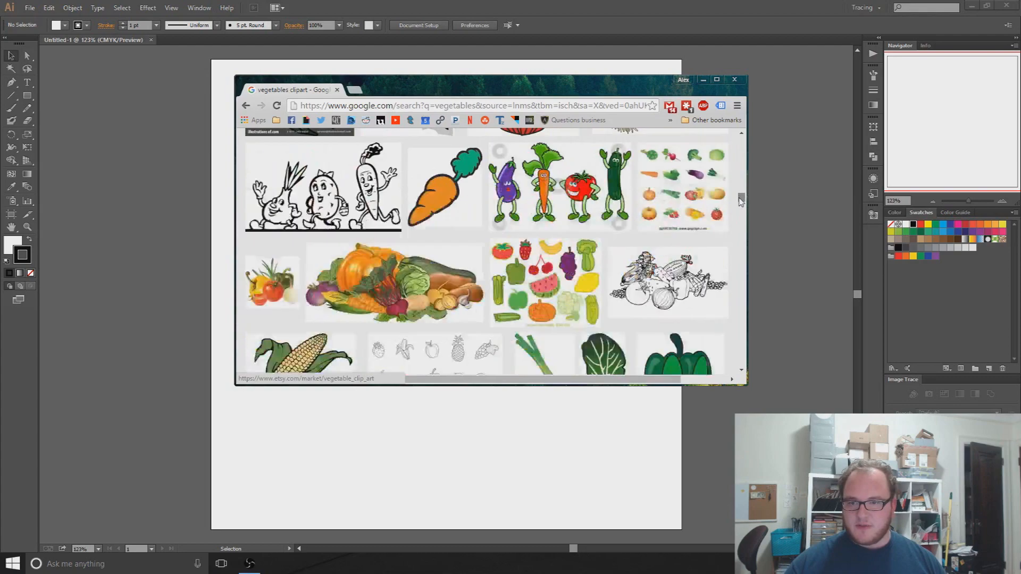
scroll(up, 3)
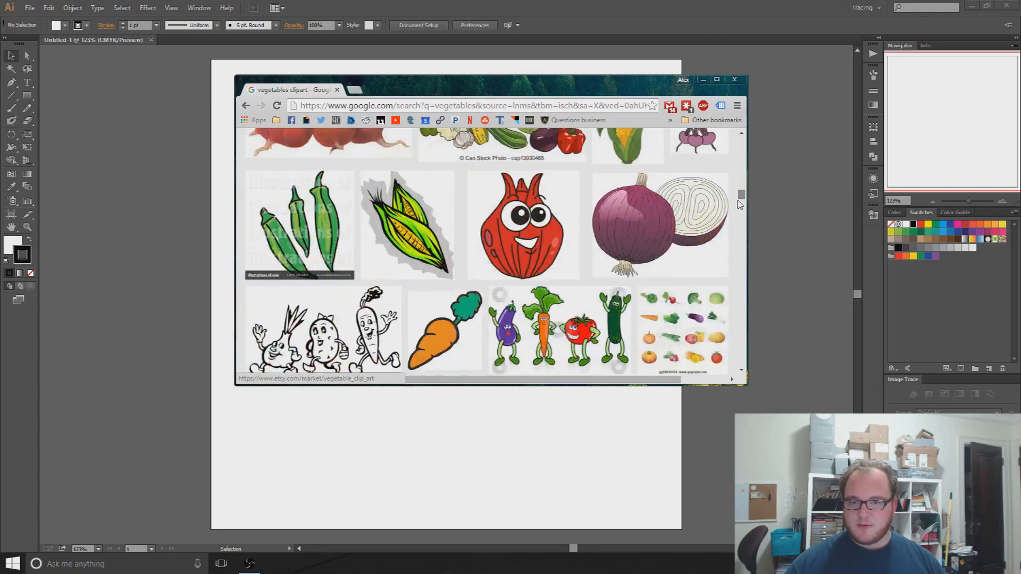
scroll(down, 3)
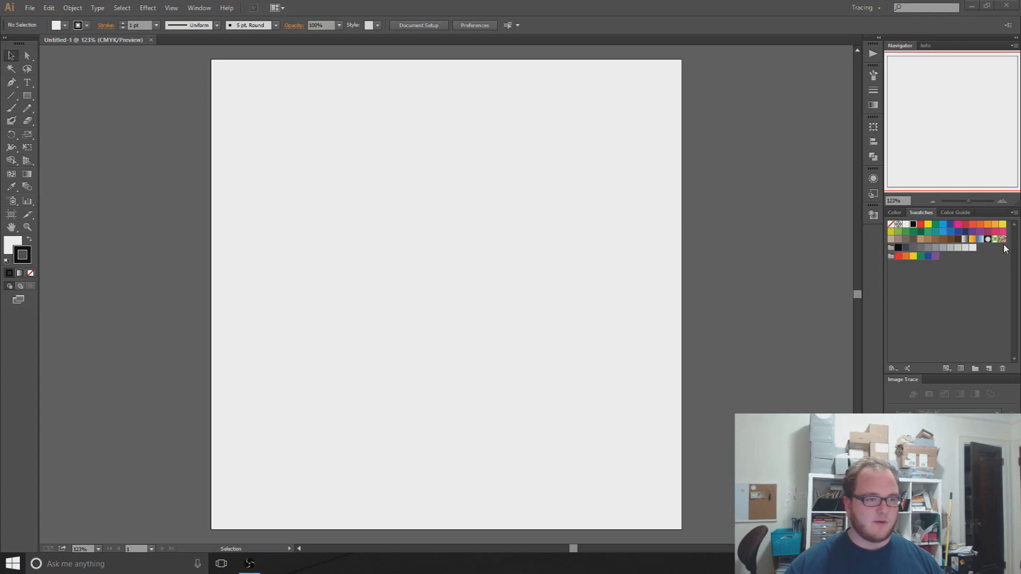
mouse_move(538, 323)
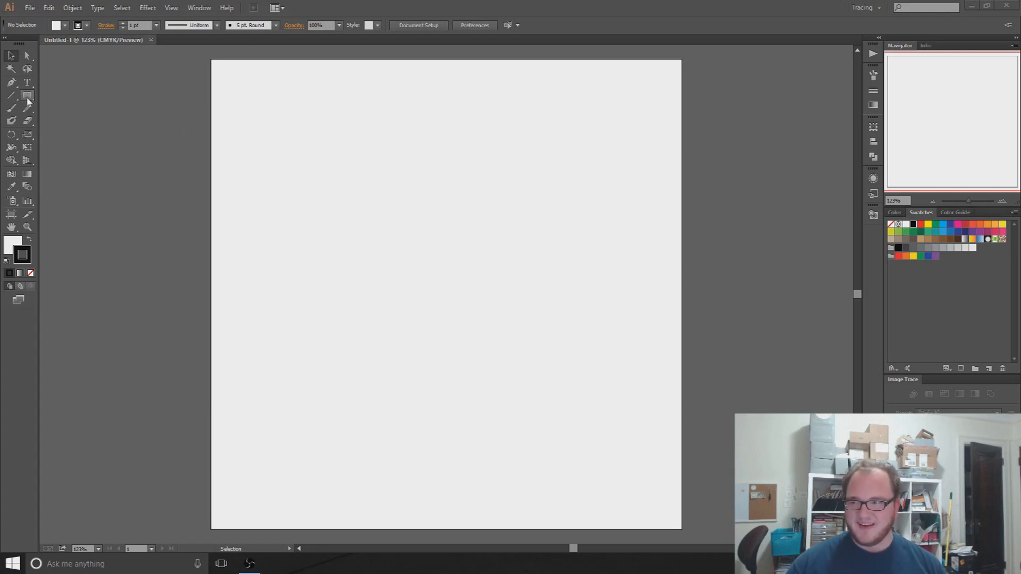
mouse_move(184, 170)
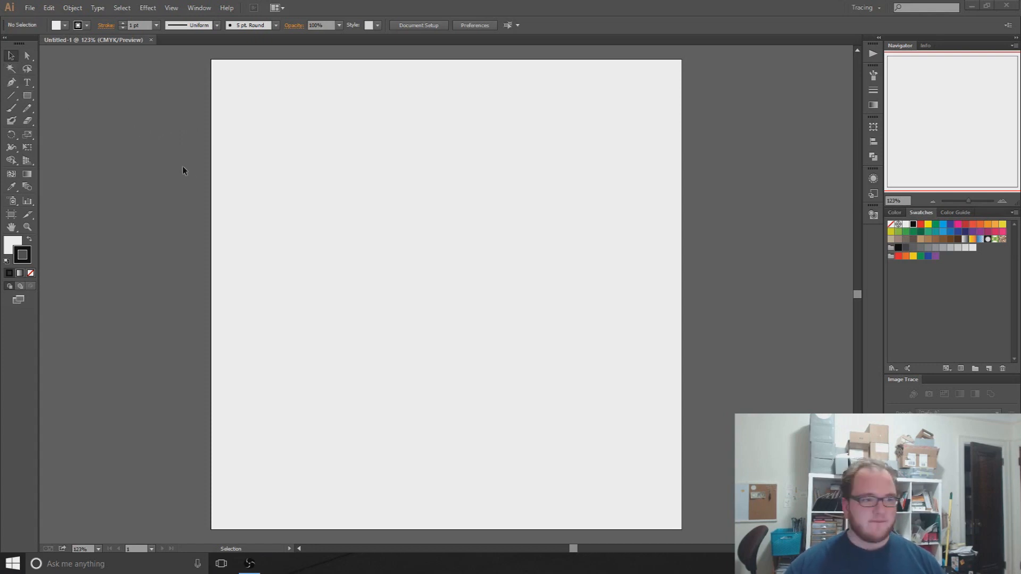
mouse_move(219, 174)
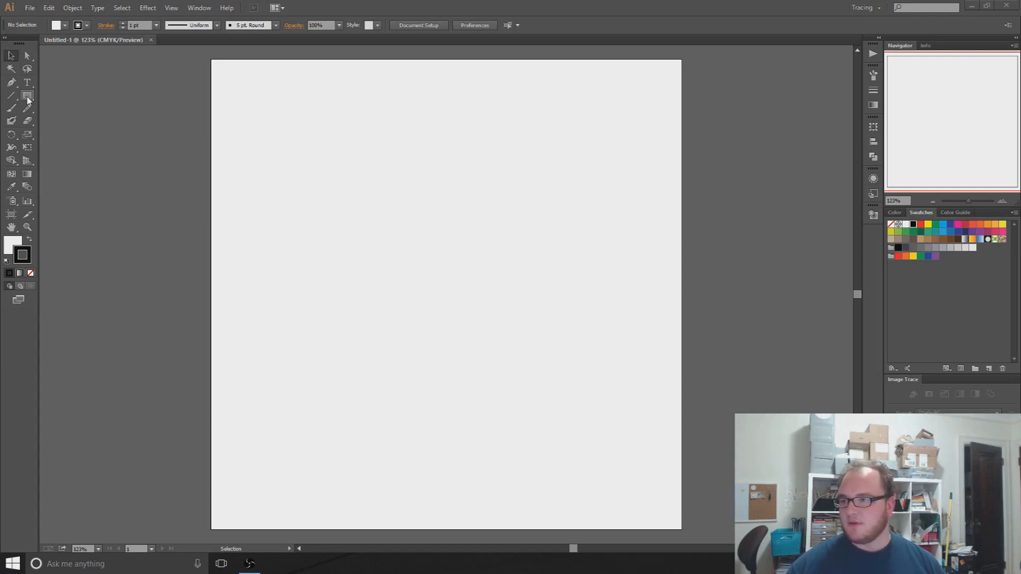
- Draw circles with the Ellipse Tool, delete the larger one, and fill the small circle solid orange
click(28, 95)
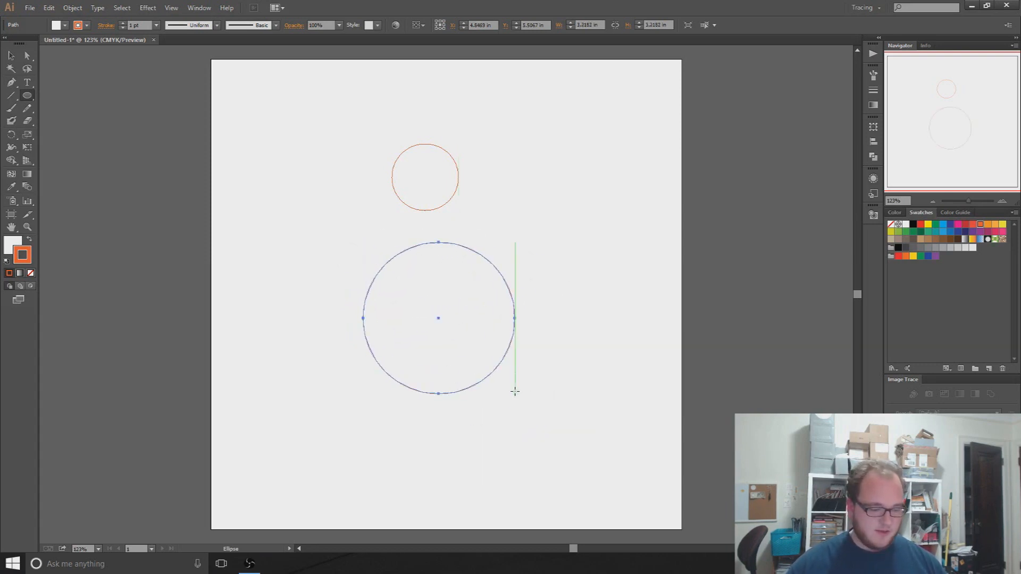
key(Delete)
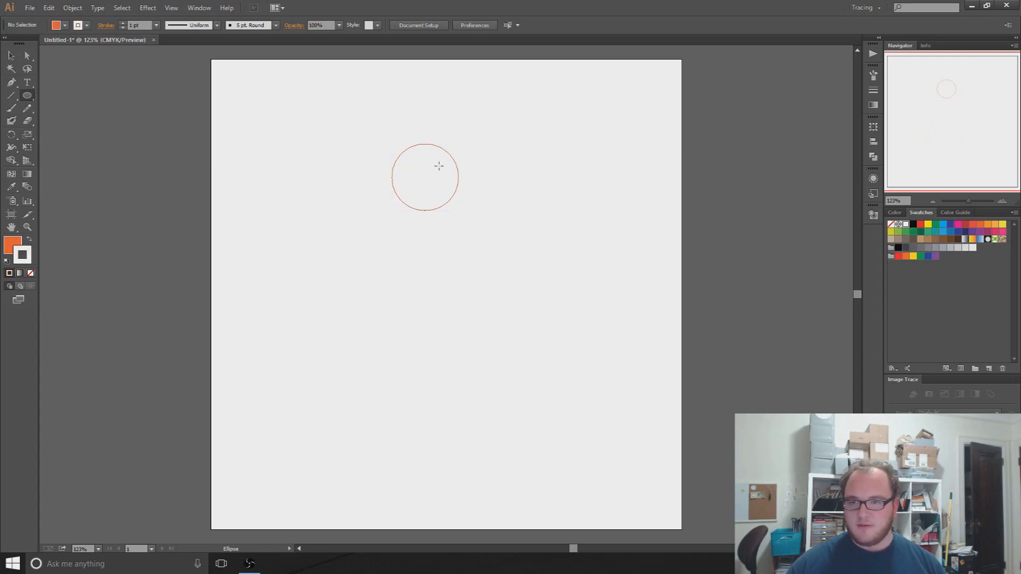
click(424, 178)
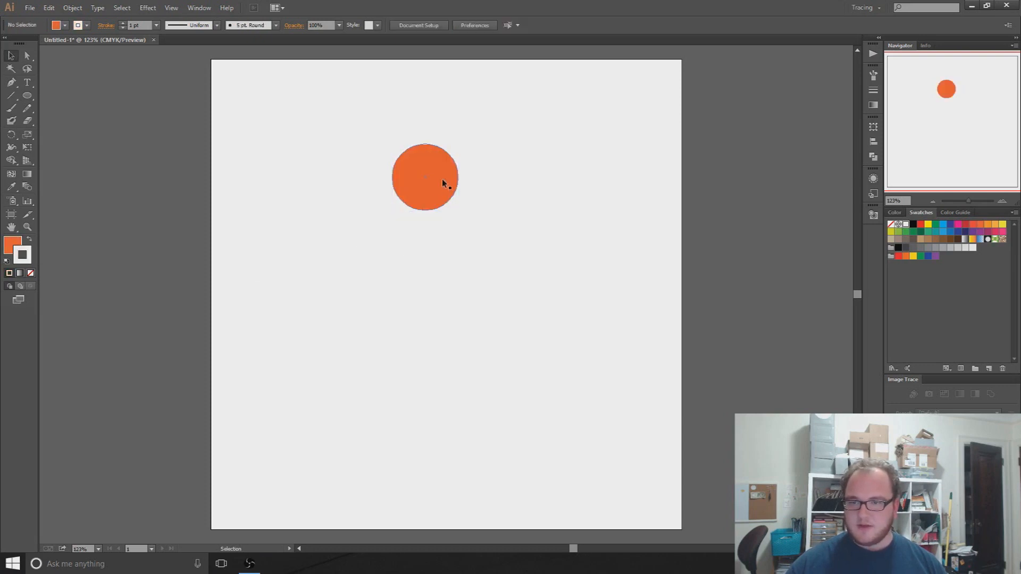
mouse_move(430, 169)
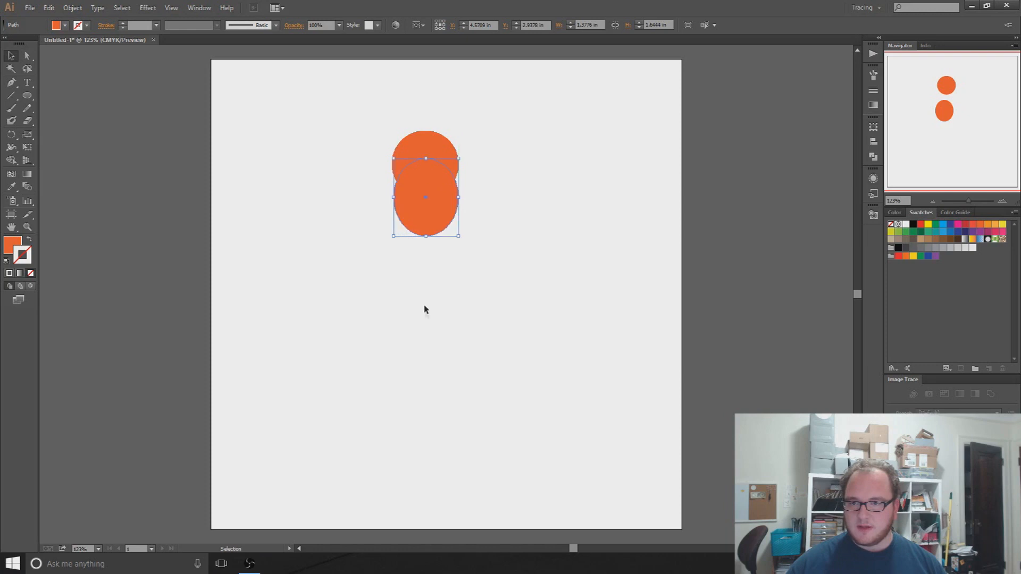
- Stack three overlapping copies of the orange circle downward, shrinking the bottom one slightly
click(426, 294)
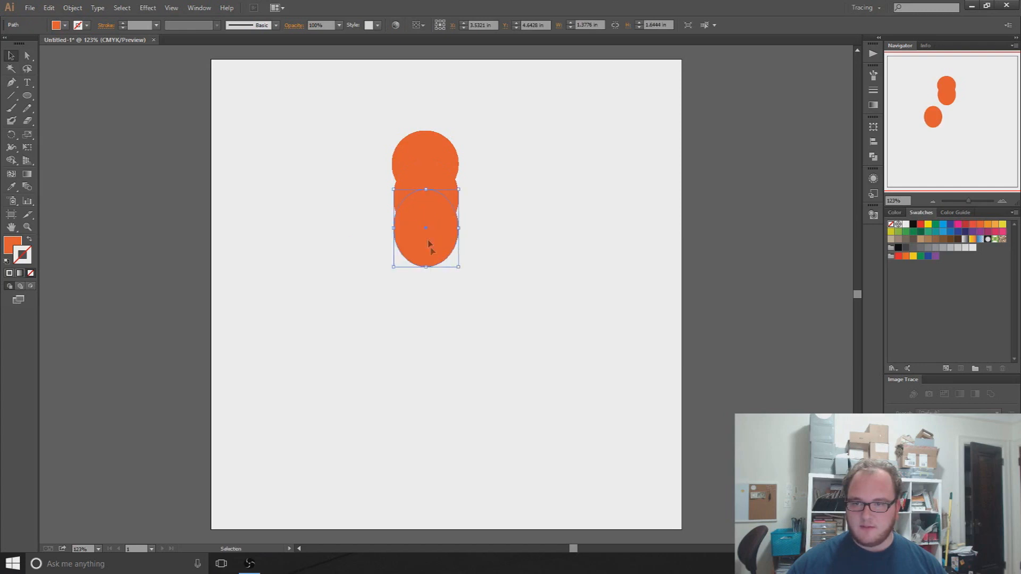
click(392, 354)
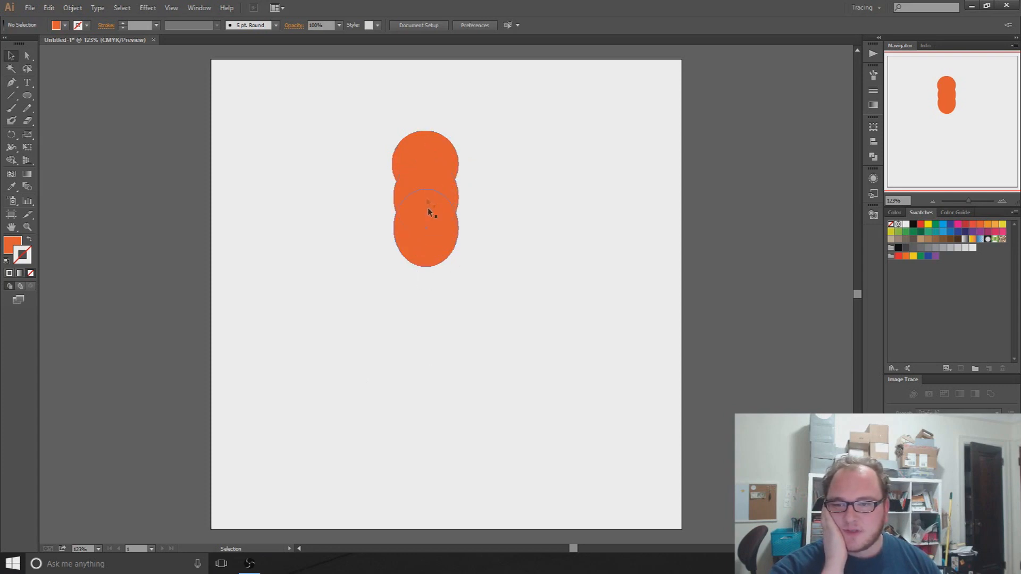
click(425, 227)
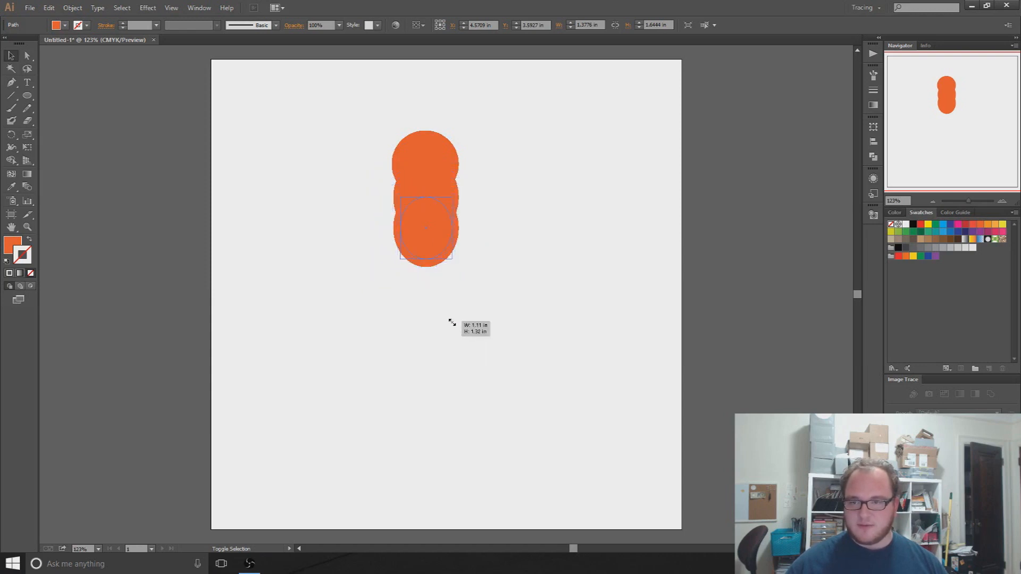
click(441, 323)
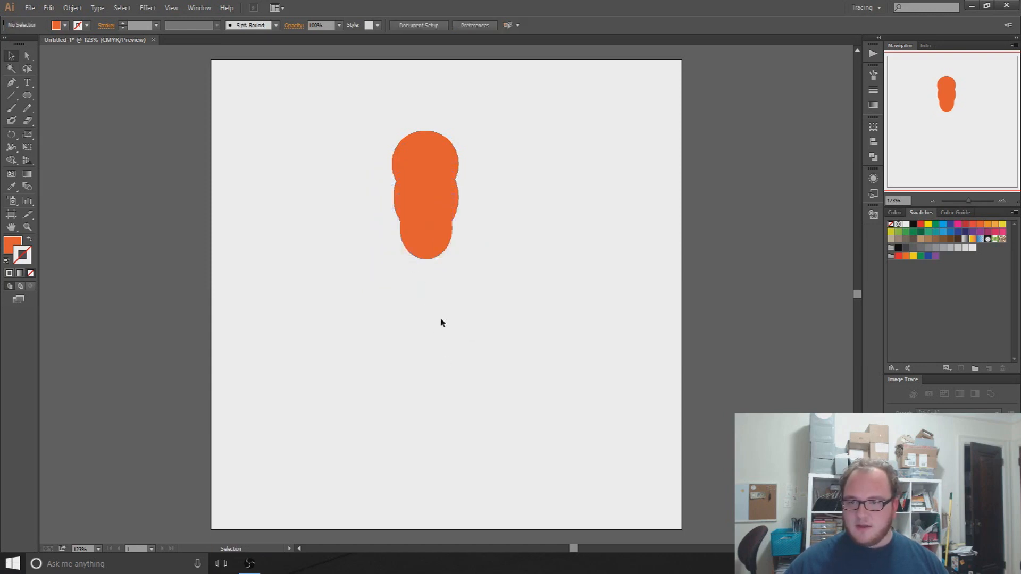
- Add progressively smaller circle copies below to taper the body to a tip
click(426, 234)
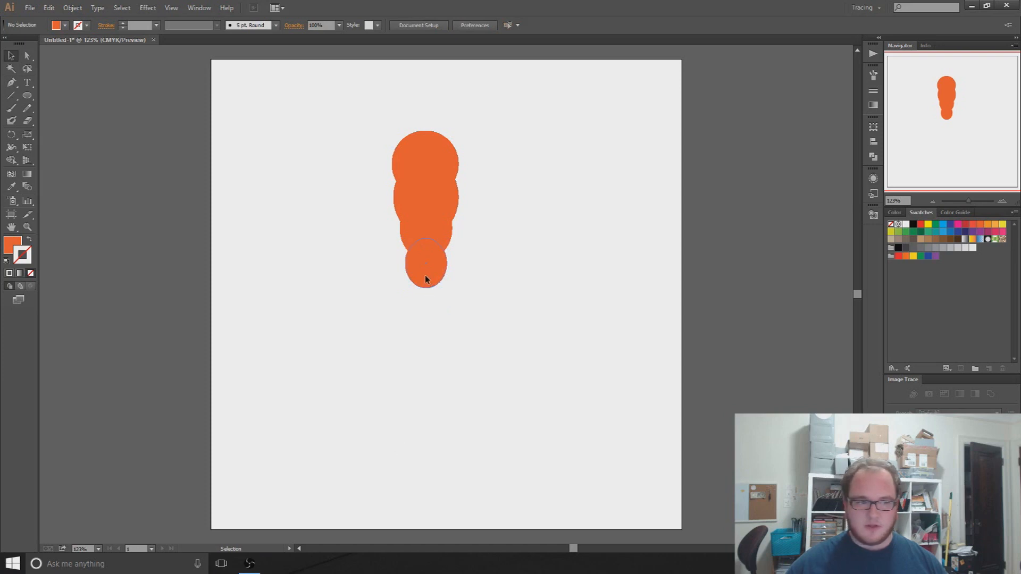
drag(425, 266, 425, 299)
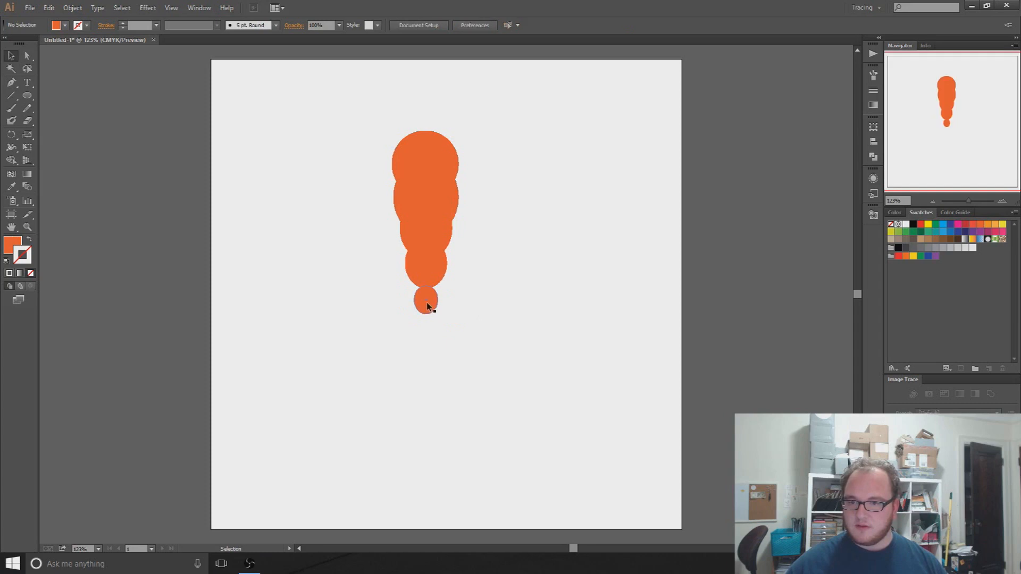
click(426, 301)
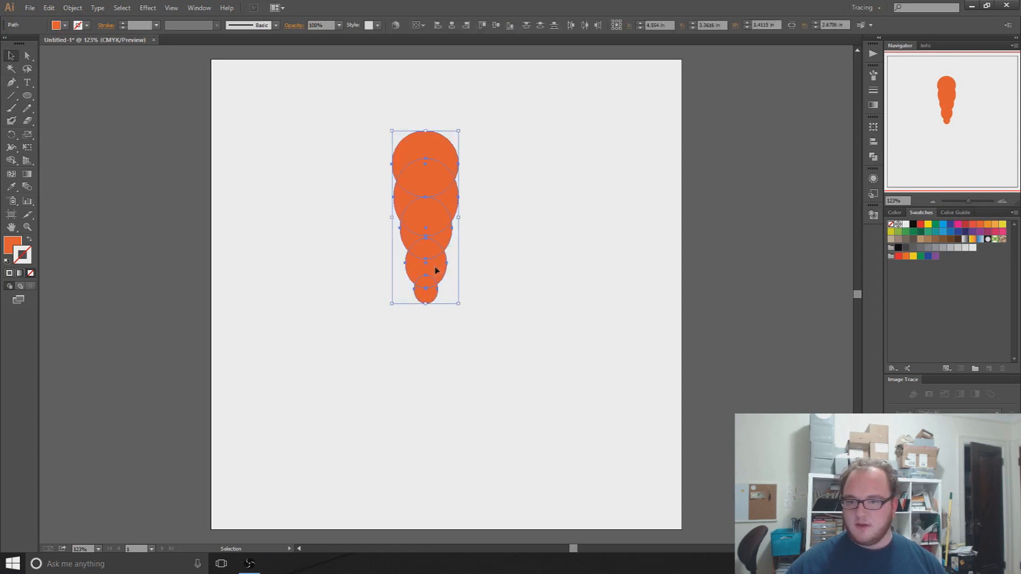
click(428, 402)
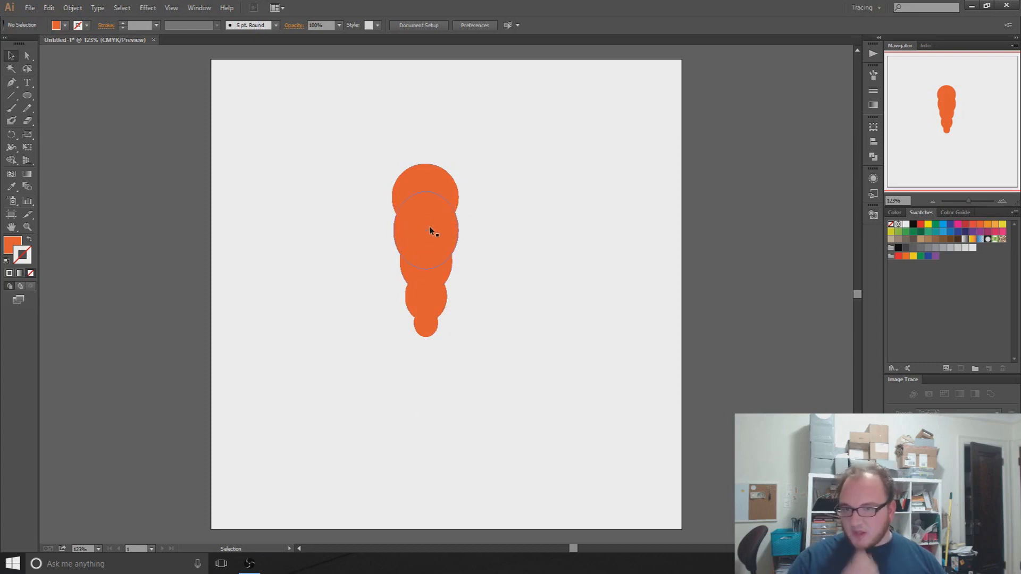
- Enlarge the top circle of the carrot body
click(425, 197)
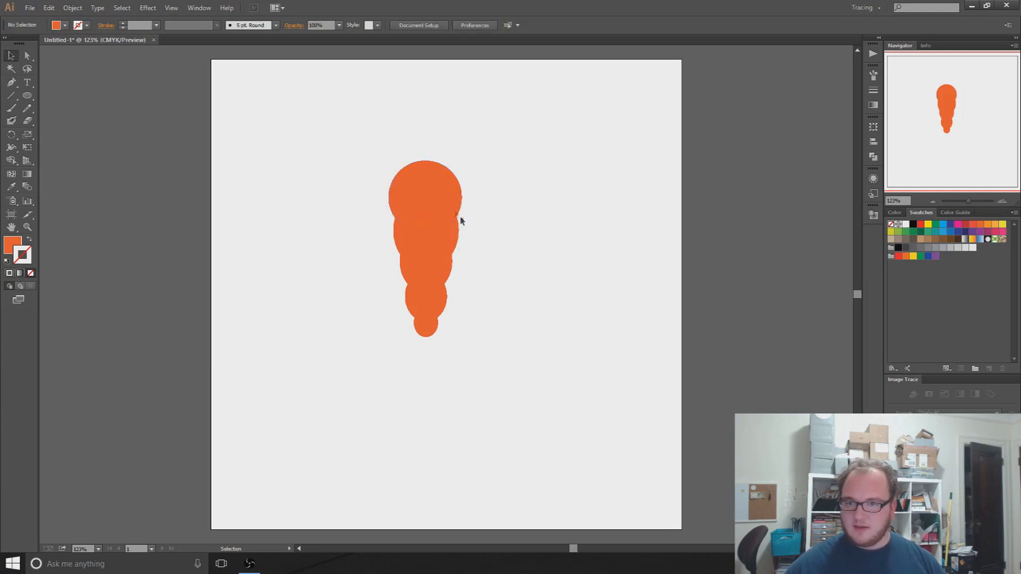
click(427, 247)
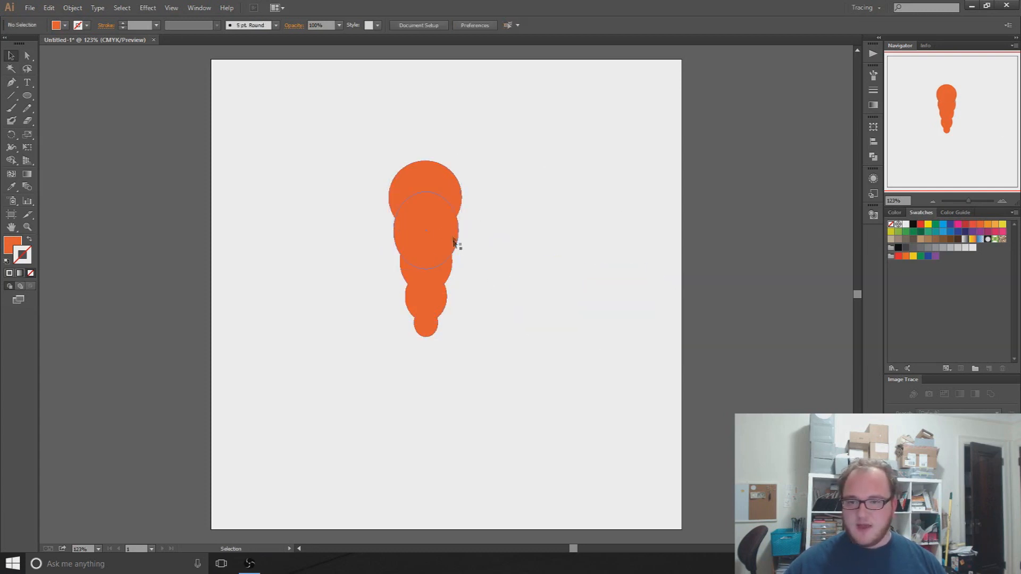
- Select all the carrot circles and browse the Object, Type and Select menus for a merge command
click(425, 245)
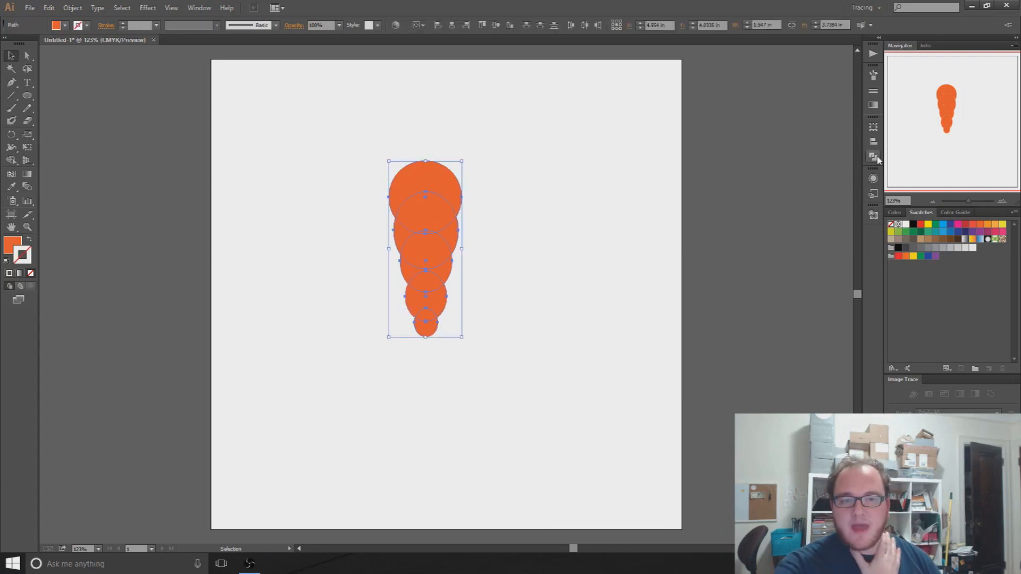
mouse_move(874, 157)
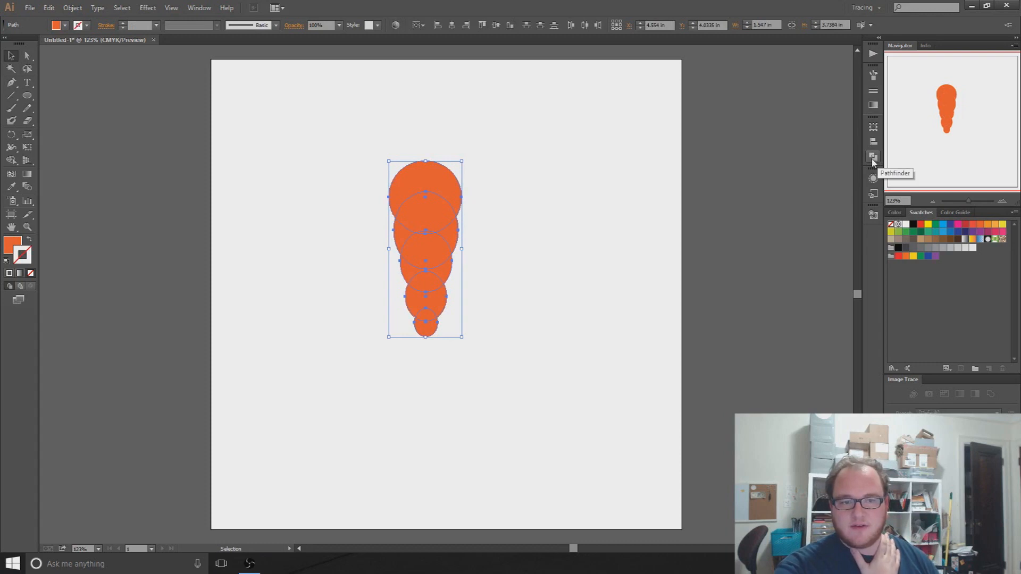
mouse_move(181, 138)
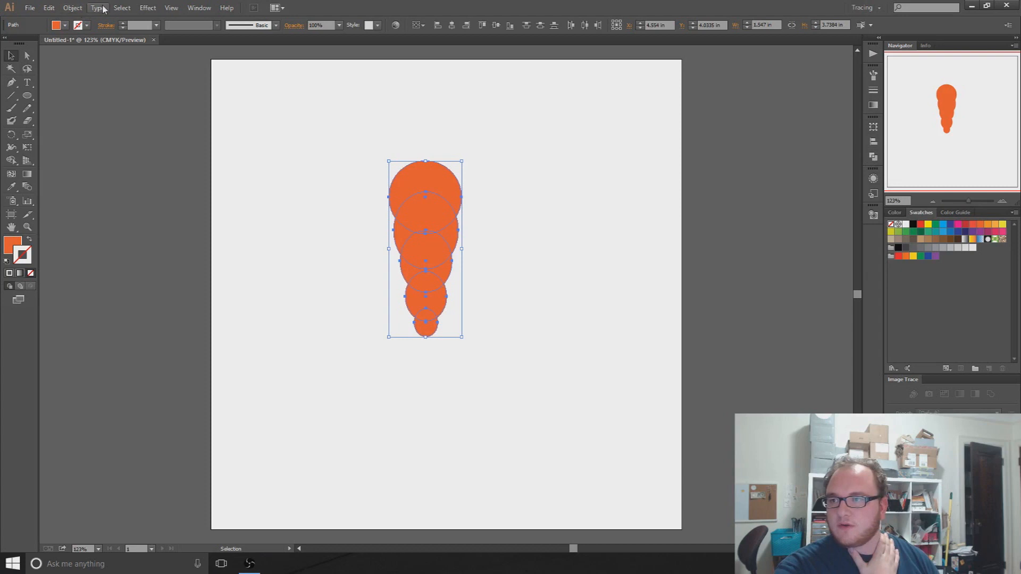
click(48, 7)
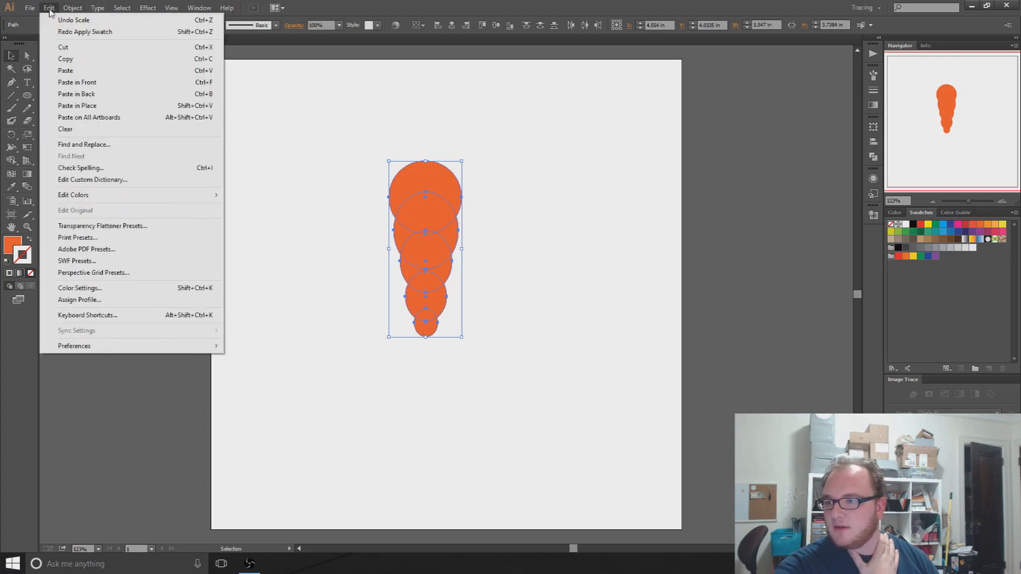
click(72, 7)
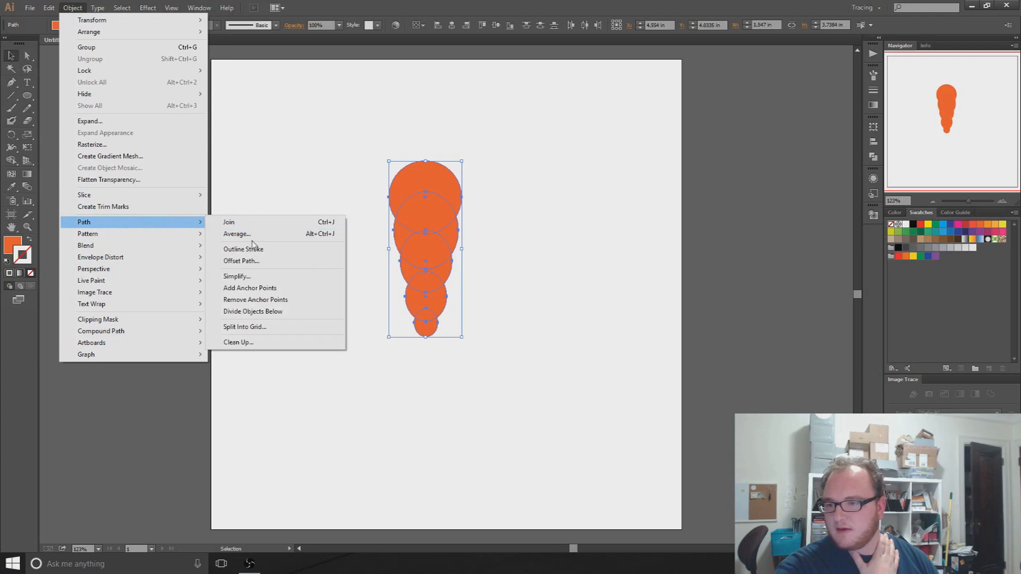
mouse_move(156, 253)
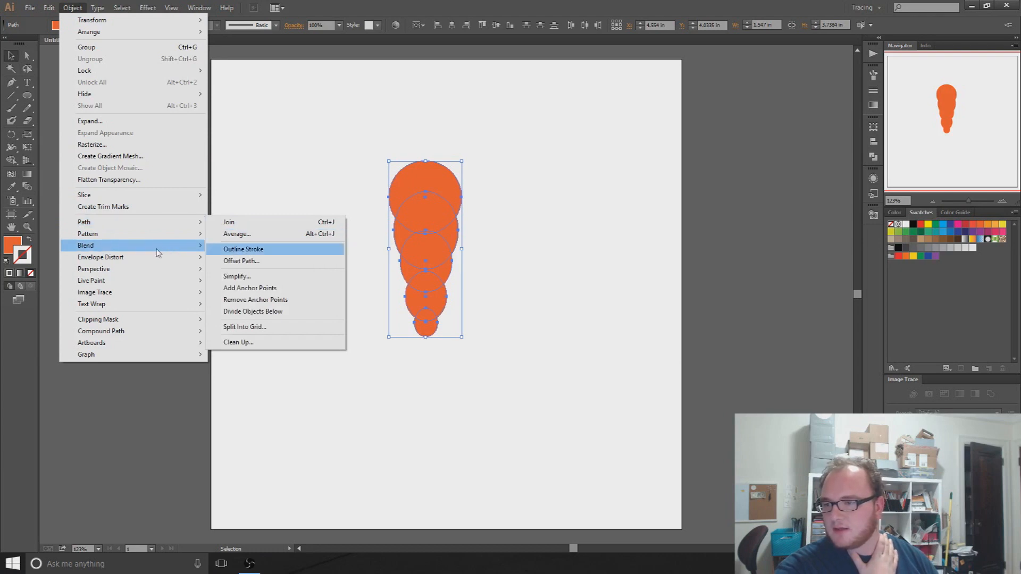
click(97, 7)
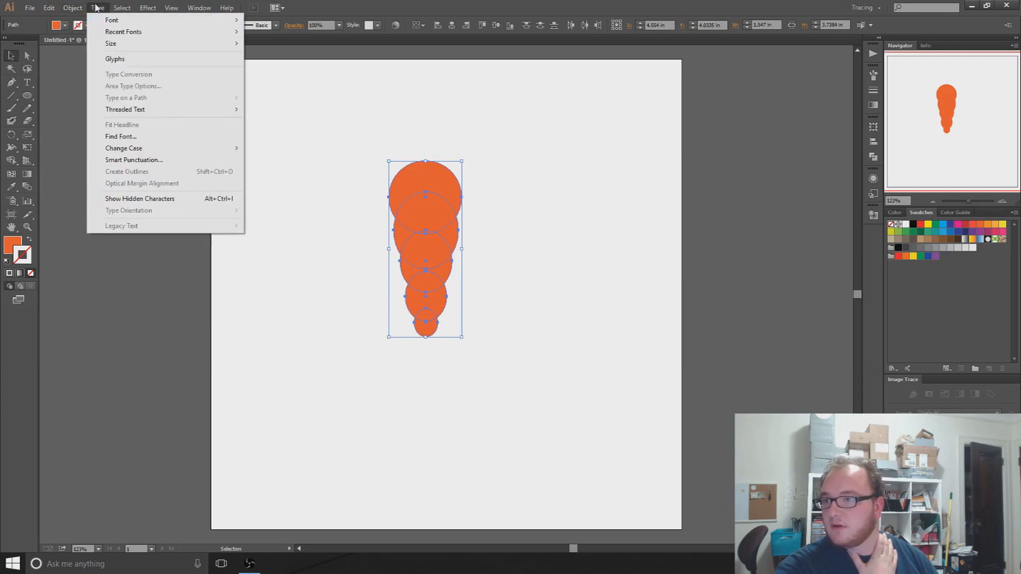
click(147, 7)
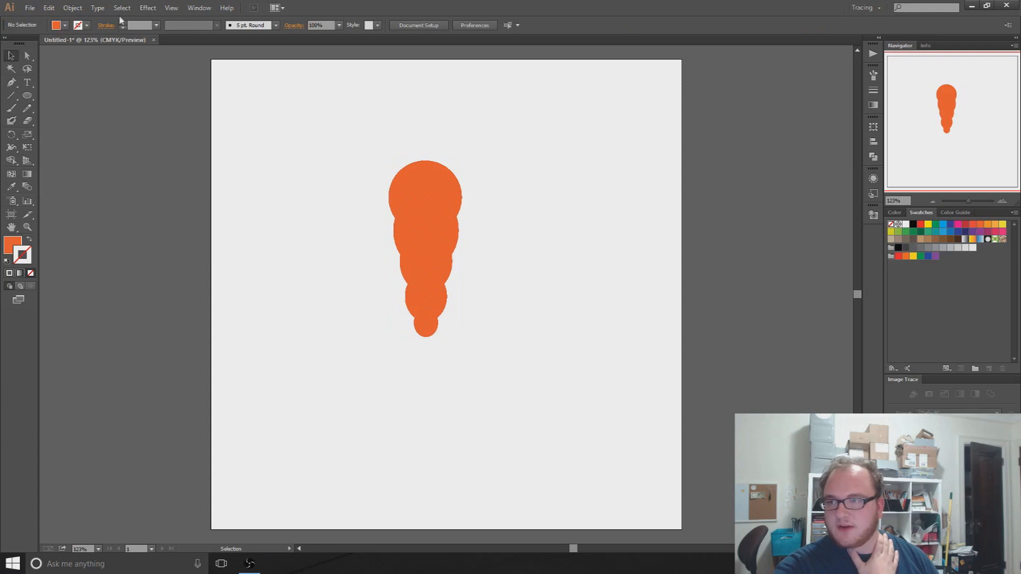
click(121, 7)
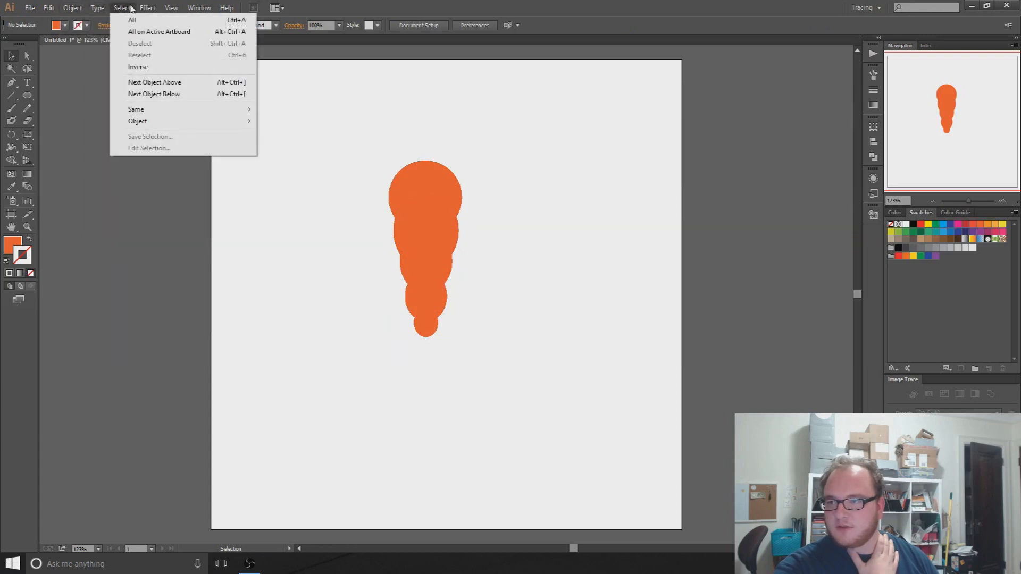
- Apply Effect > Pathfinder > Add to the circles, which raises a grouping warning
click(147, 7)
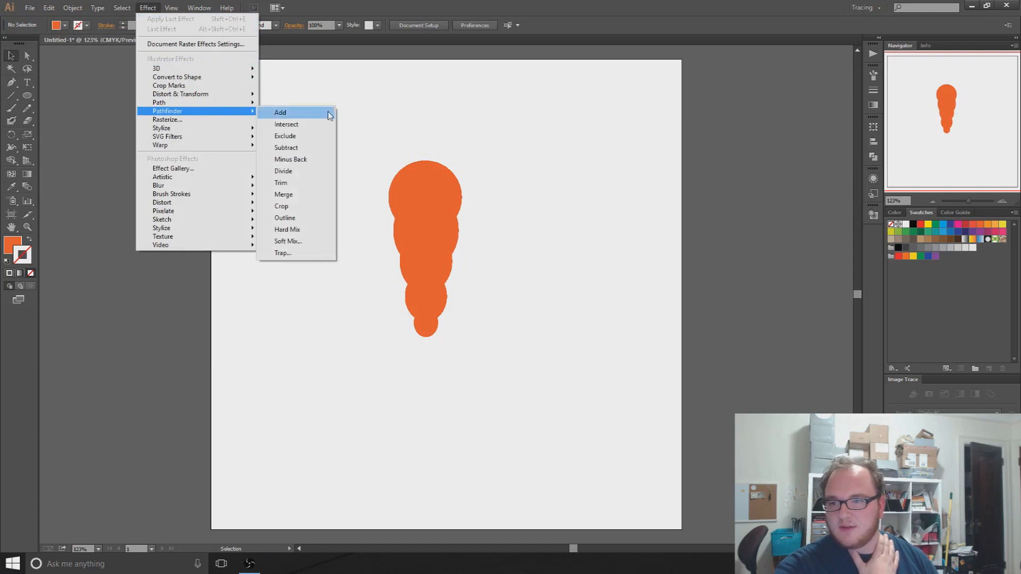
mouse_move(288, 112)
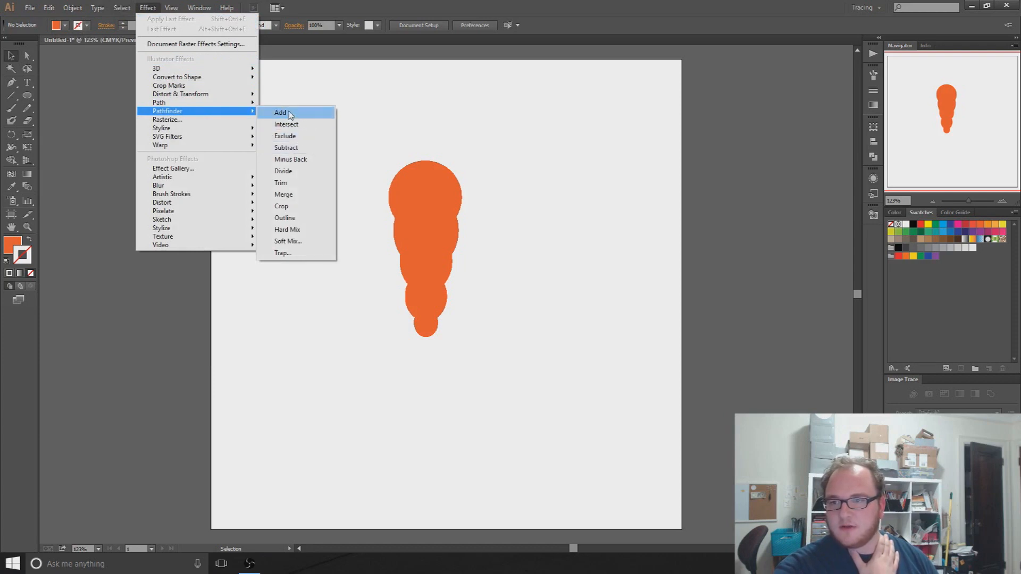
click(281, 112)
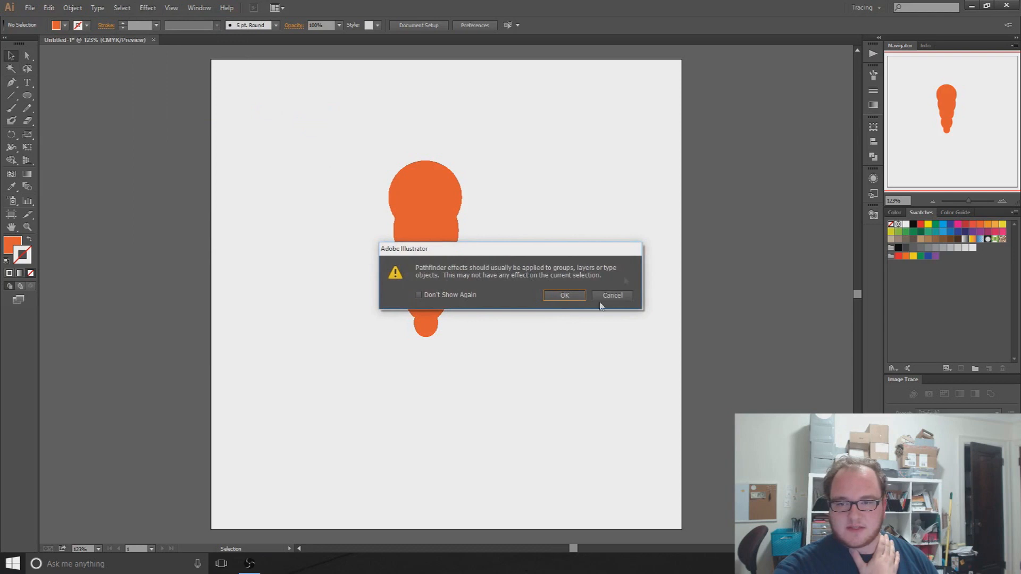
- Dismiss the warning, Unite the circles in the Pathfinder panel, and remove the shape's stroke
click(564, 295)
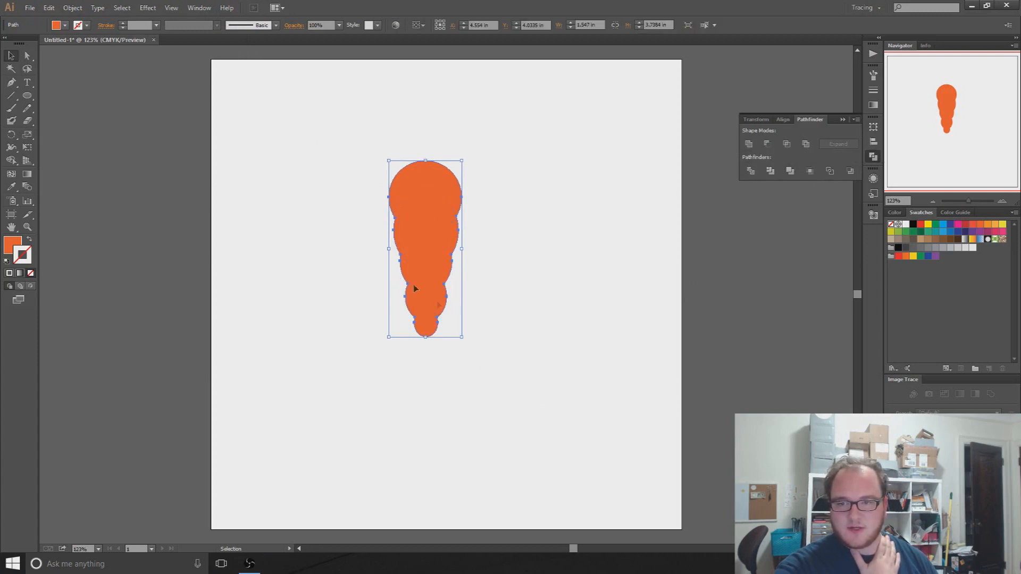
mouse_move(748, 144)
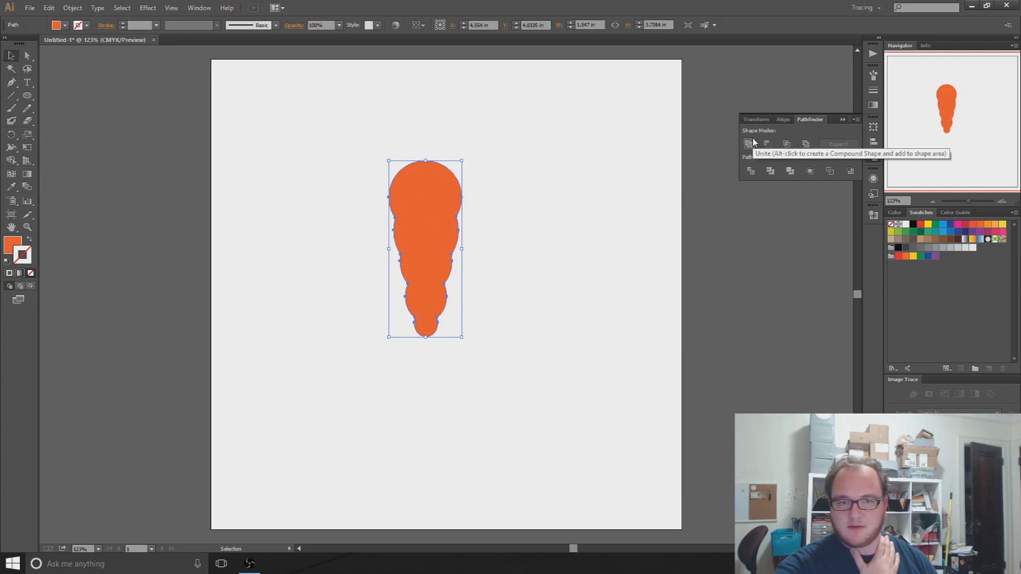
click(524, 332)
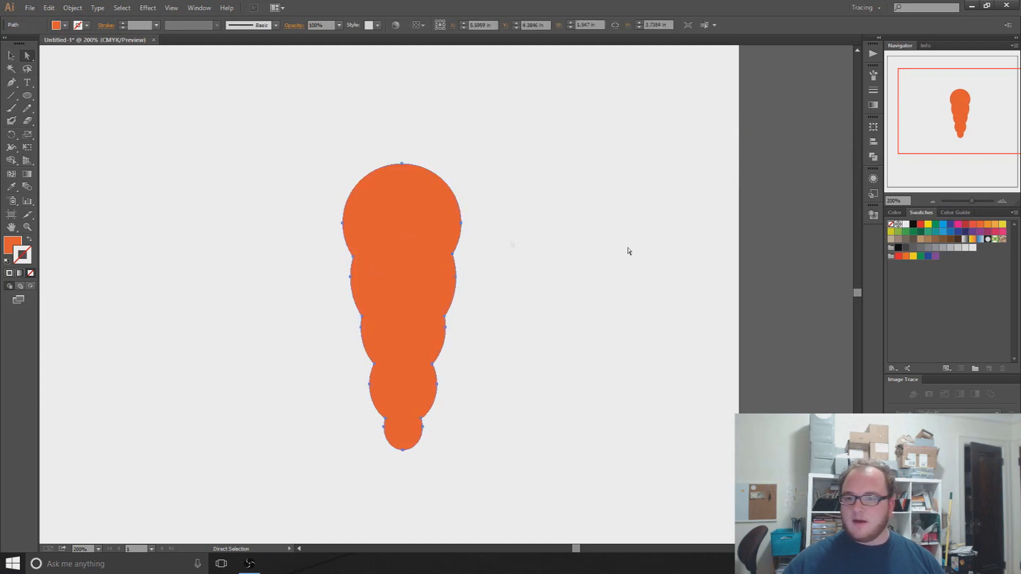
click(987, 224)
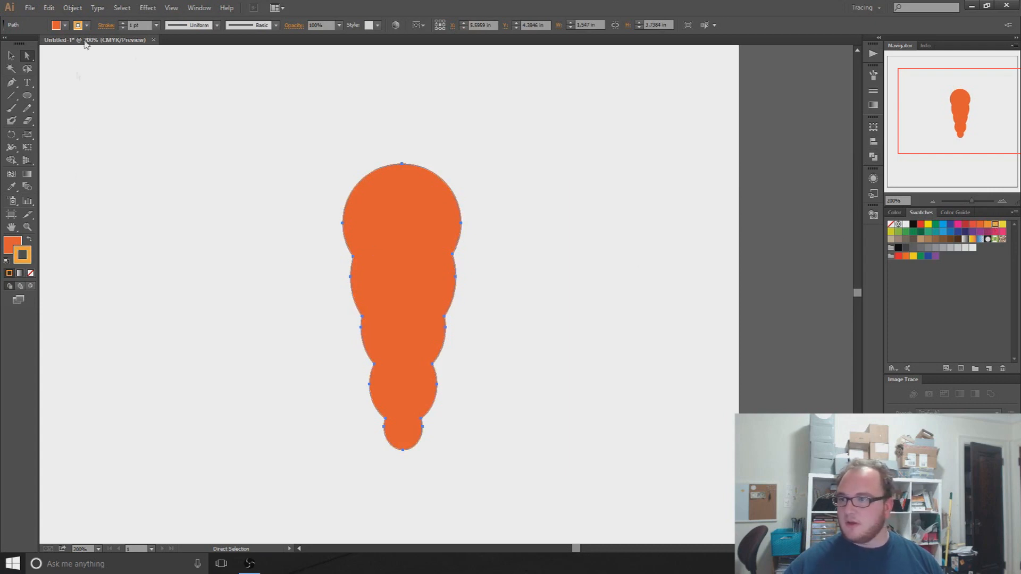
mouse_move(432, 210)
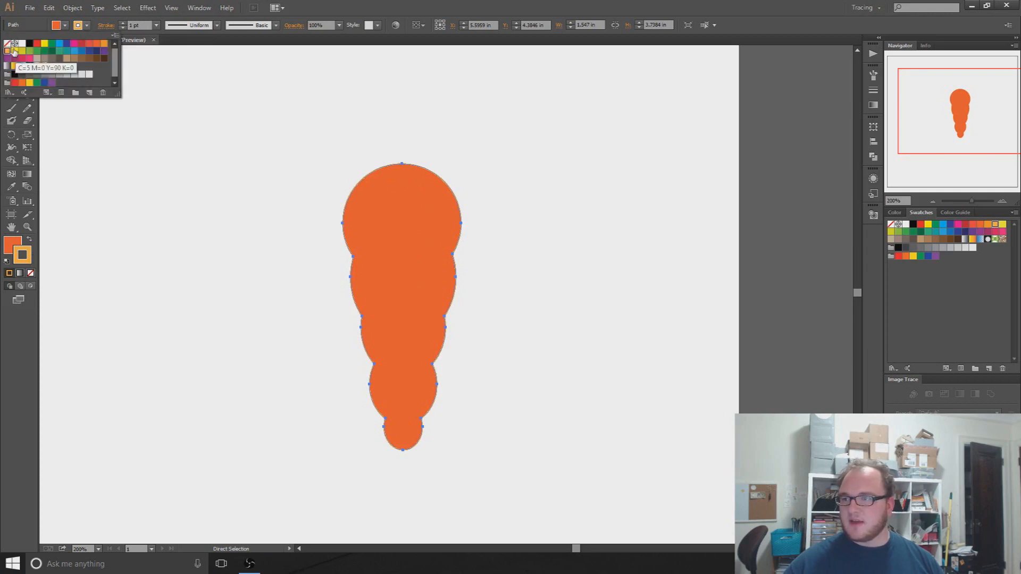
click(540, 329)
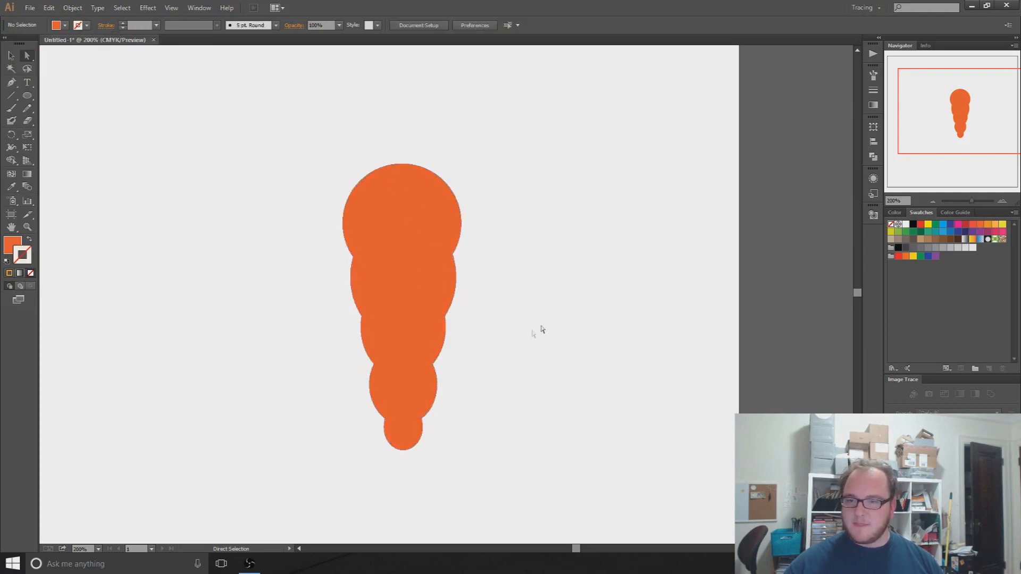
- Recolour the merged carrot body a lighter orange from the Color panel spectrum
click(420, 230)
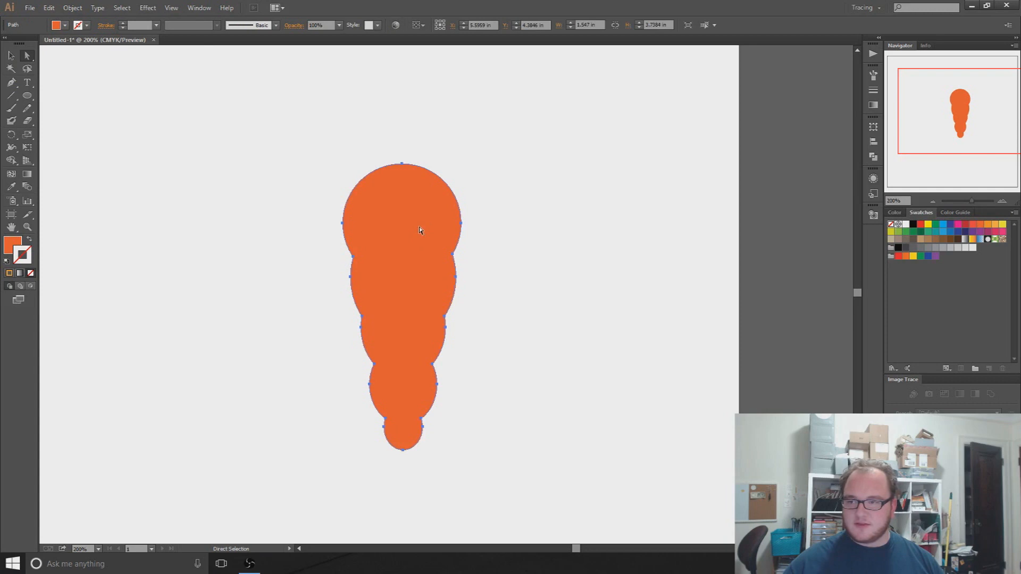
mouse_move(26, 264)
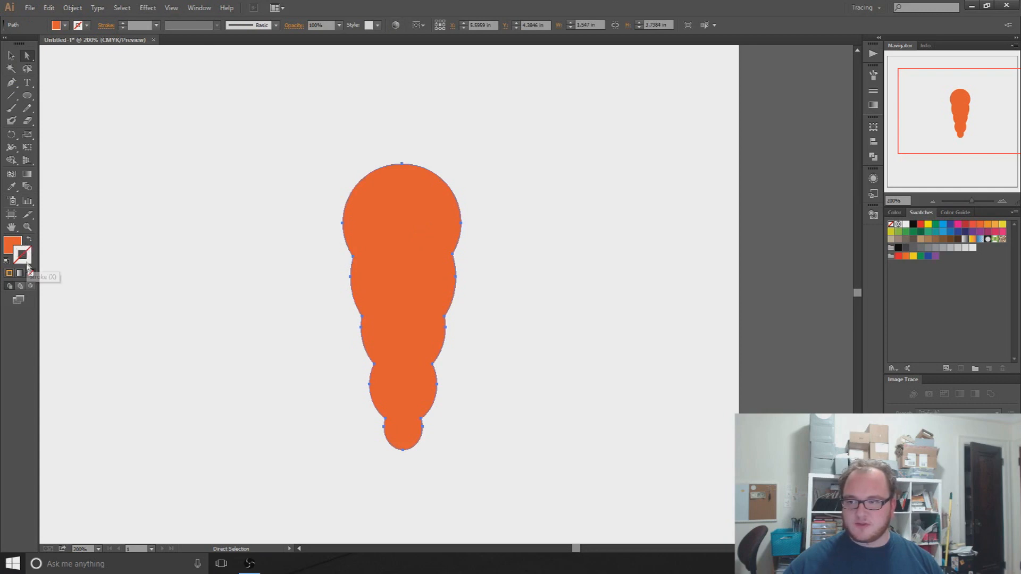
mouse_move(476, 272)
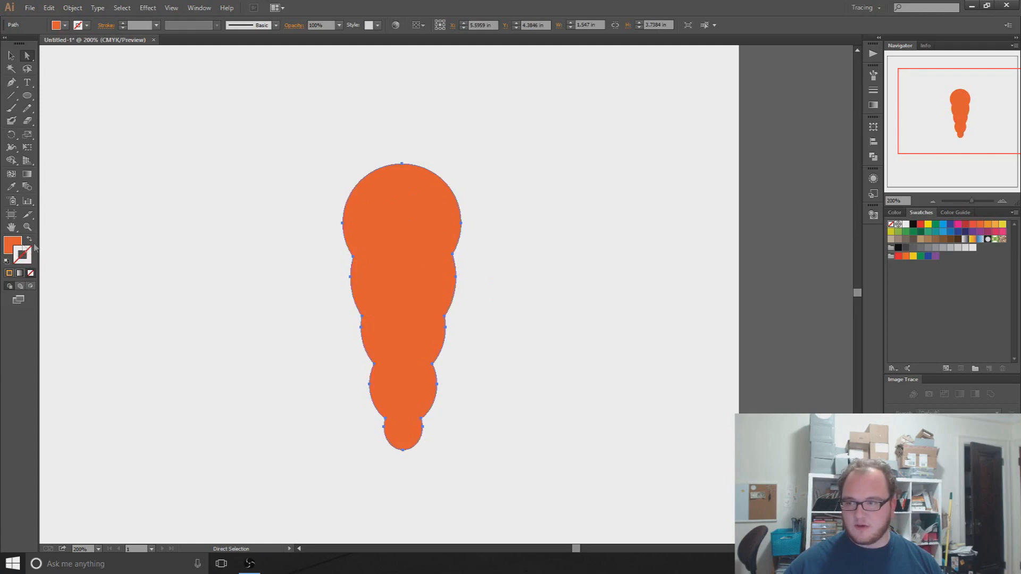
click(895, 213)
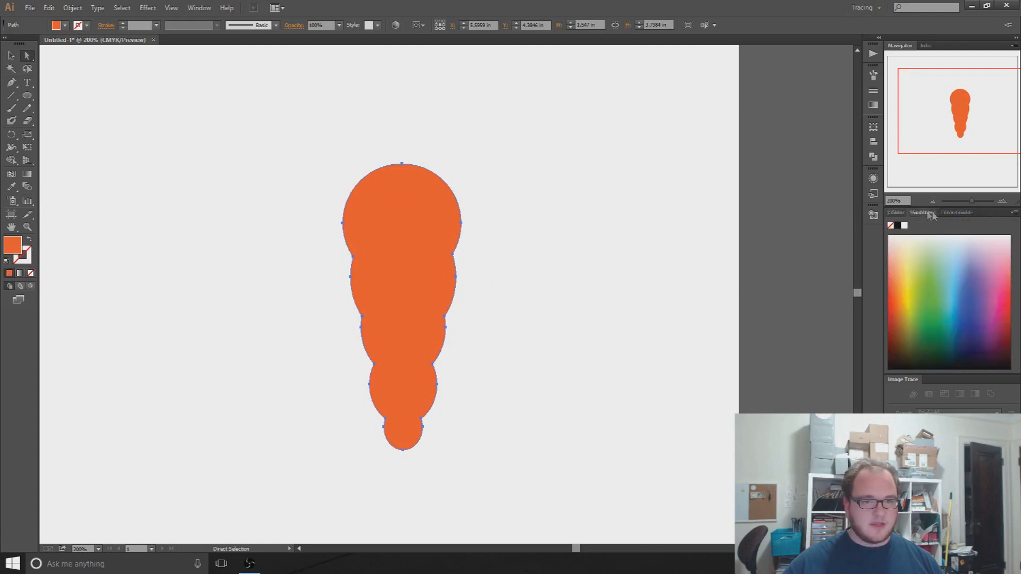
click(994, 224)
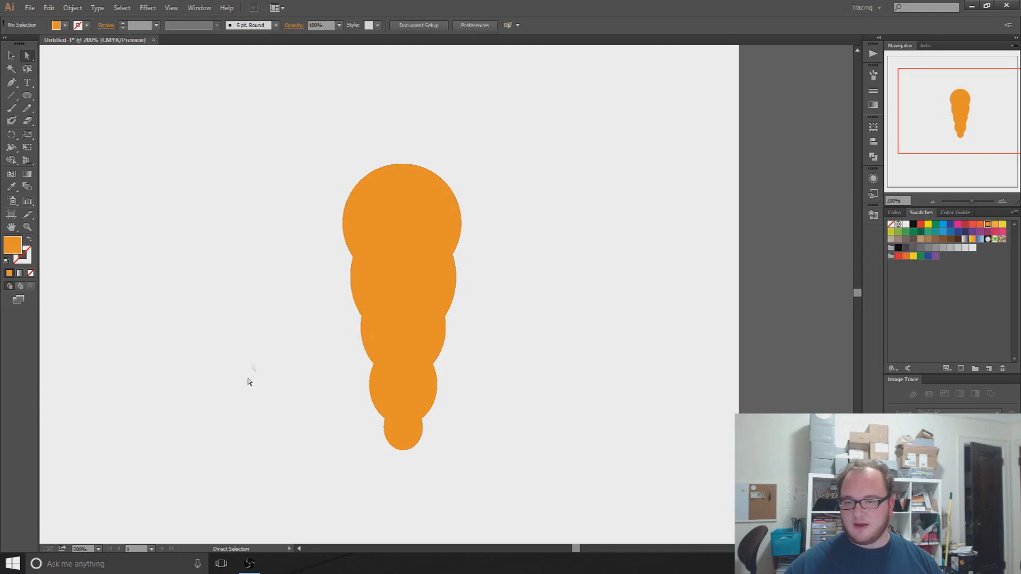
mouse_move(304, 264)
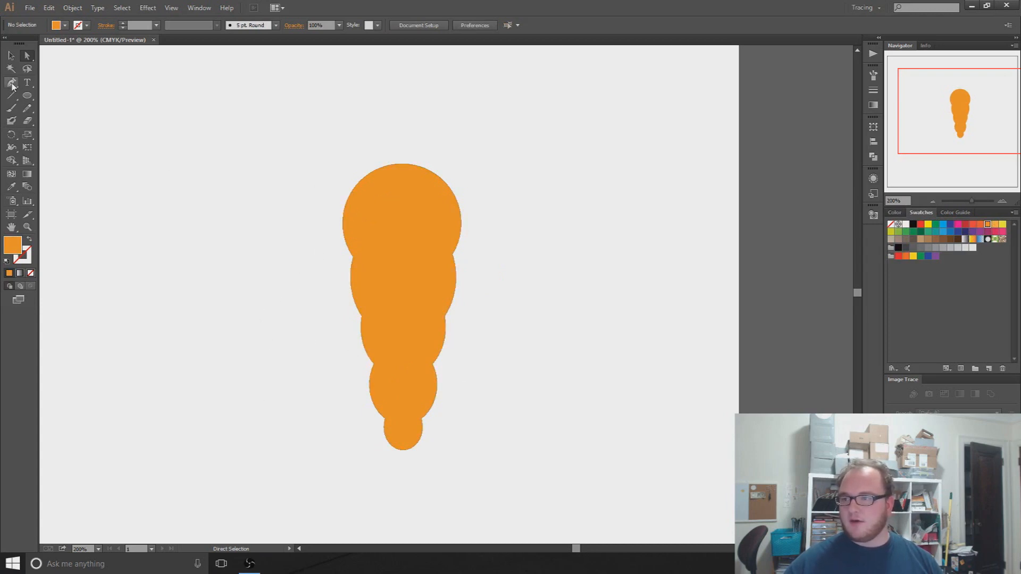
- Draw a curved green stem with the Pen tool, then delete it in favour of a small green oval on top
click(11, 83)
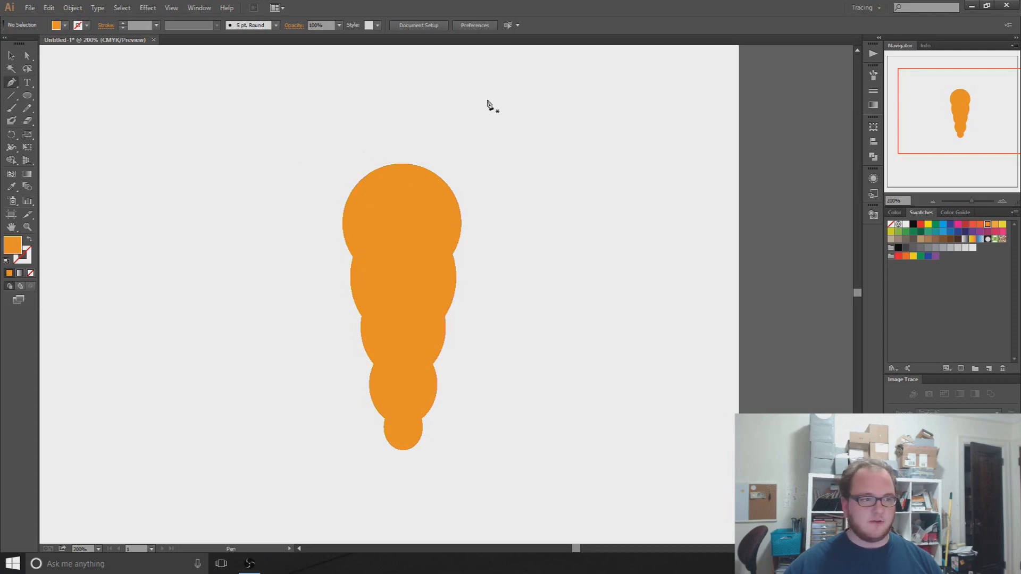
mouse_move(459, 198)
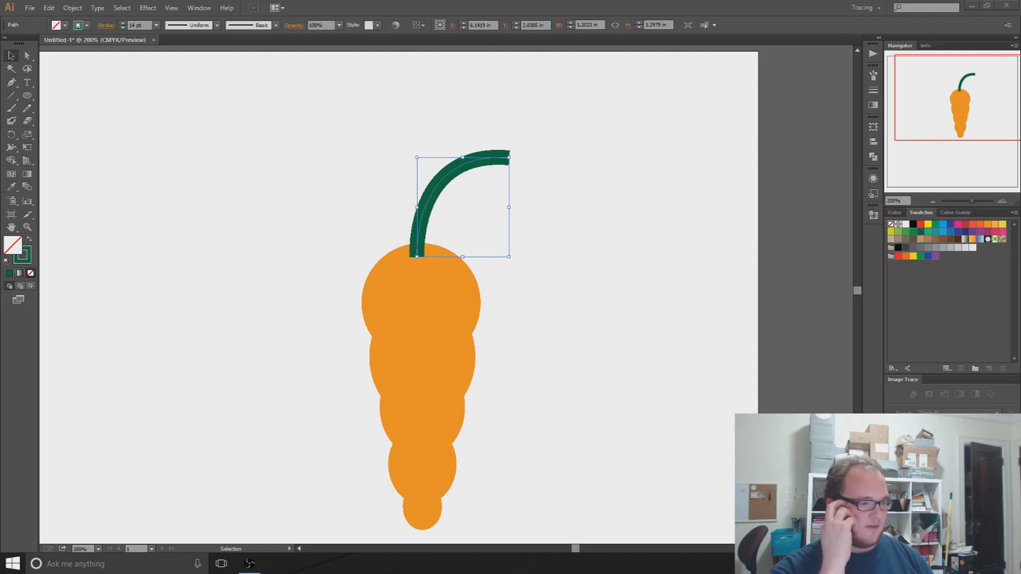
mouse_move(564, 196)
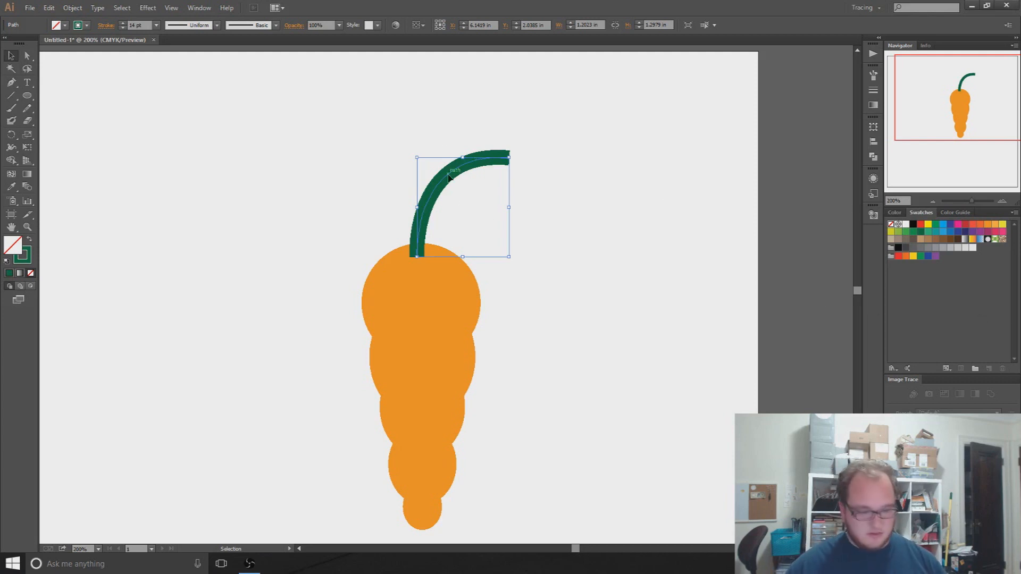
key(Delete)
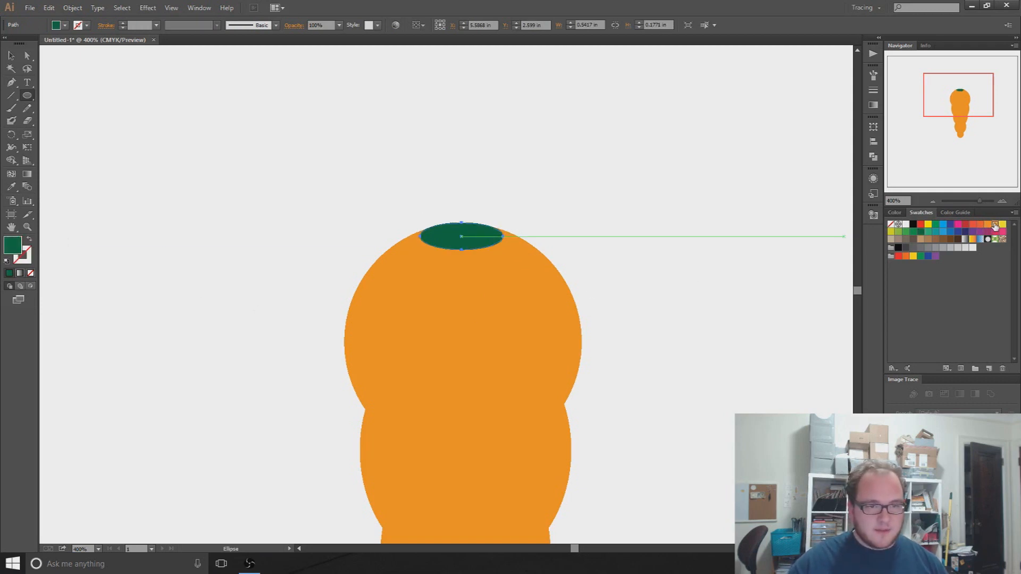
- Recolour the small top oval a reddish orange swatch and deselect it
click(996, 224)
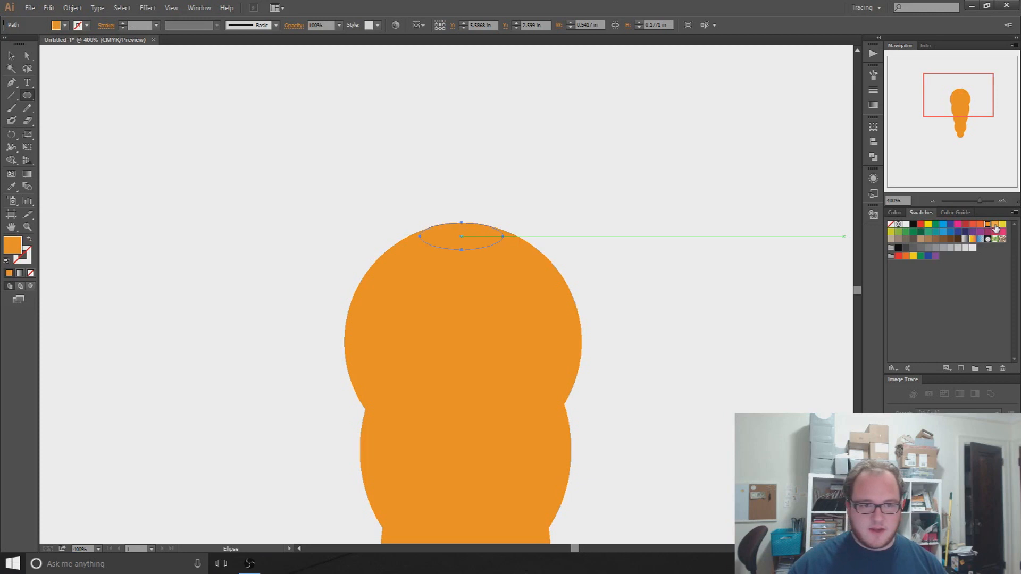
click(973, 224)
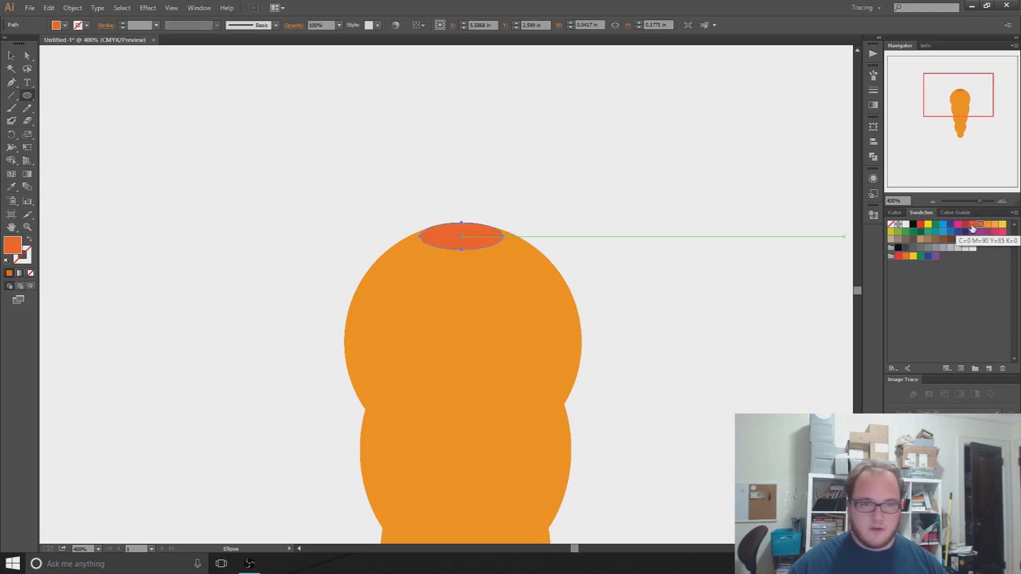
mouse_move(335, 183)
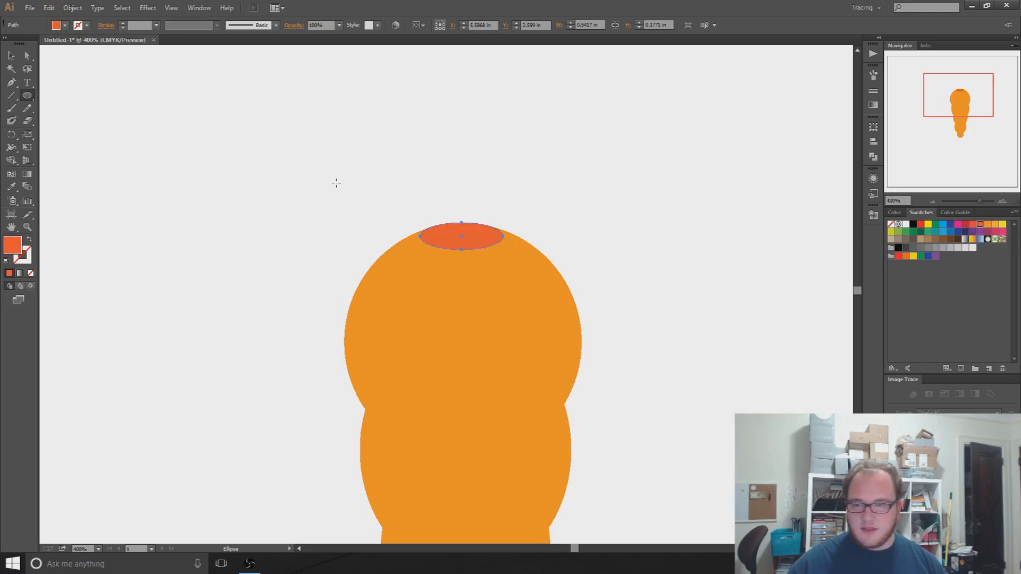
click(338, 352)
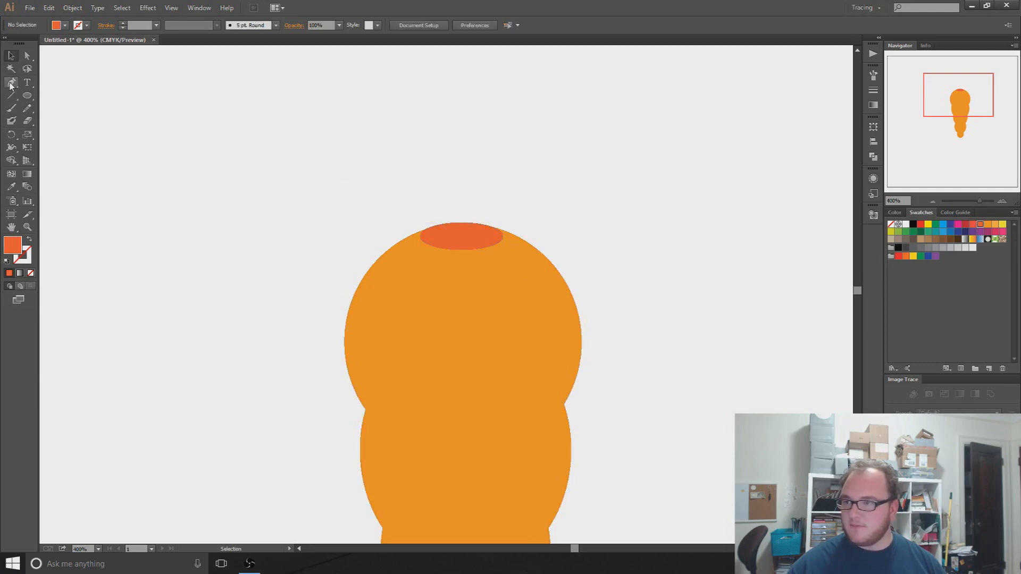
- Draw a vertical Pen-tool stem from the carrot top with an 8 pt green stroke, round cap and no fill
click(11, 83)
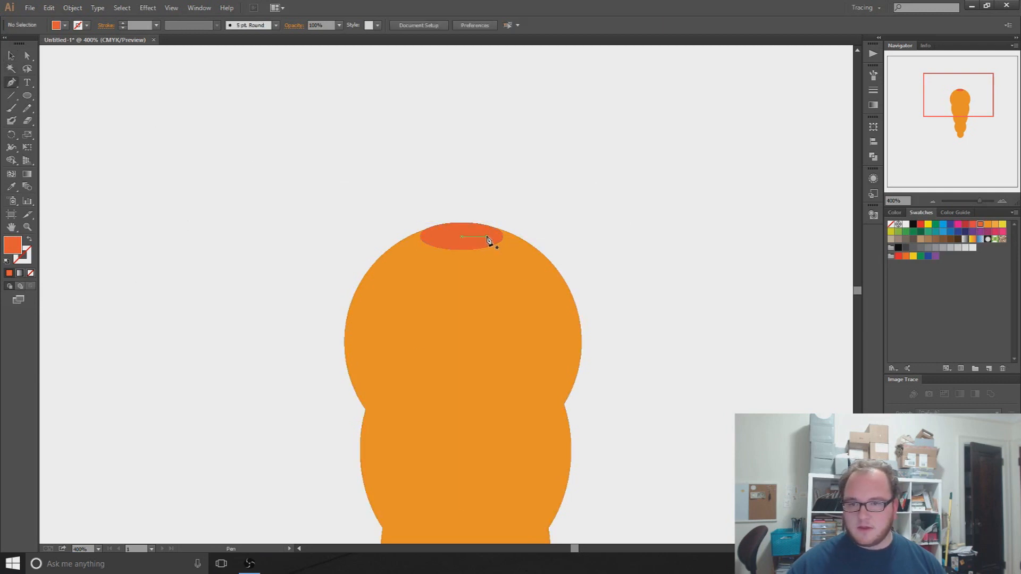
click(462, 236)
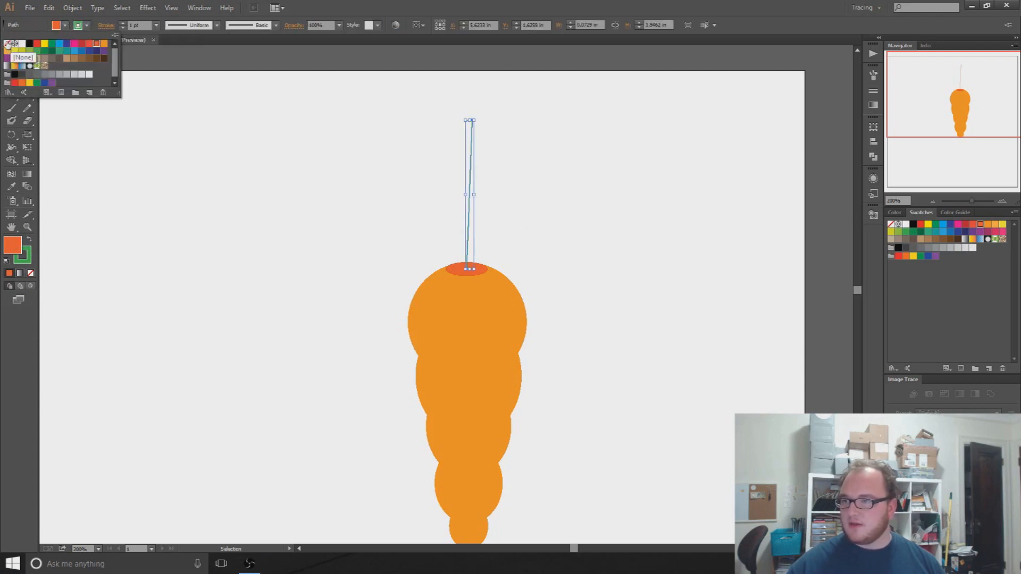
click(405, 172)
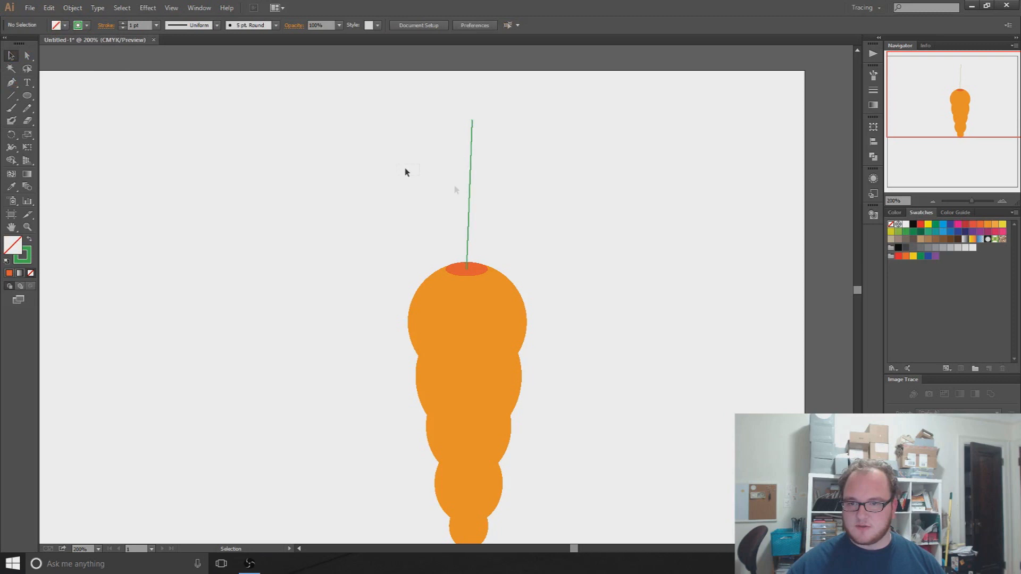
click(470, 195)
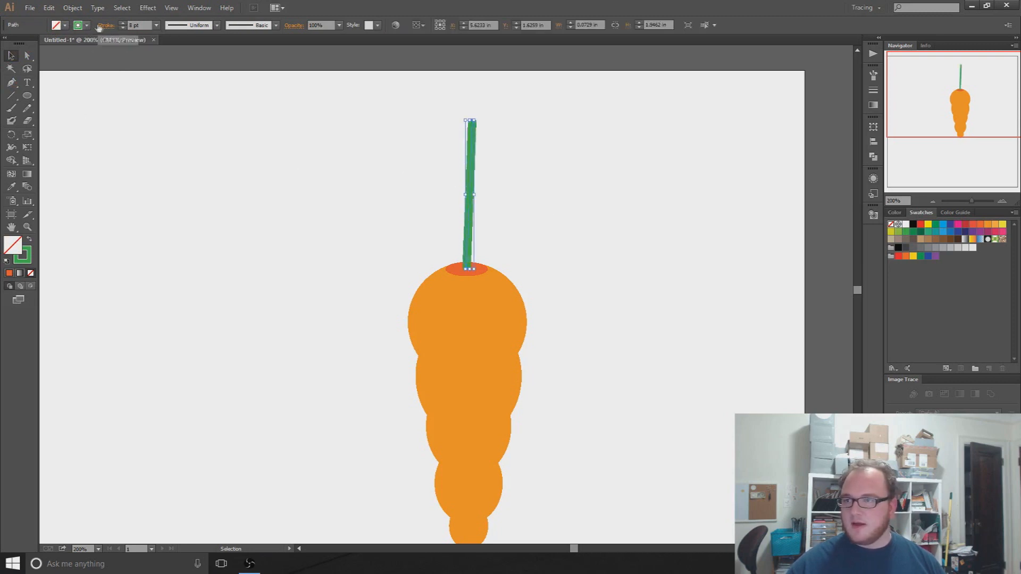
click(105, 25)
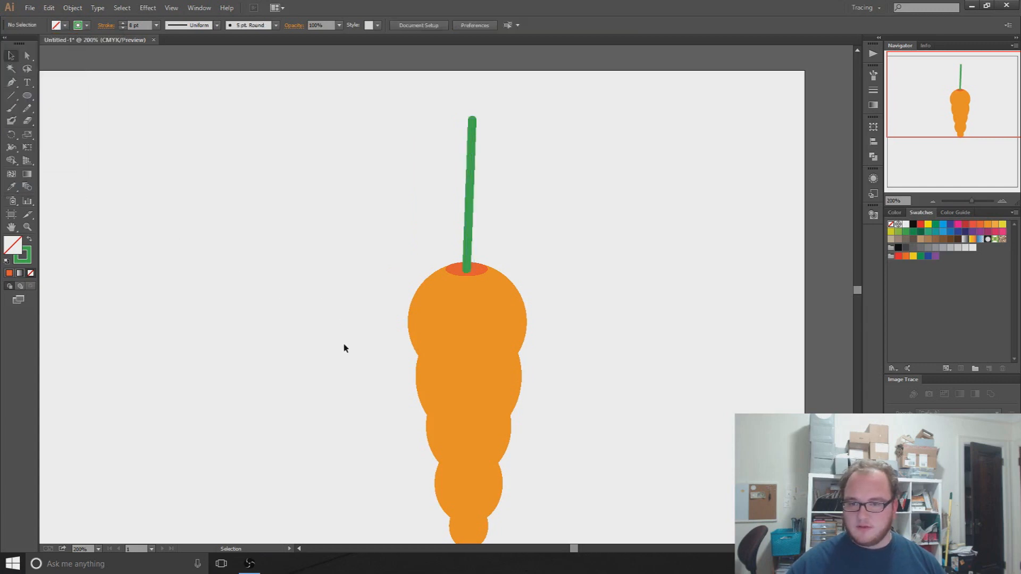
mouse_move(617, 240)
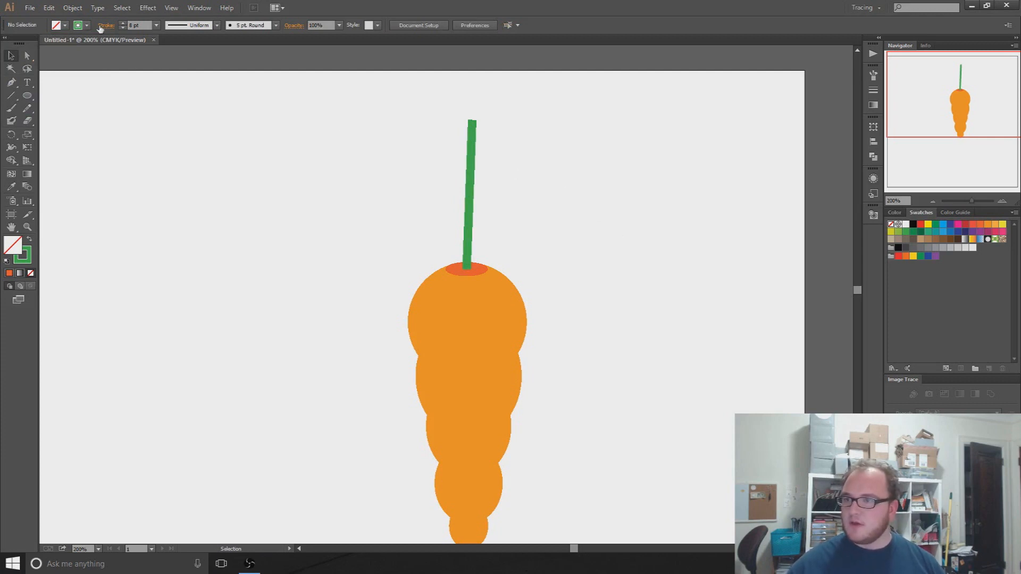
- Select the green stem and bring up its Stroke panel options
click(470, 190)
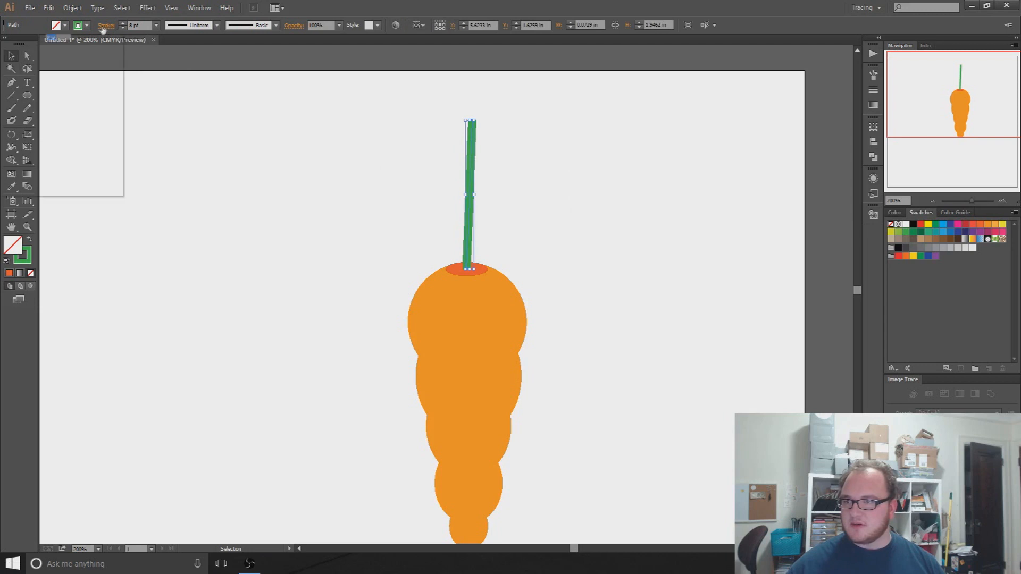
click(106, 25)
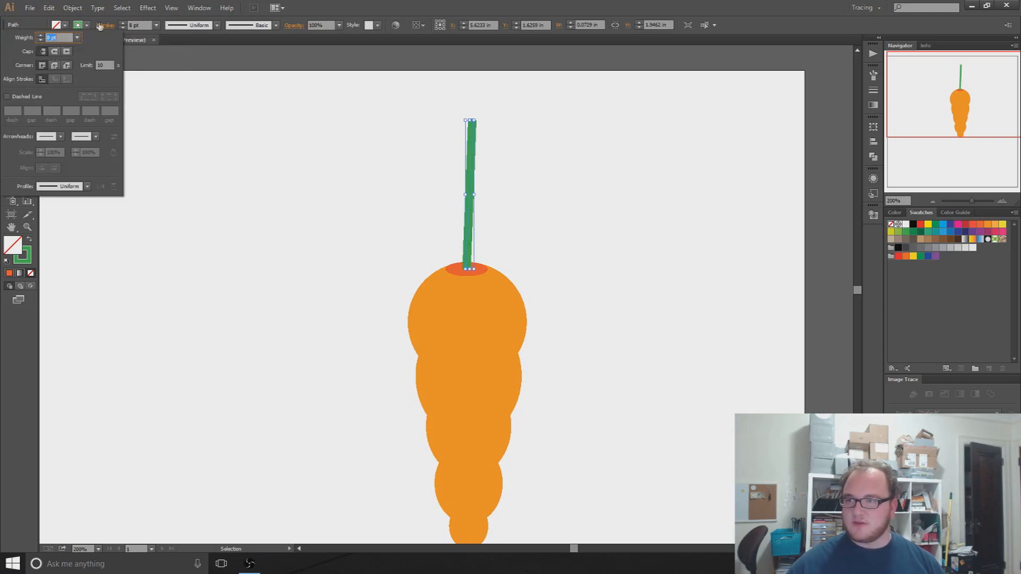
click(105, 25)
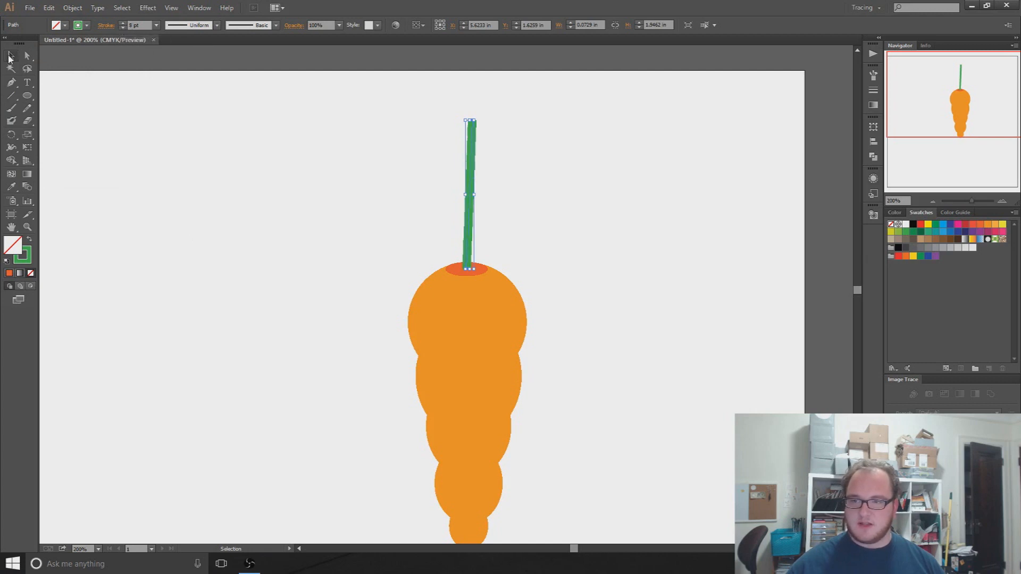
mouse_move(57, 25)
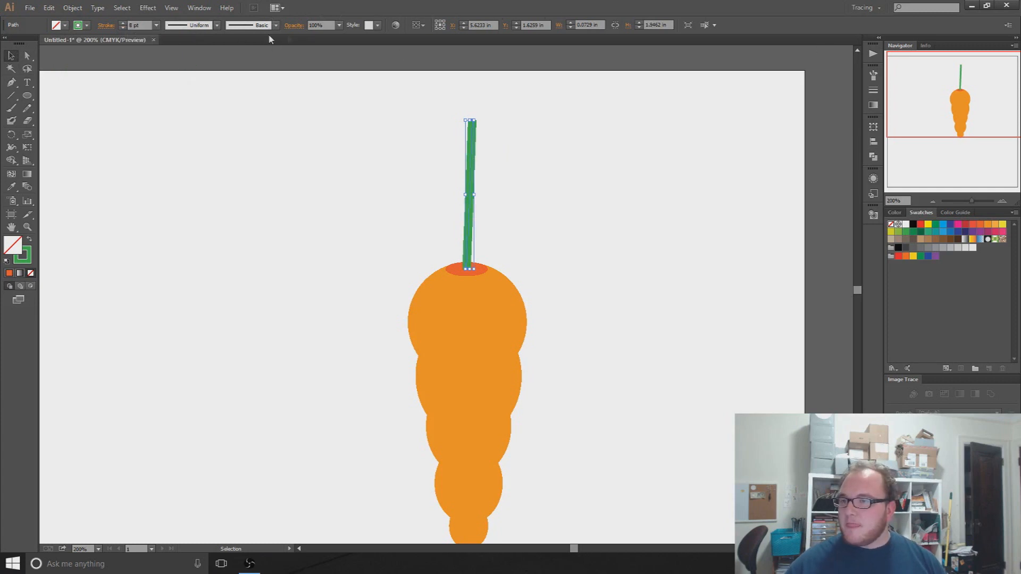
click(332, 25)
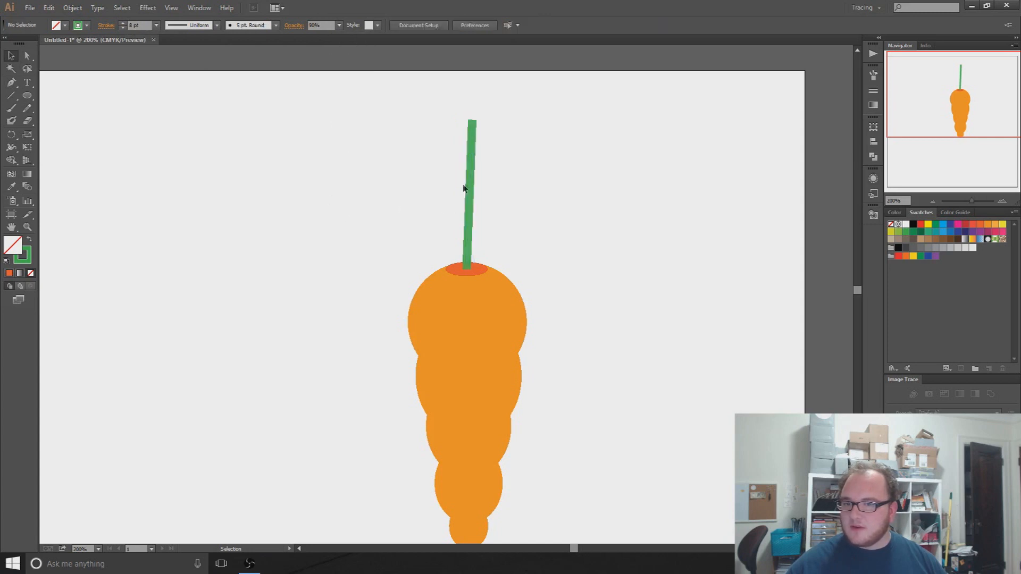
click(469, 189)
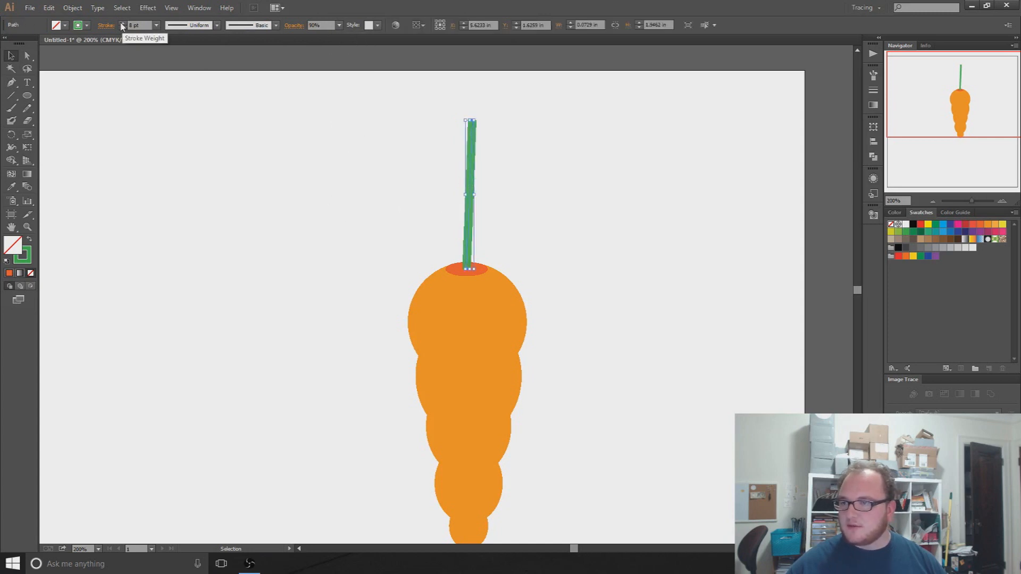
click(105, 24)
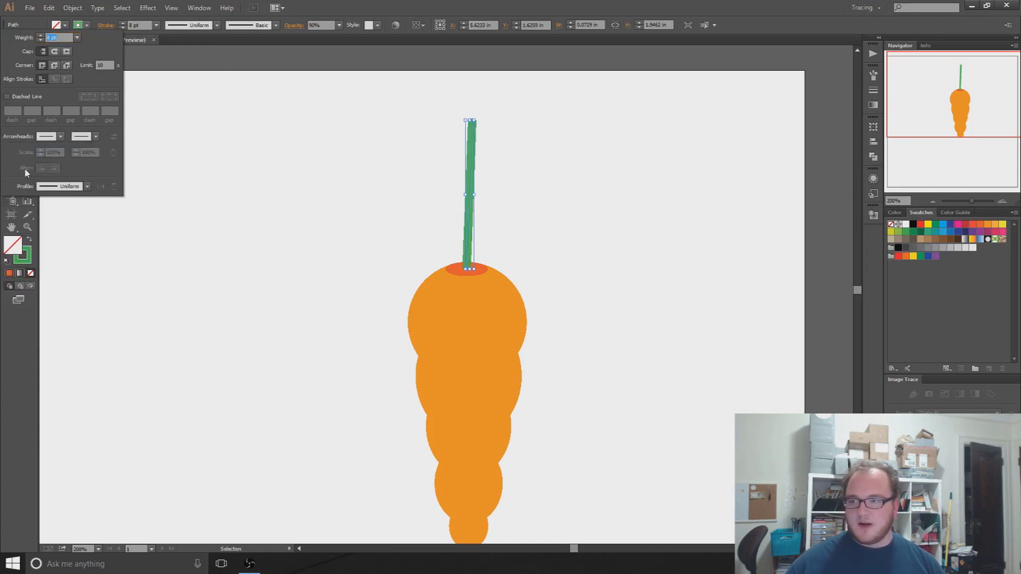
- Set round cap and corner styles and enable Dashed Line on the stem
click(49, 137)
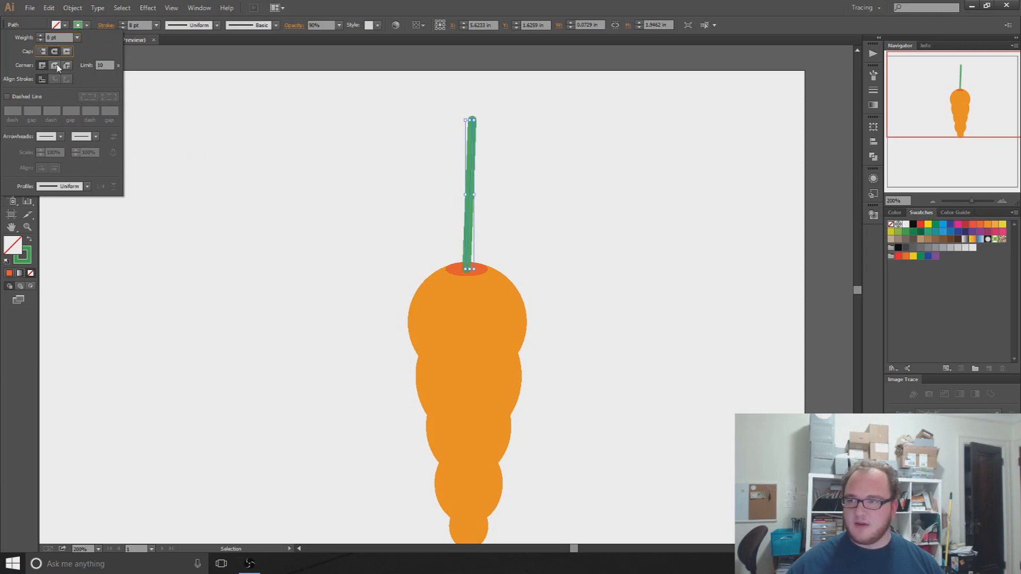
click(54, 65)
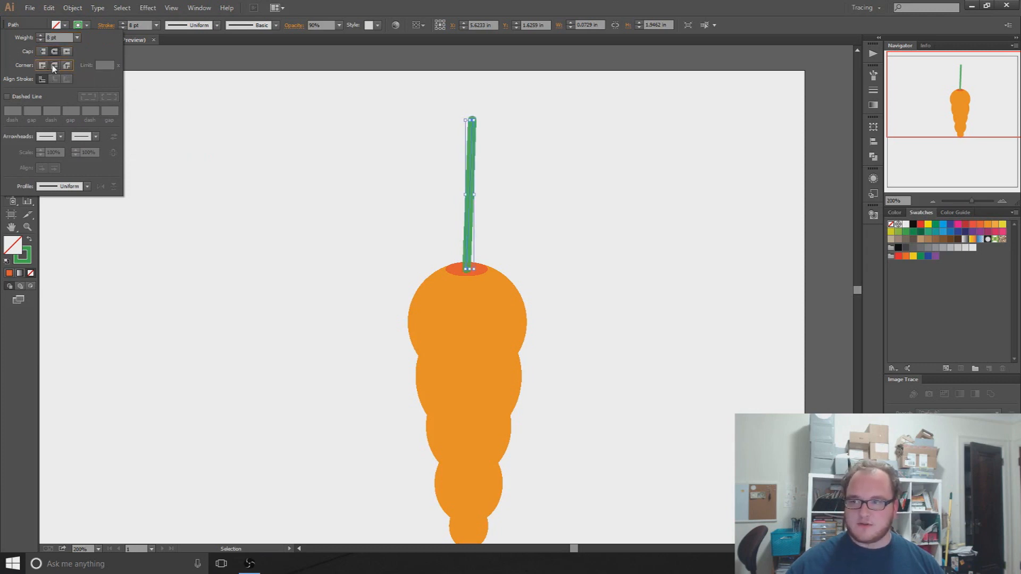
mouse_move(43, 51)
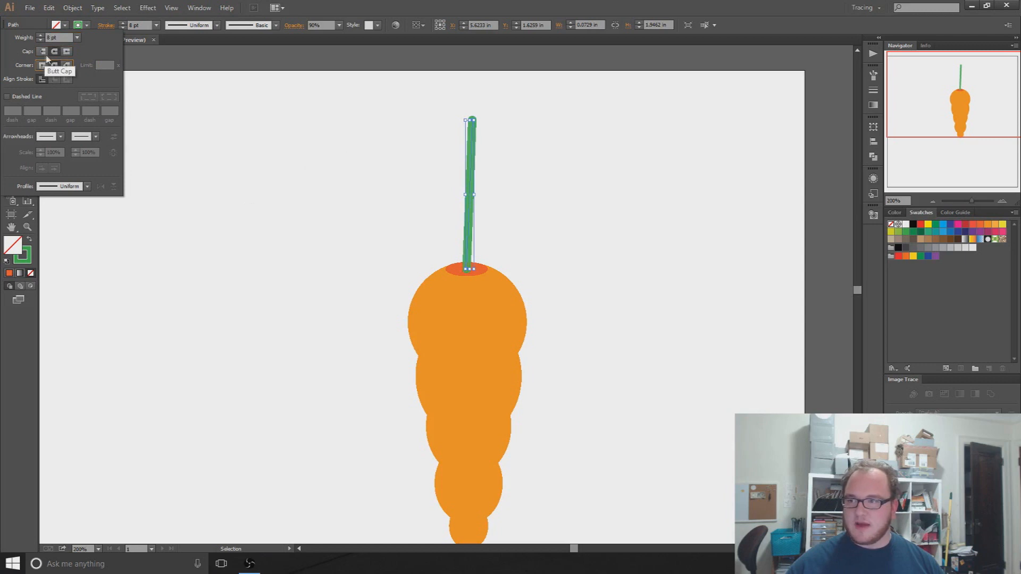
mouse_move(57, 94)
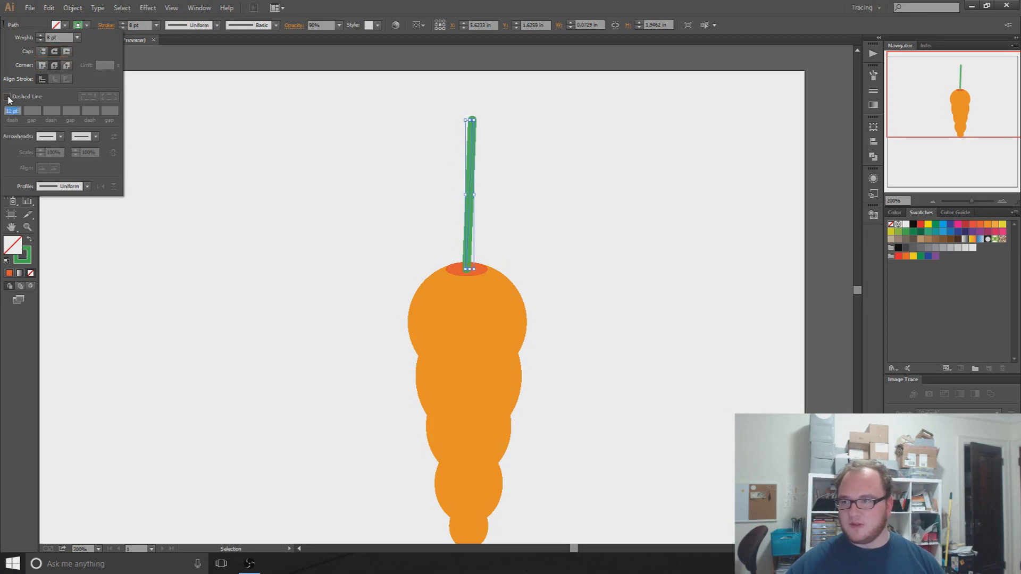
click(8, 96)
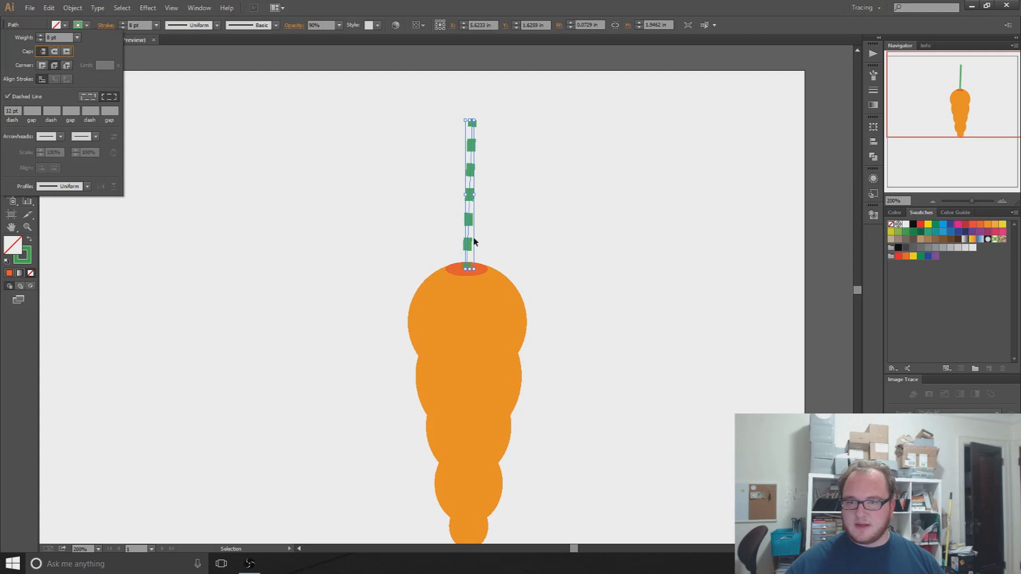
click(340, 181)
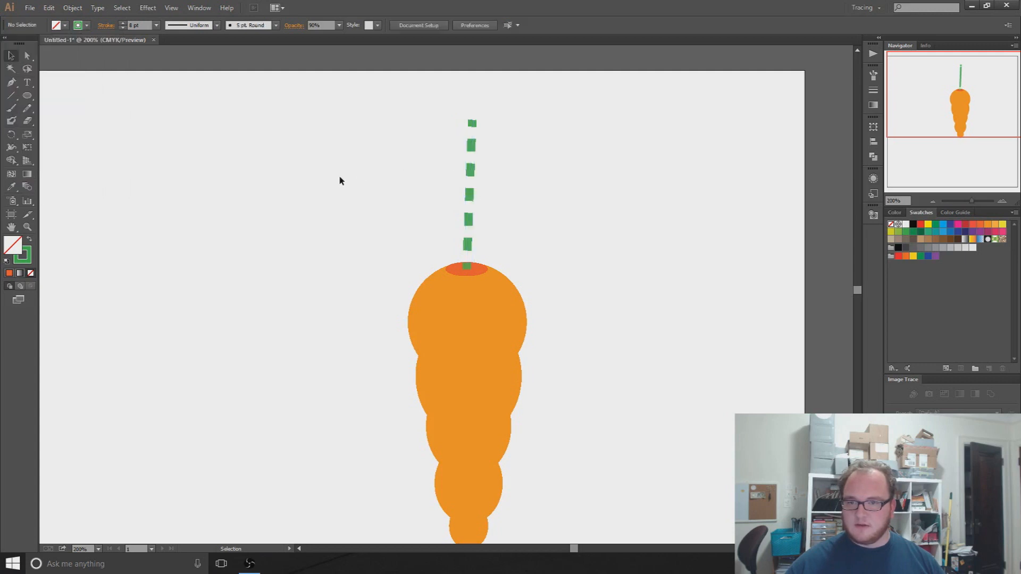
click(471, 196)
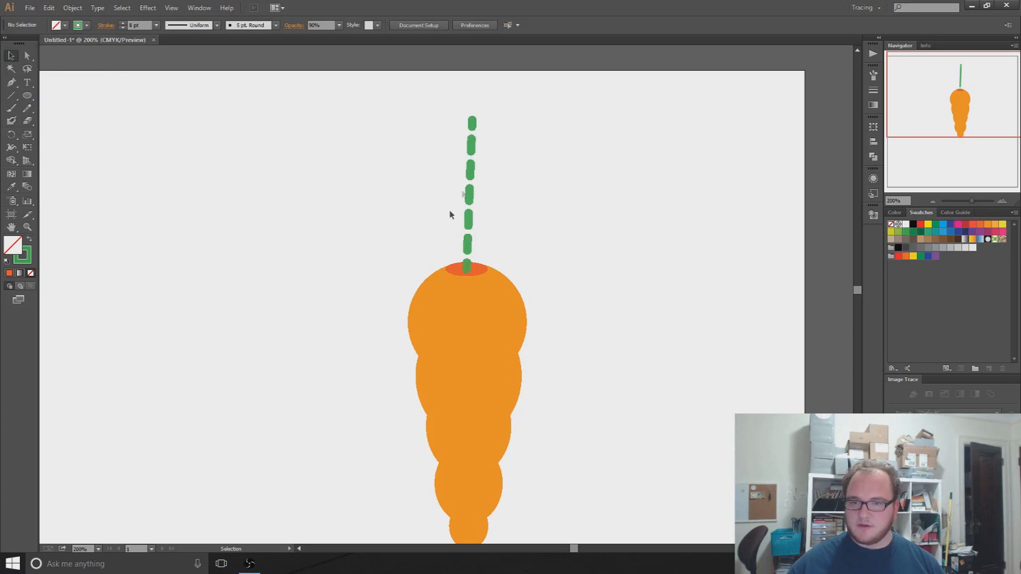
mouse_move(461, 134)
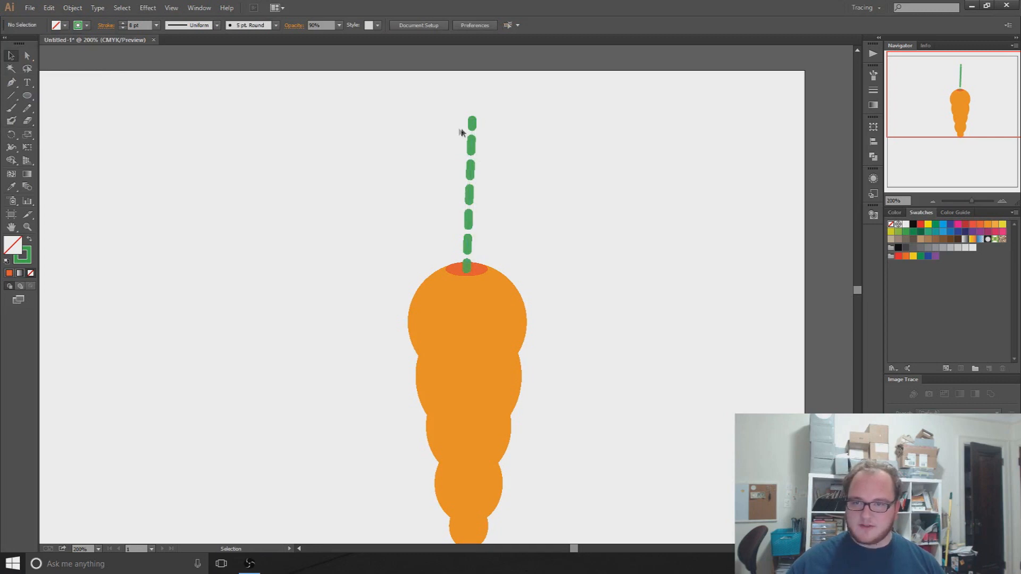
click(105, 25)
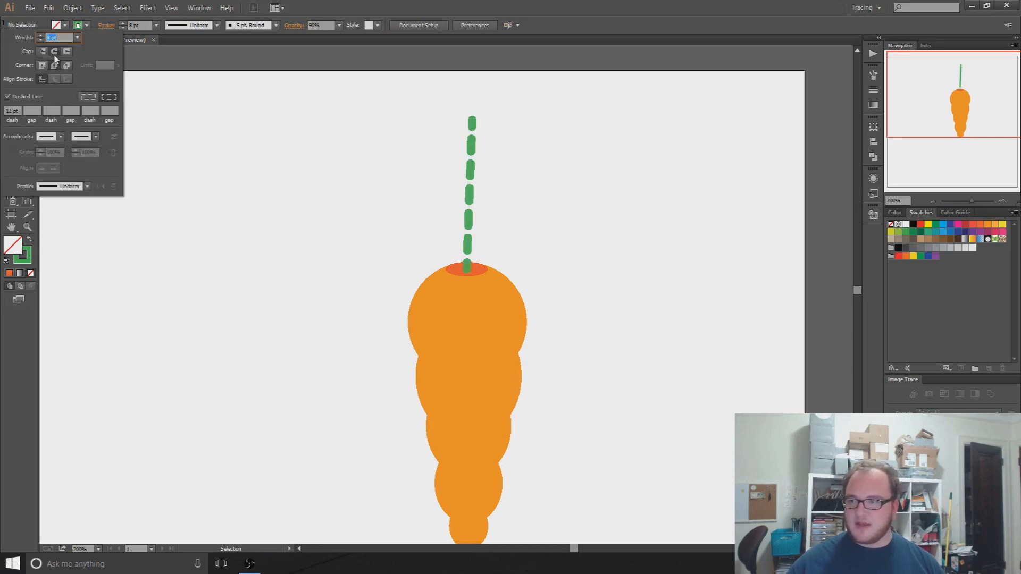
mouse_move(41, 52)
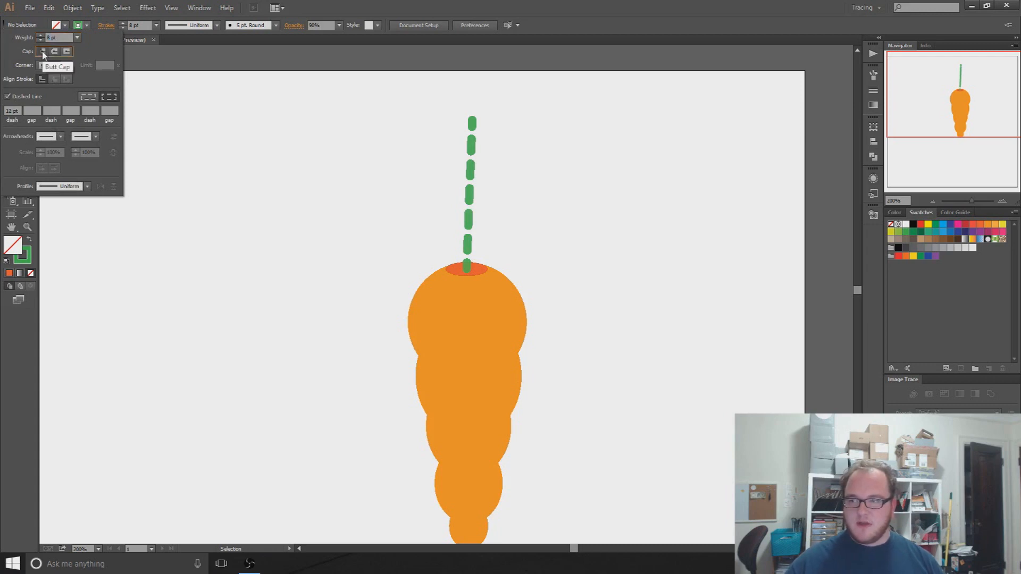
mouse_move(42, 65)
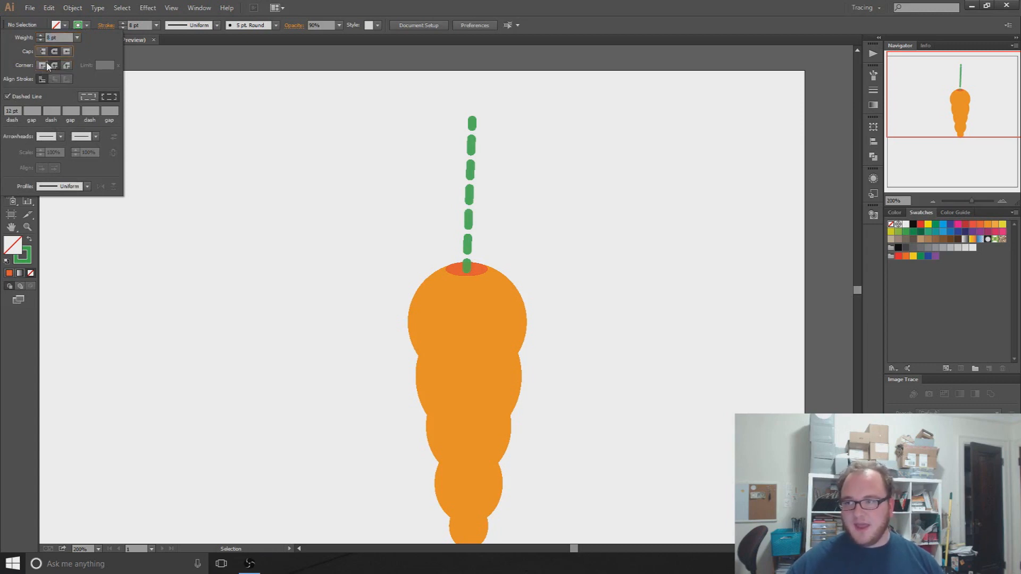
click(471, 196)
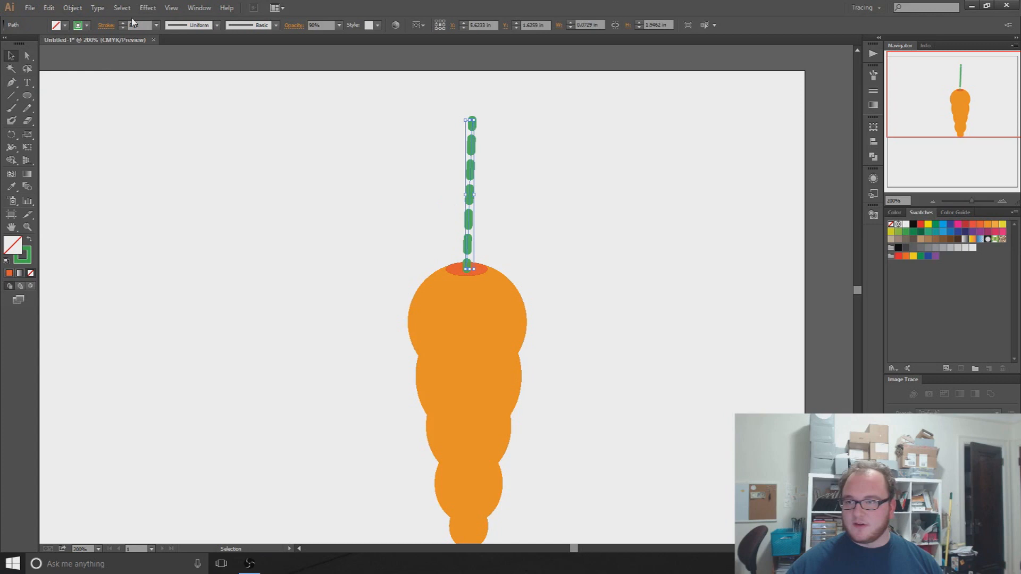
- Draw the first two curved dashed green leaf lines from the carrot top, one curving left
click(106, 25)
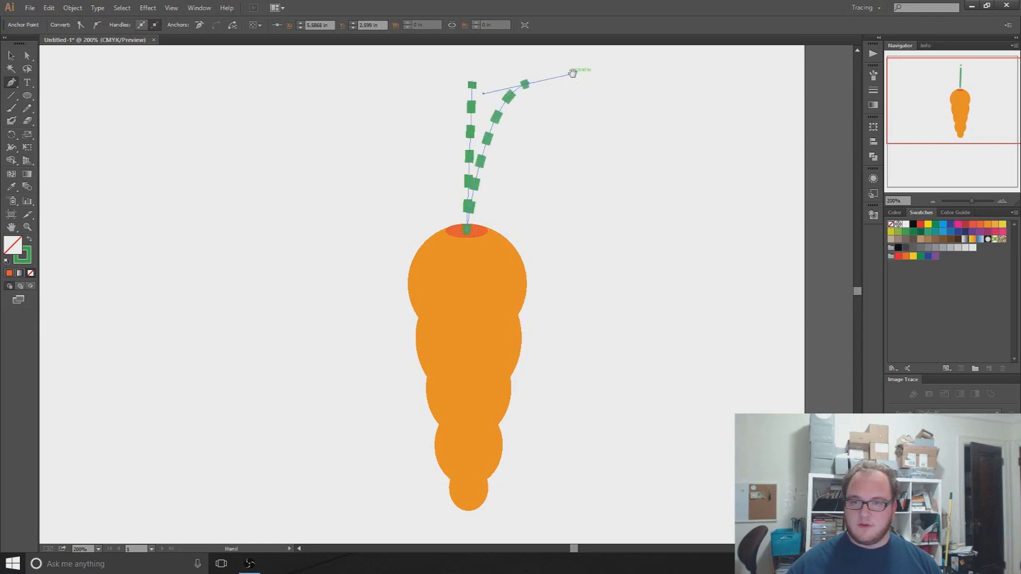
click(11, 83)
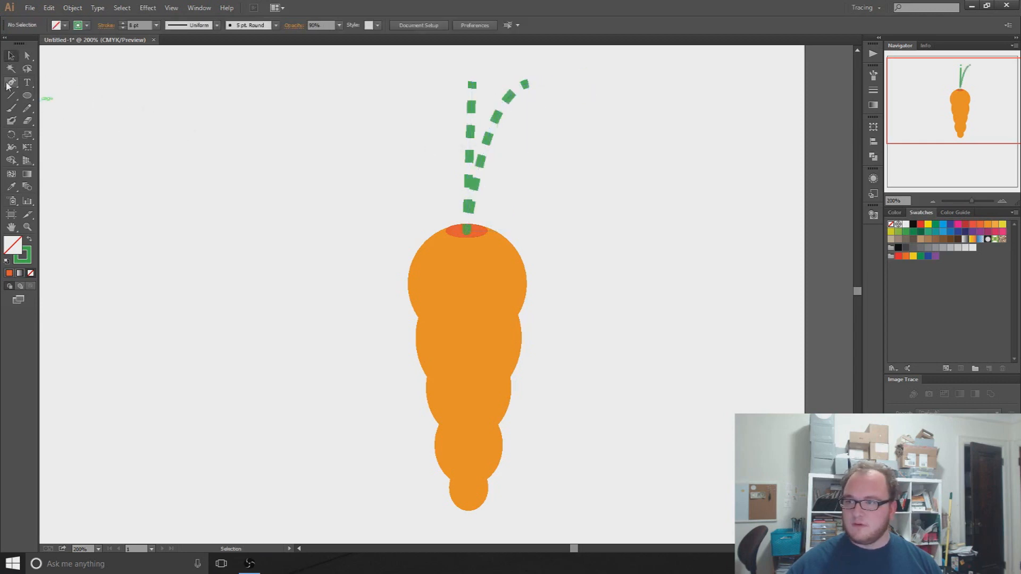
click(466, 233)
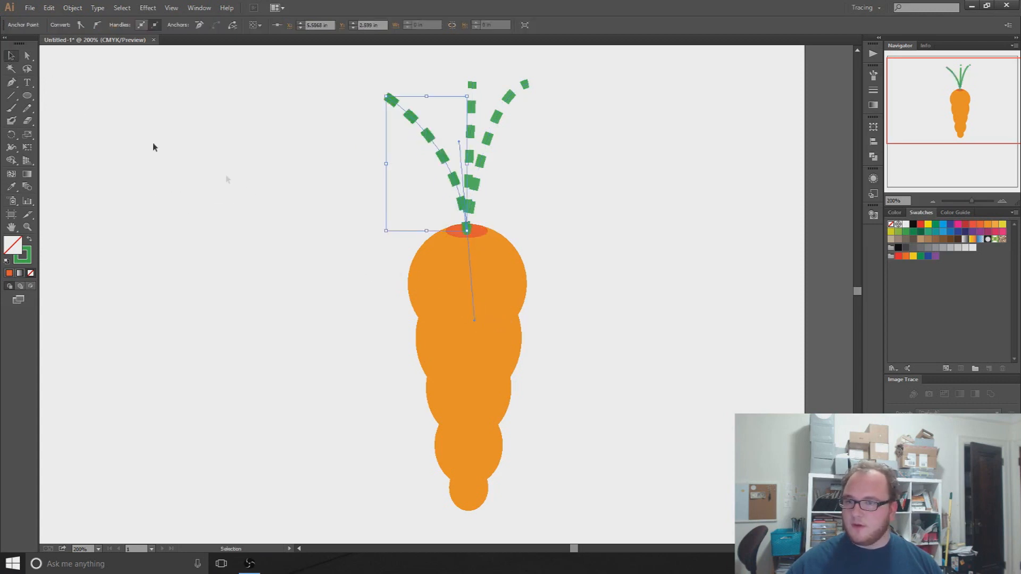
click(251, 266)
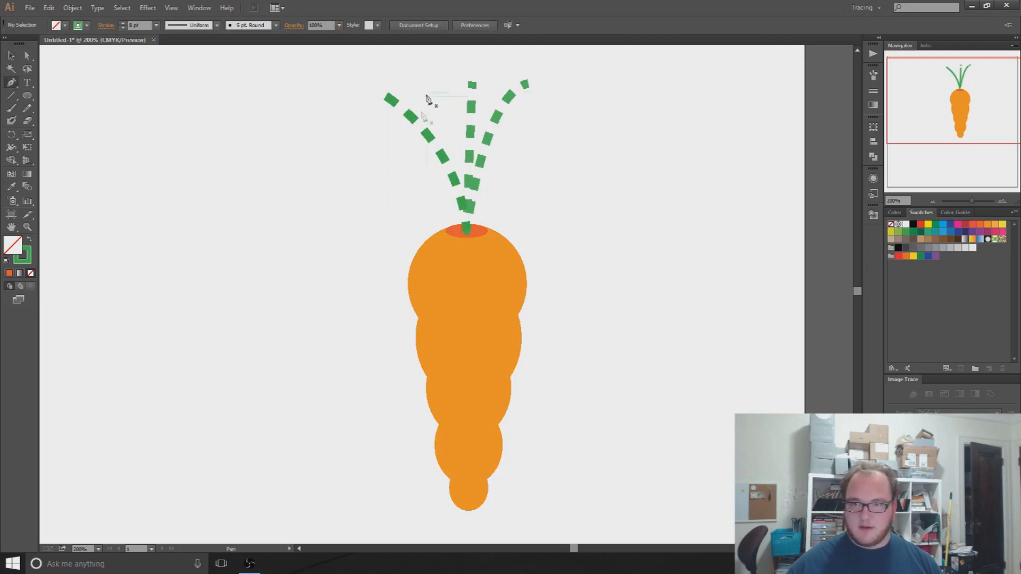
- Add the remaining dashed leaf fronds anchored at the carrot top to complete the cluster
click(466, 234)
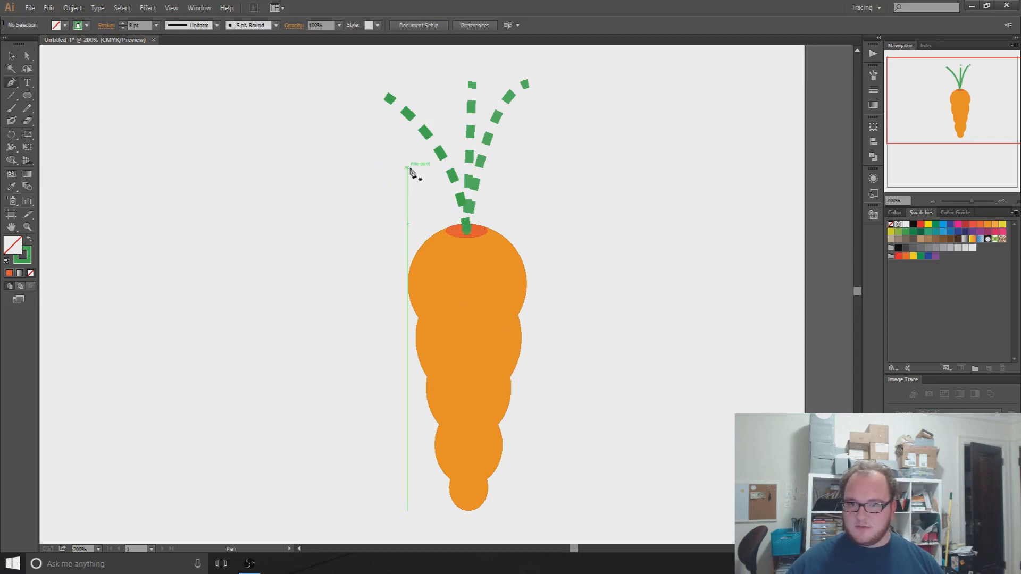
click(463, 234)
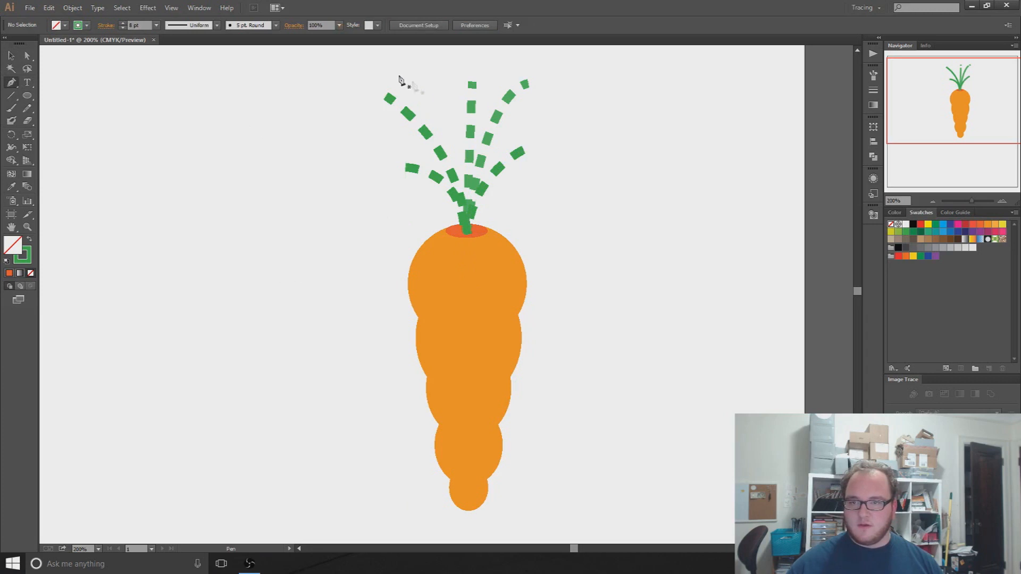
click(460, 243)
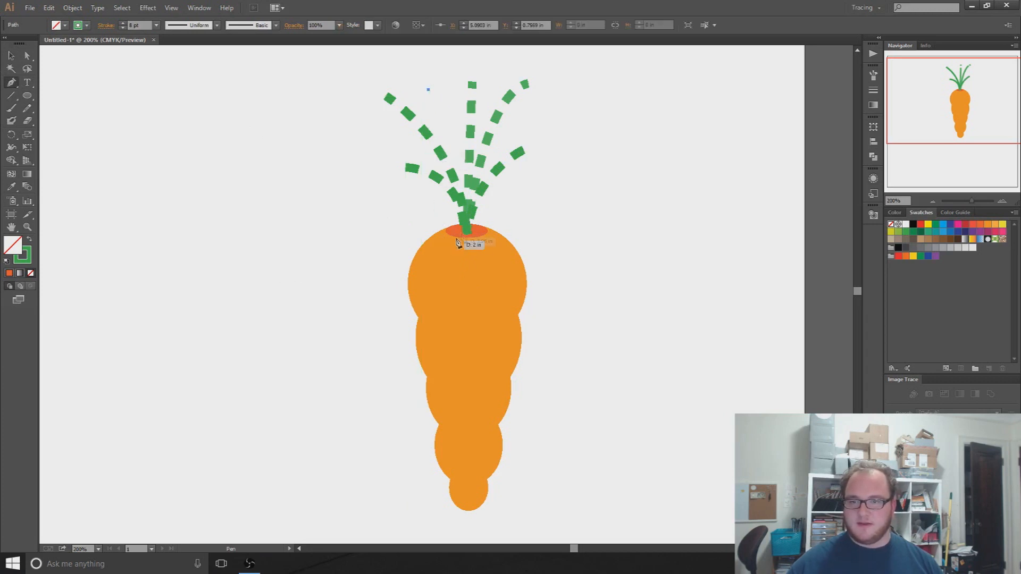
click(468, 340)
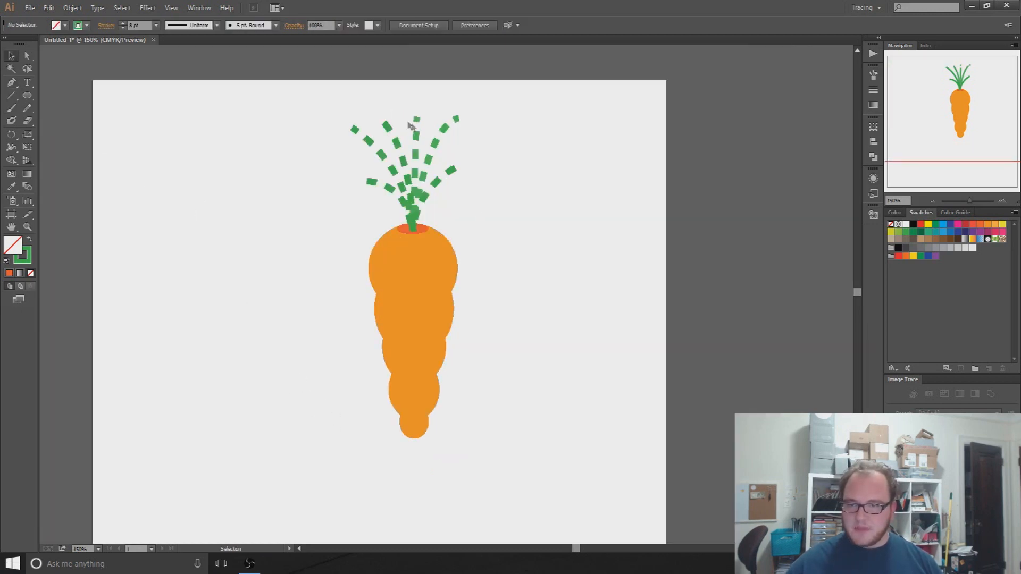
mouse_move(347, 201)
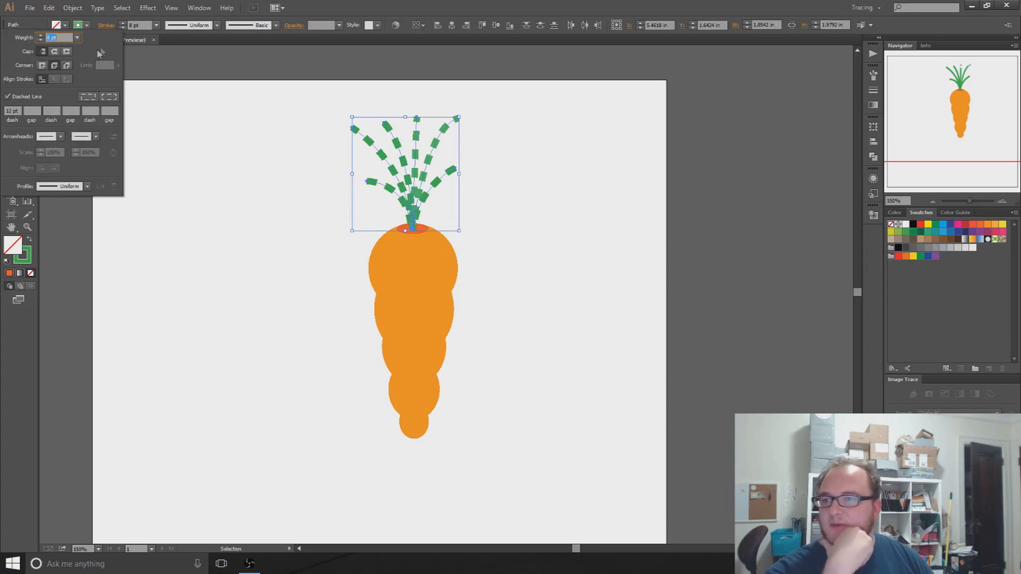
- Make the leaf lines solid instead of dashed and adjust their opacity
click(7, 97)
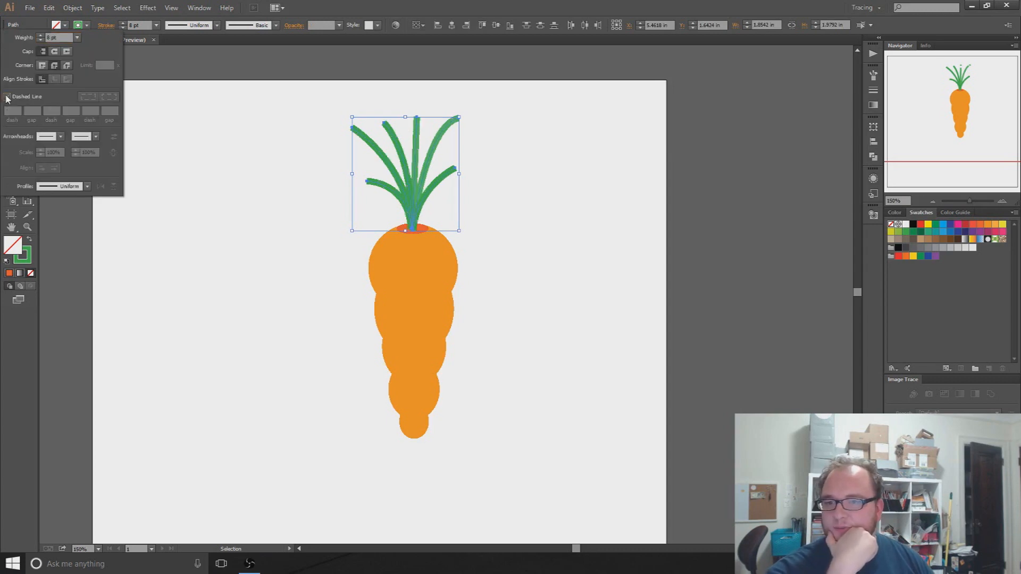
click(283, 340)
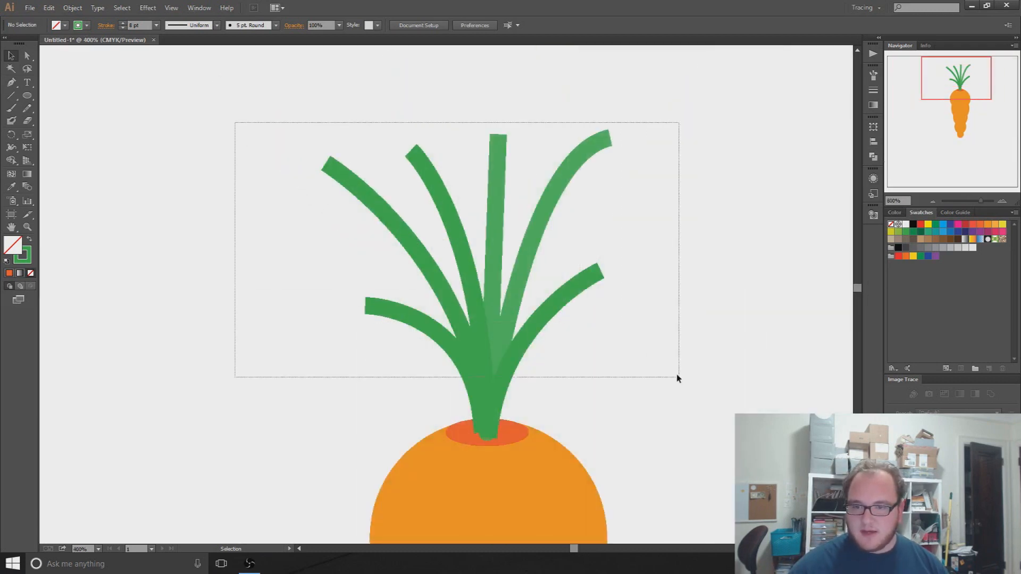
click(342, 25)
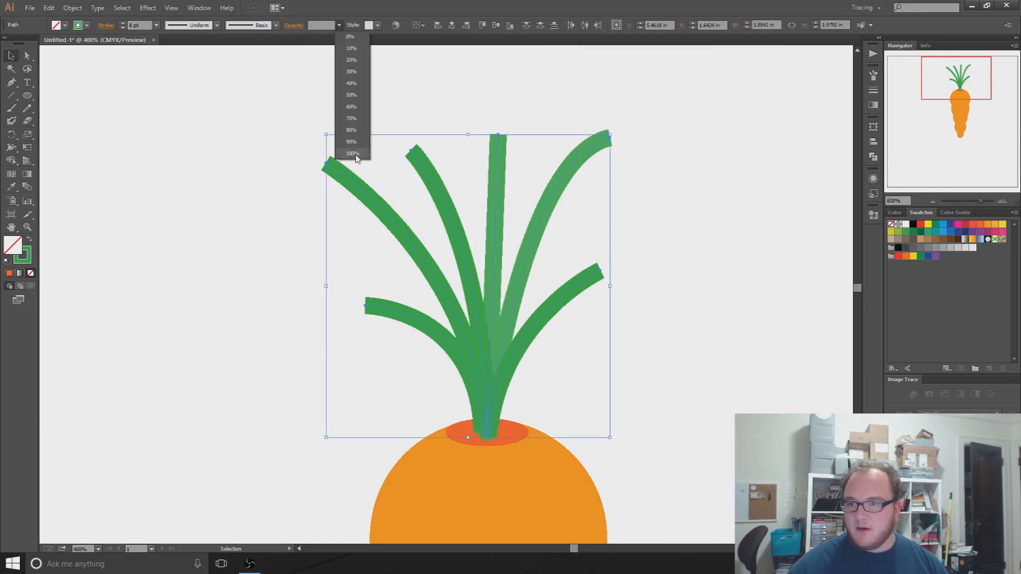
click(352, 119)
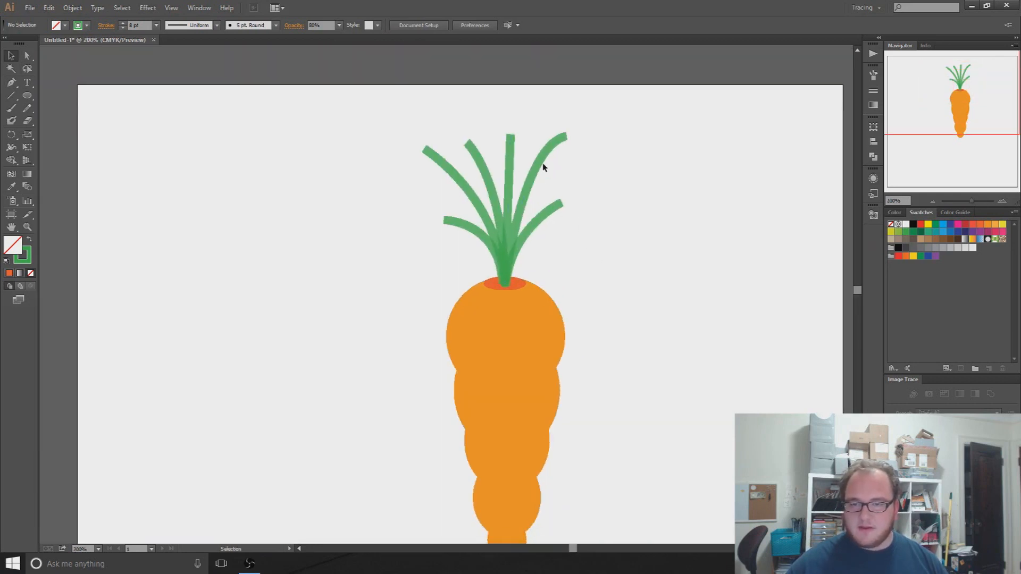
mouse_move(417, 241)
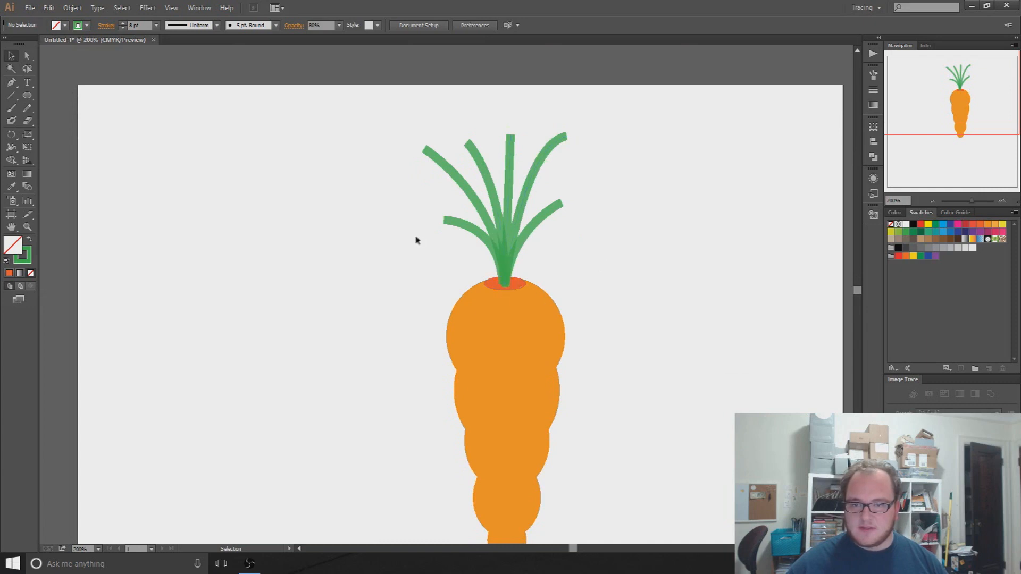
mouse_move(497, 251)
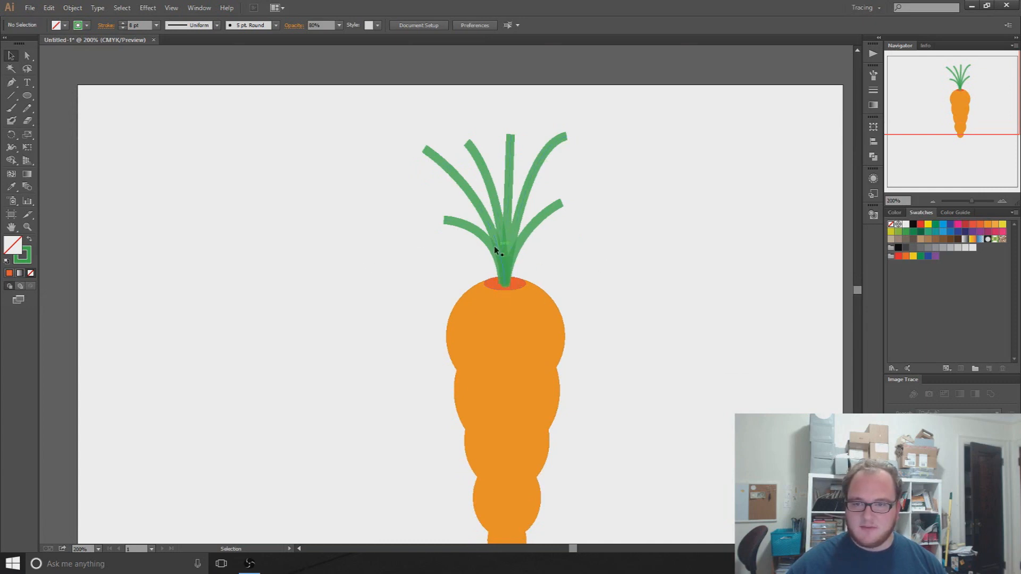
mouse_move(449, 246)
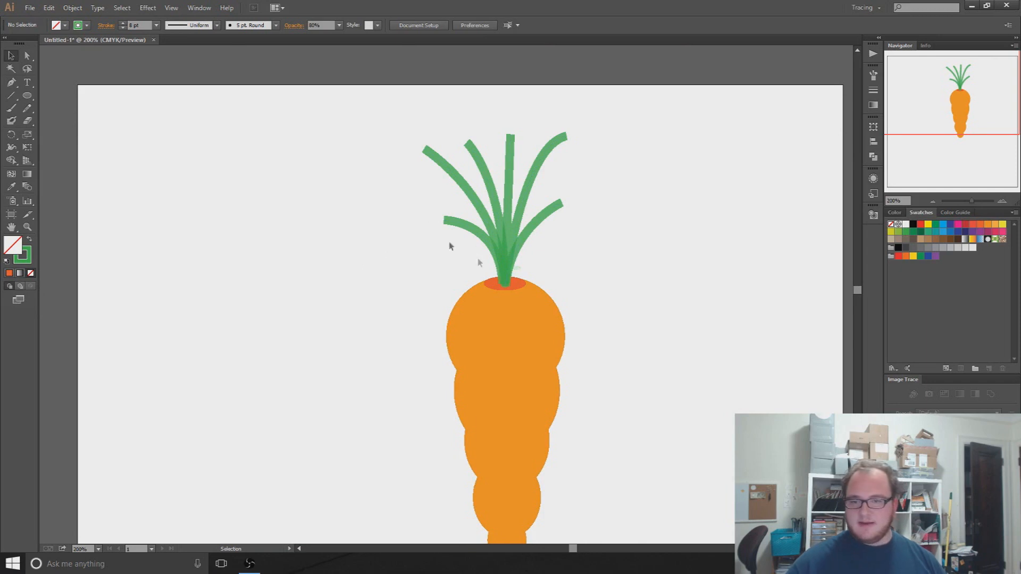
- Select all the carrot leaves and set their opacity to 100%
click(495, 208)
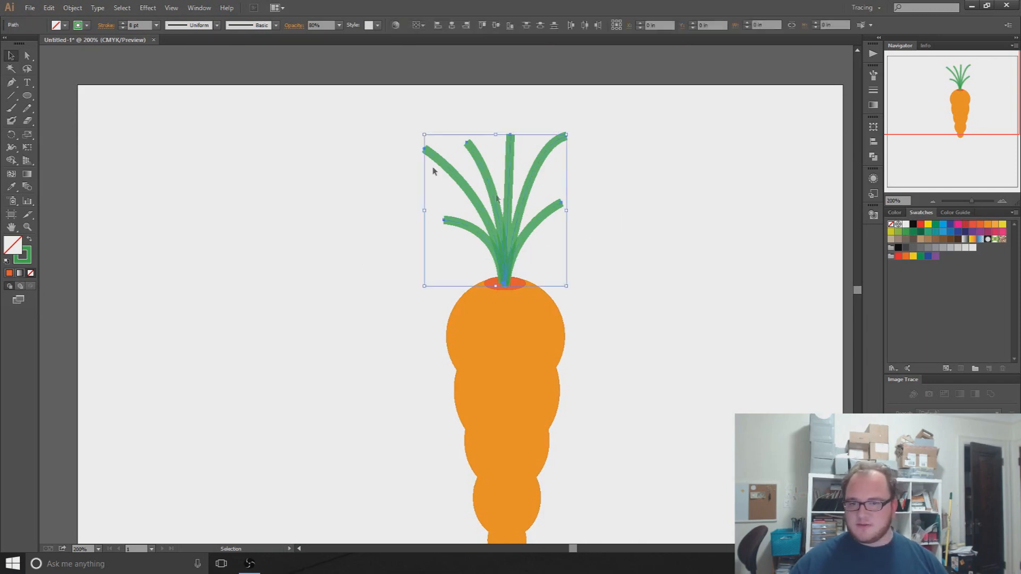
click(342, 25)
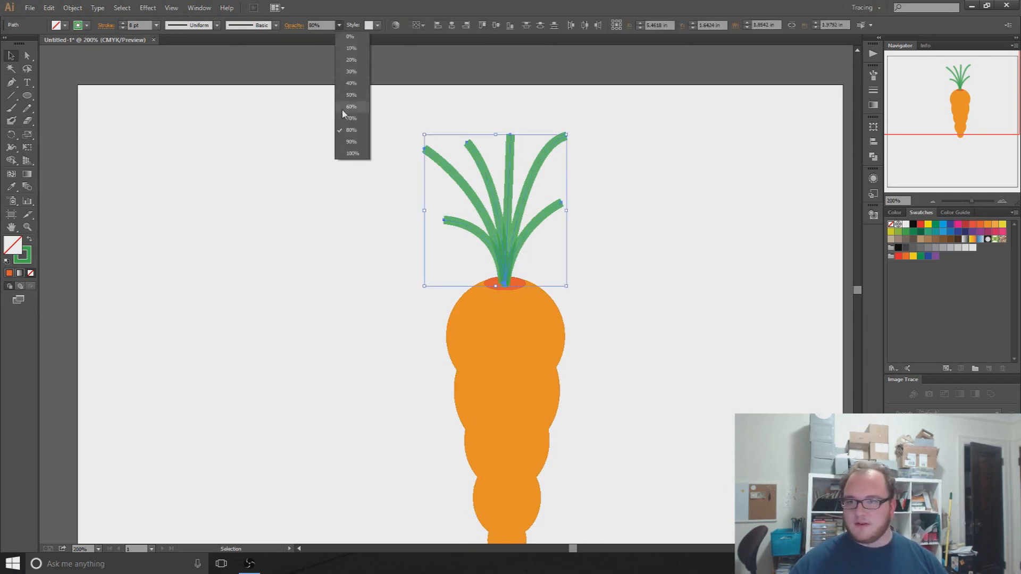
click(352, 153)
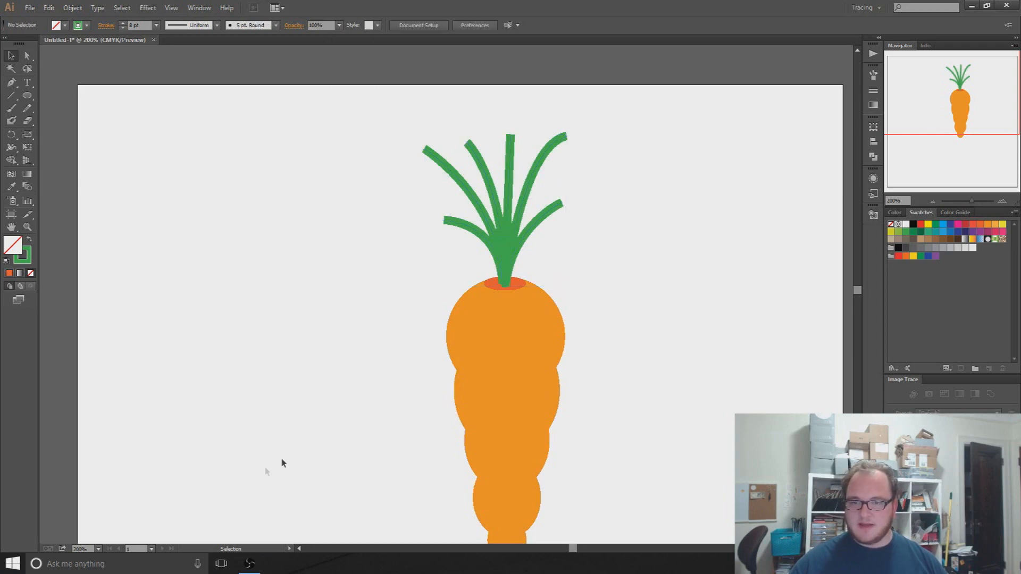
scroll(up, 3)
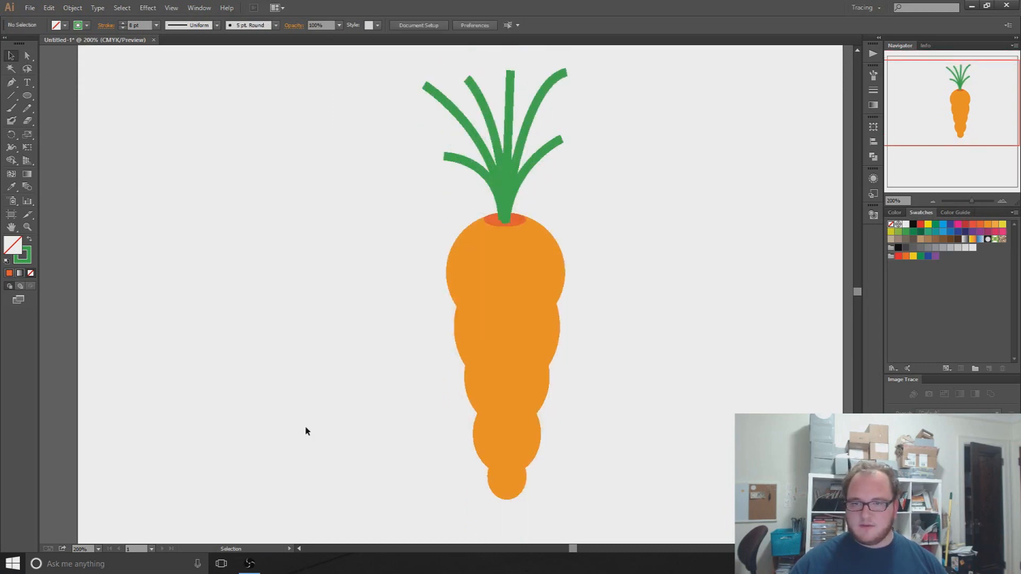
mouse_move(482, 199)
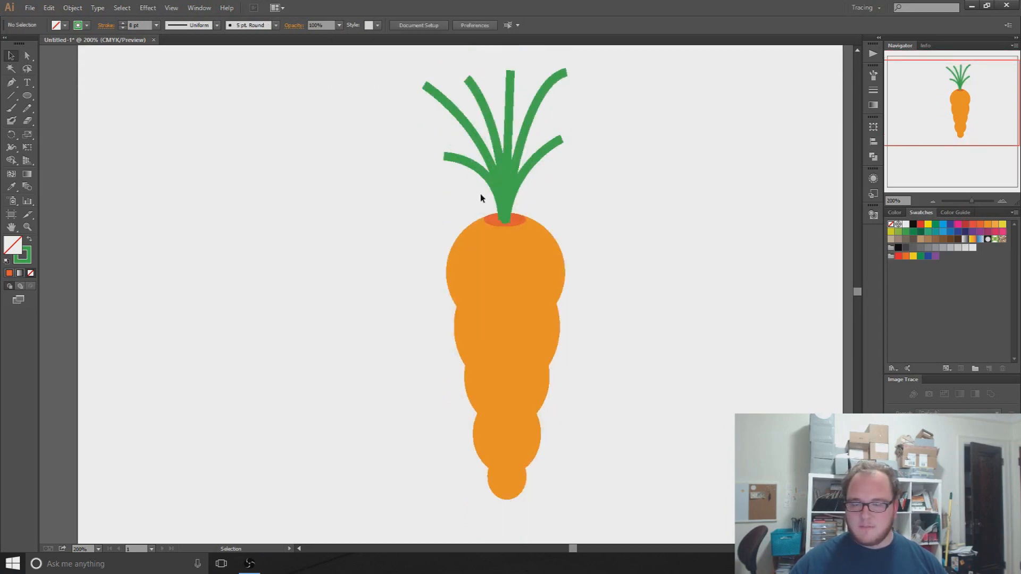
click(501, 176)
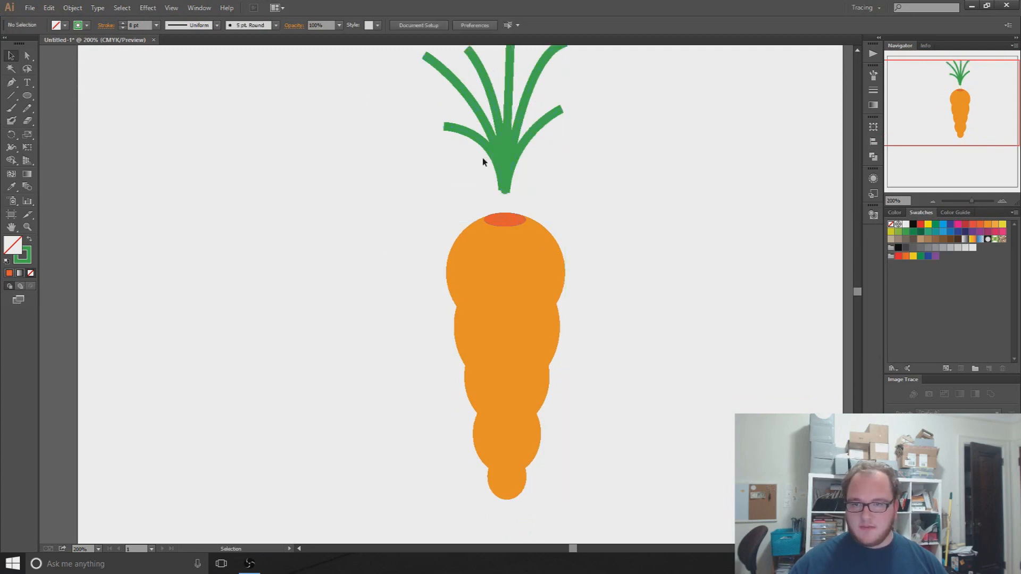
mouse_move(488, 149)
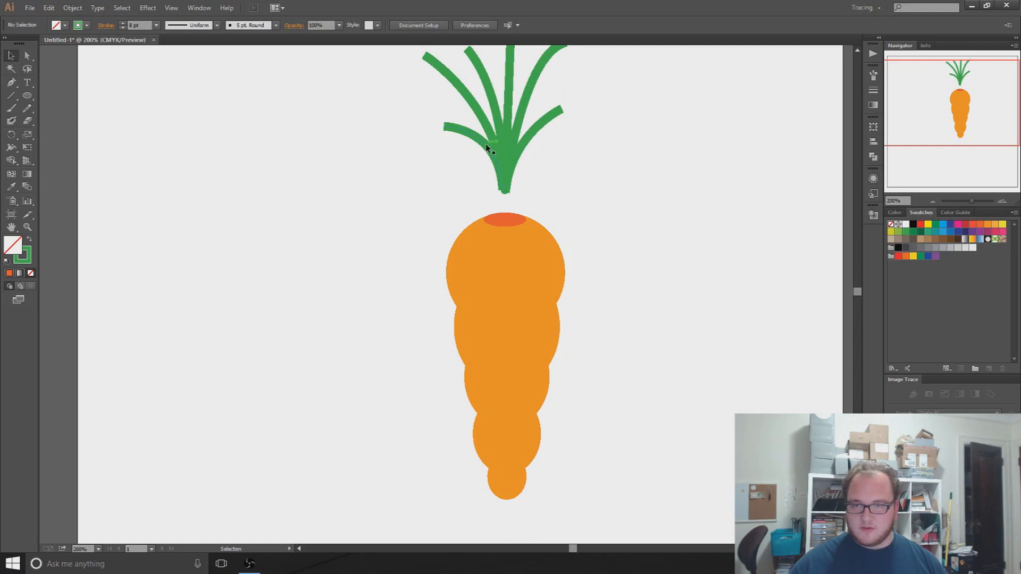
click(28, 56)
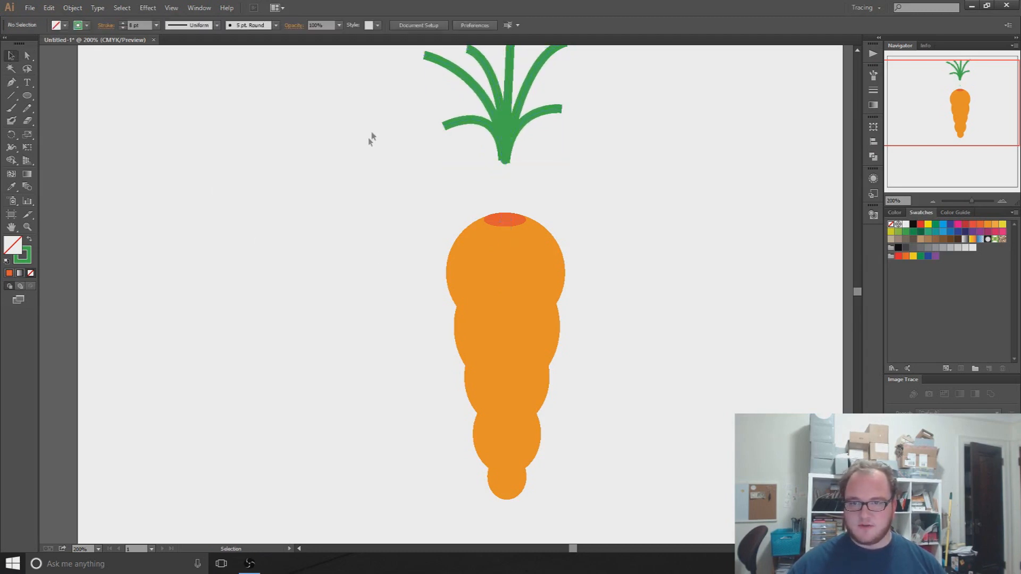
click(518, 116)
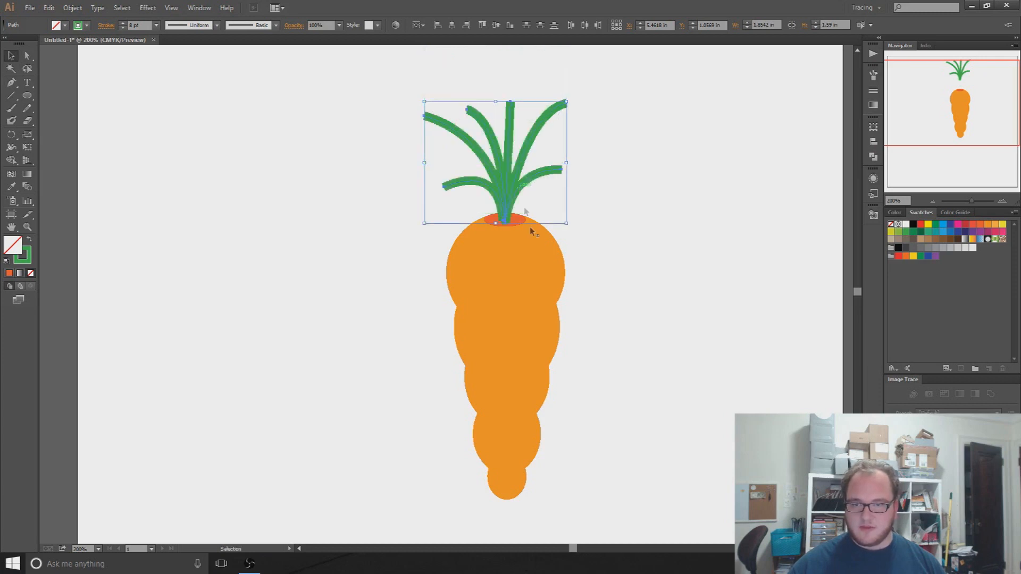
click(669, 300)
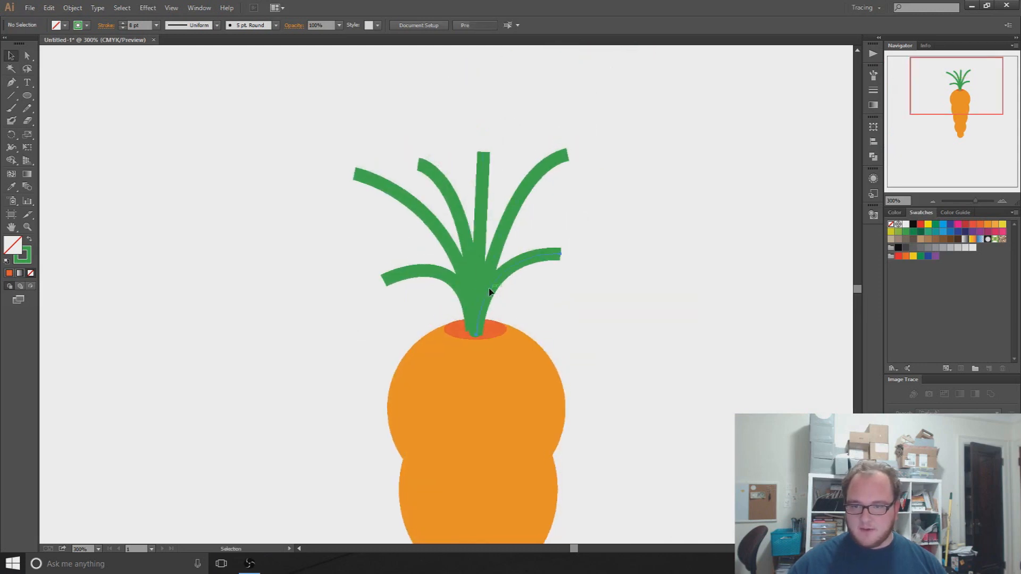
click(556, 254)
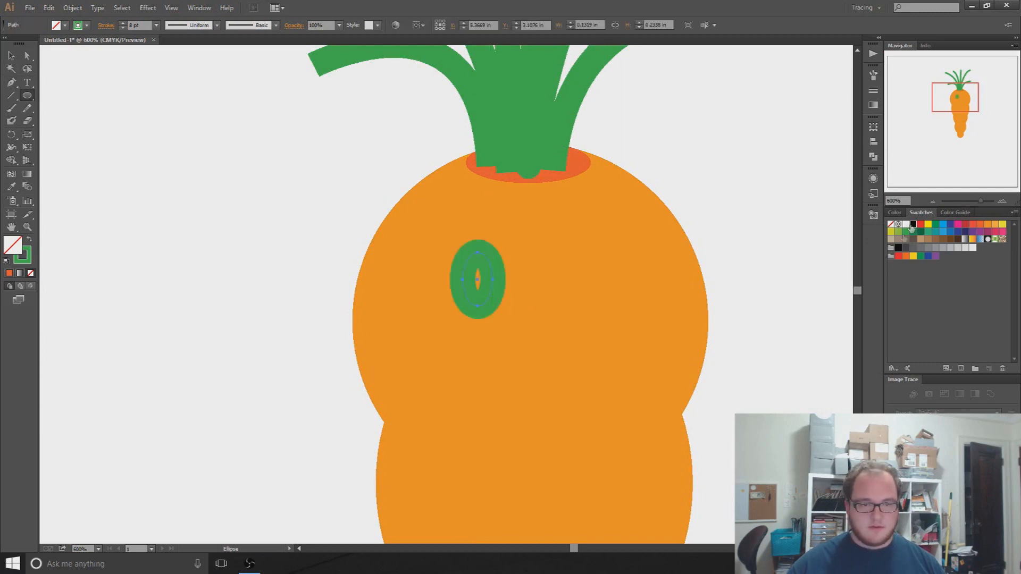
- Fill the eye shape black and adjust the tall leaf's stroke settings
click(86, 25)
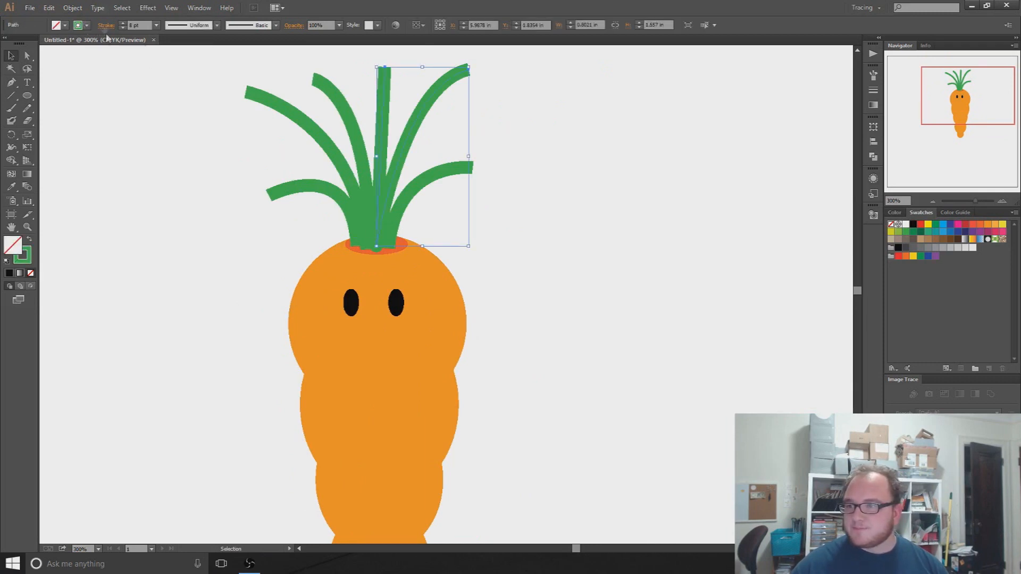
click(106, 25)
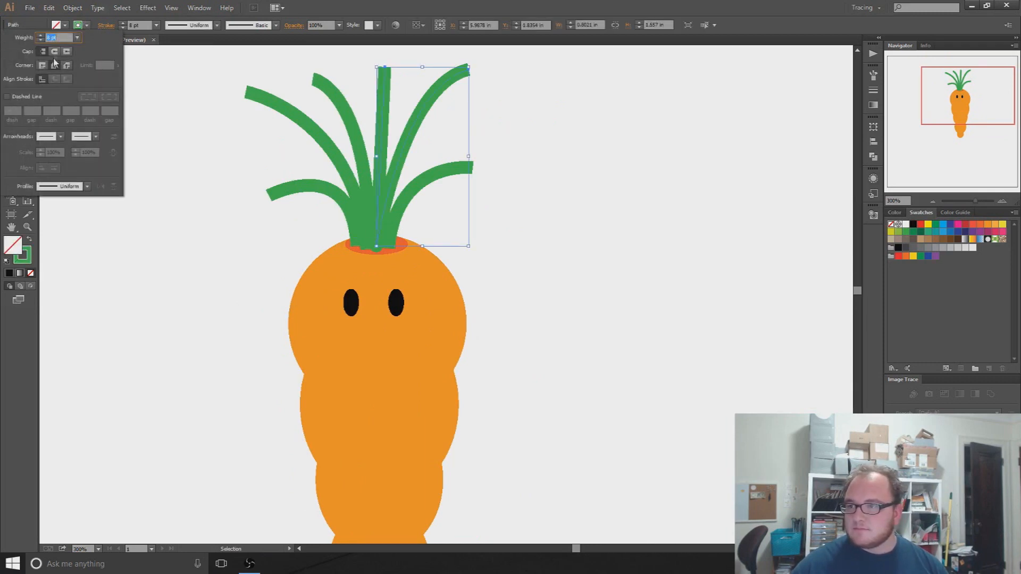
click(167, 294)
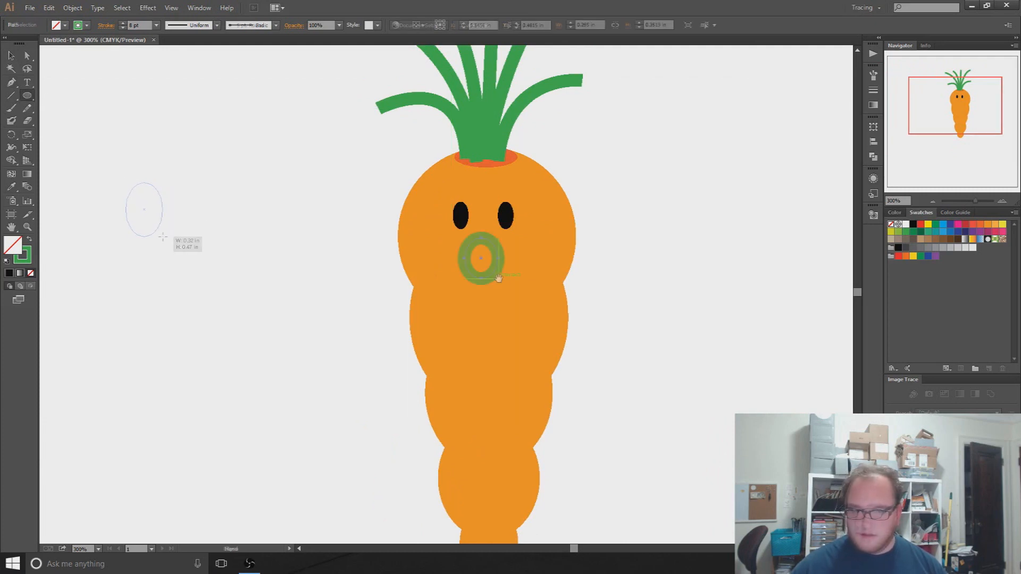
- Select the top anchor points of the green ring with the Direct Selection tool and delete that segment
click(26, 56)
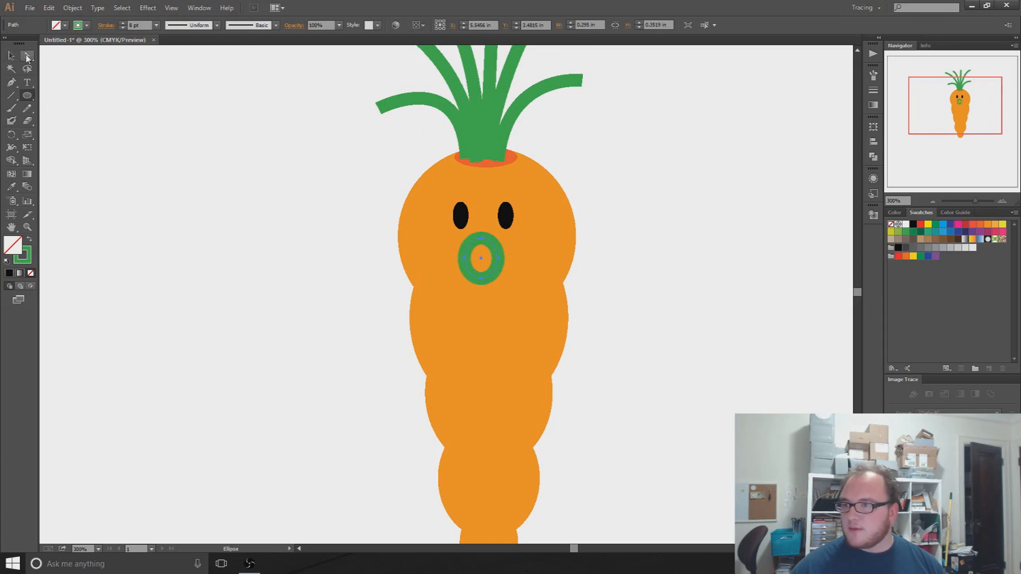
click(27, 57)
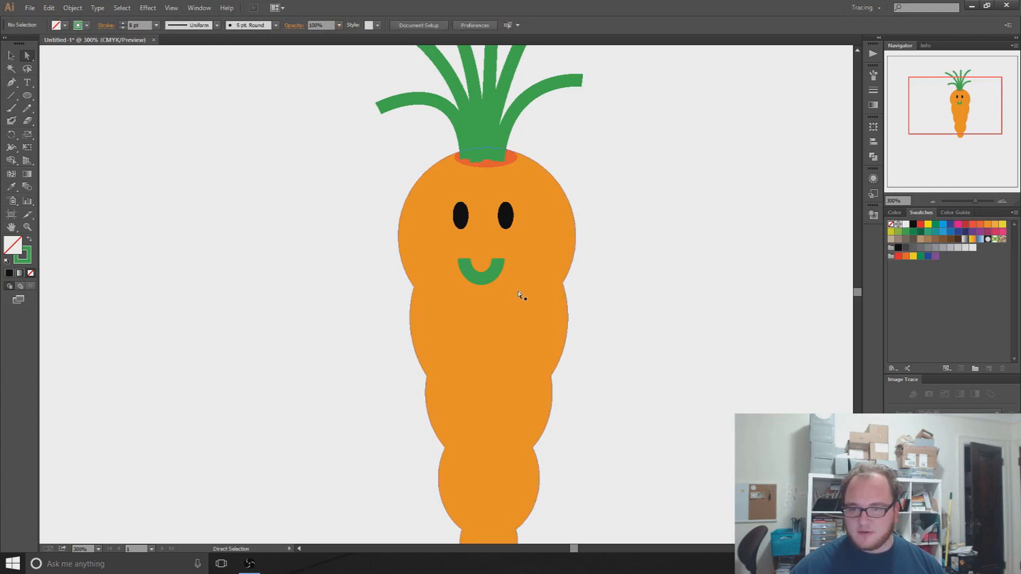
click(482, 272)
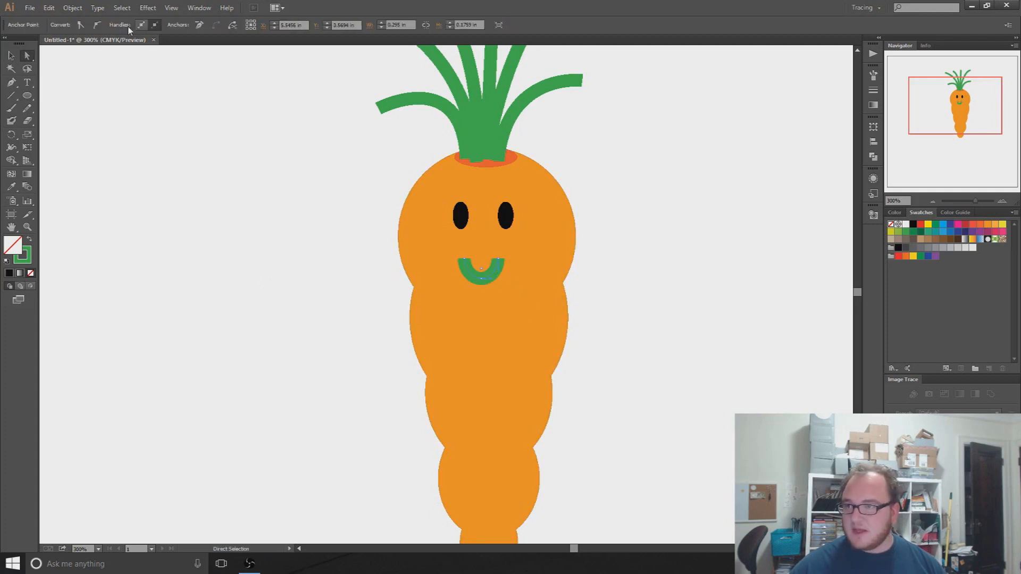
click(482, 268)
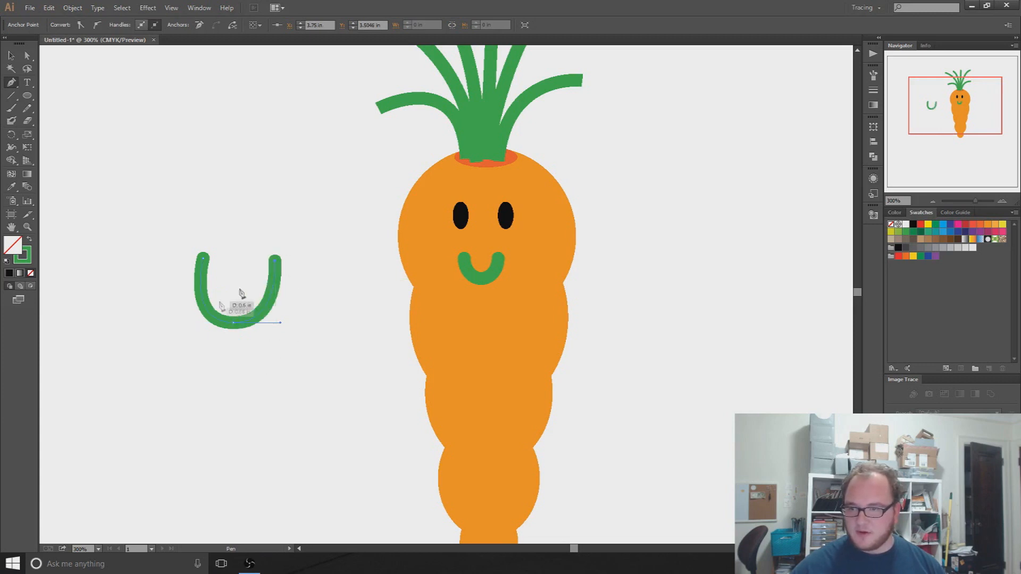
- Select the remaining U-shaped smile path beneath the eyes
click(10, 56)
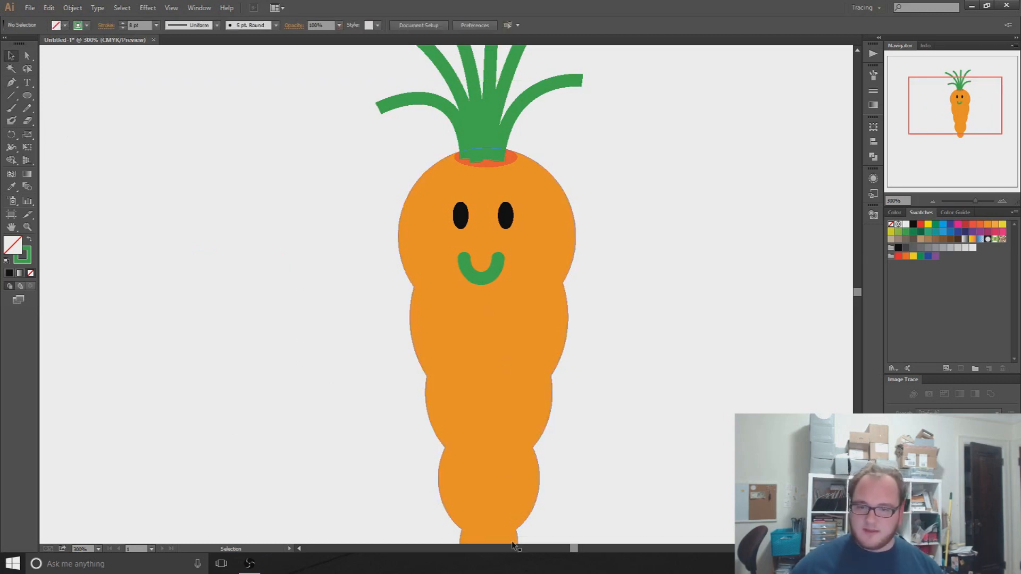
scroll(down, 3)
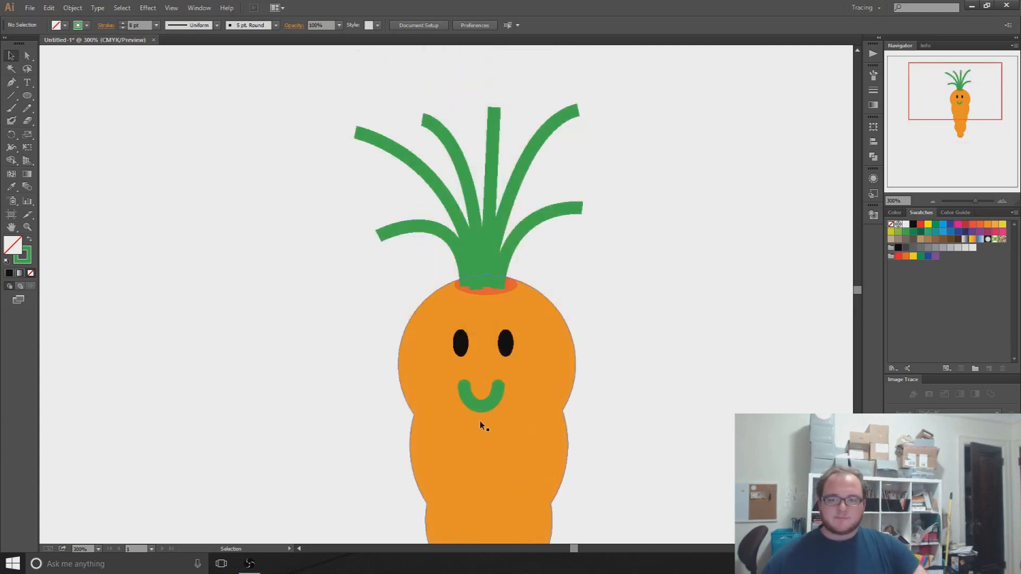
mouse_move(485, 397)
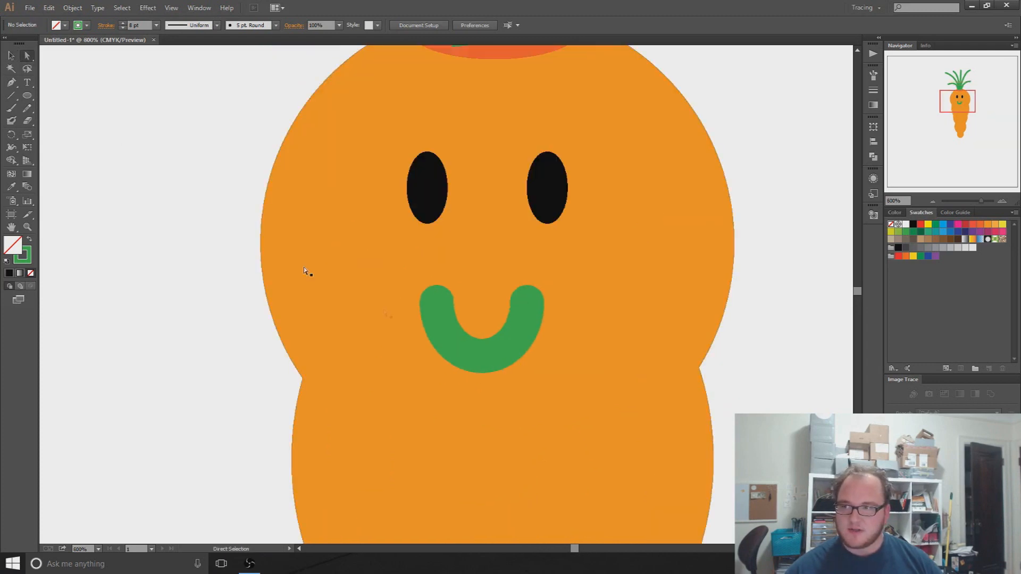
click(481, 357)
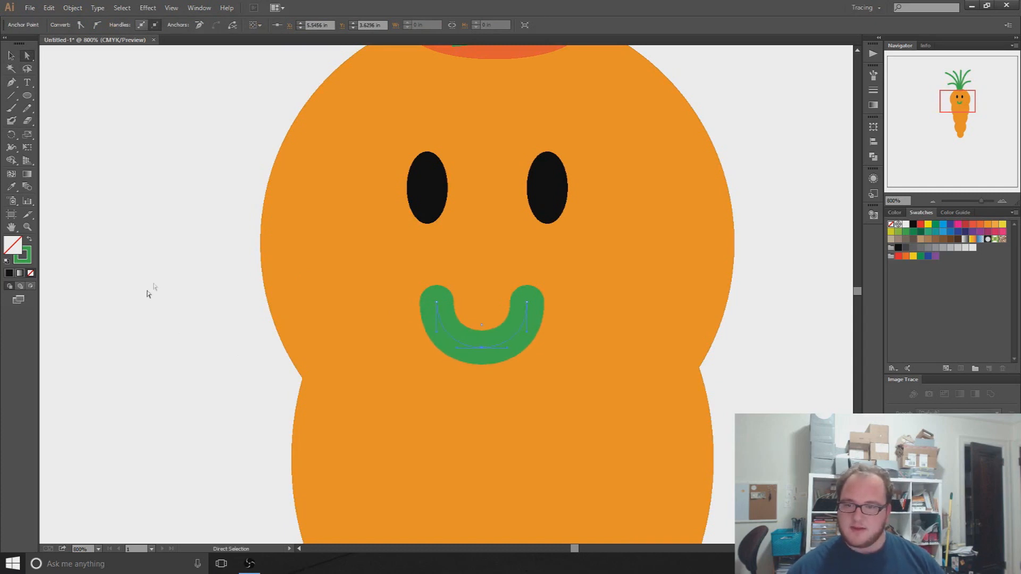
click(458, 344)
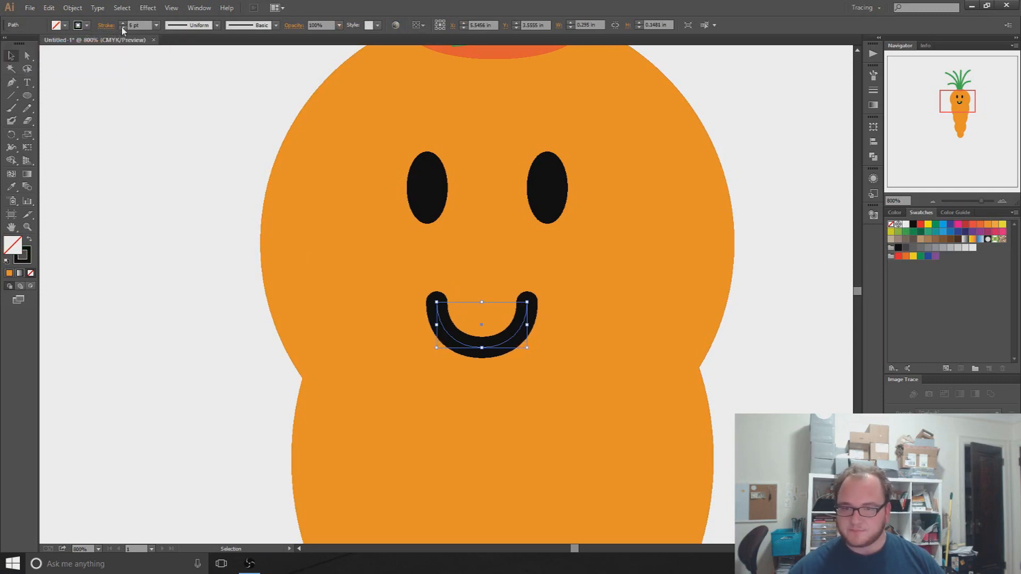
- Make the smile black, give it a tapered crescent width profile and zoom out to 200%
click(217, 25)
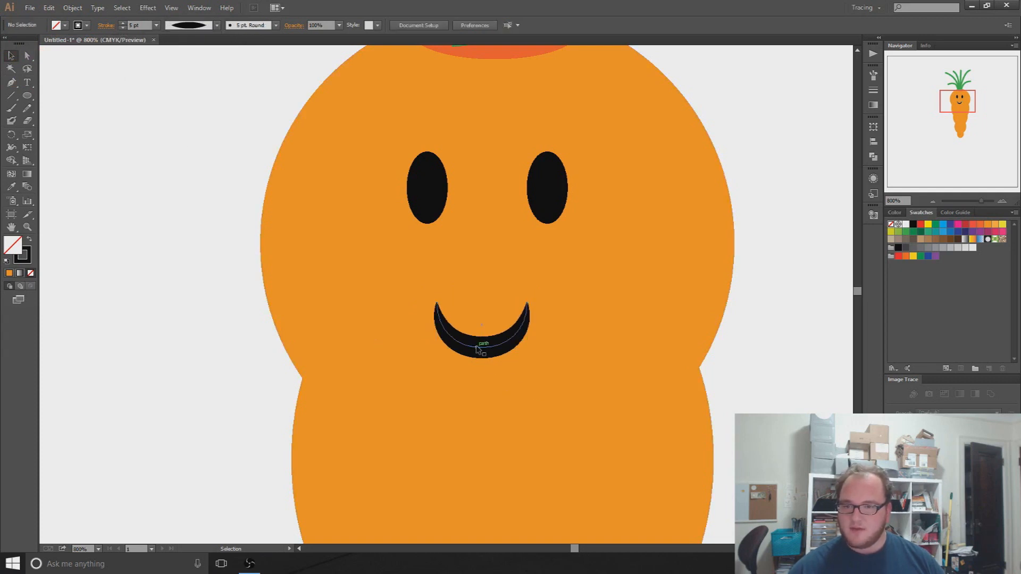
click(215, 24)
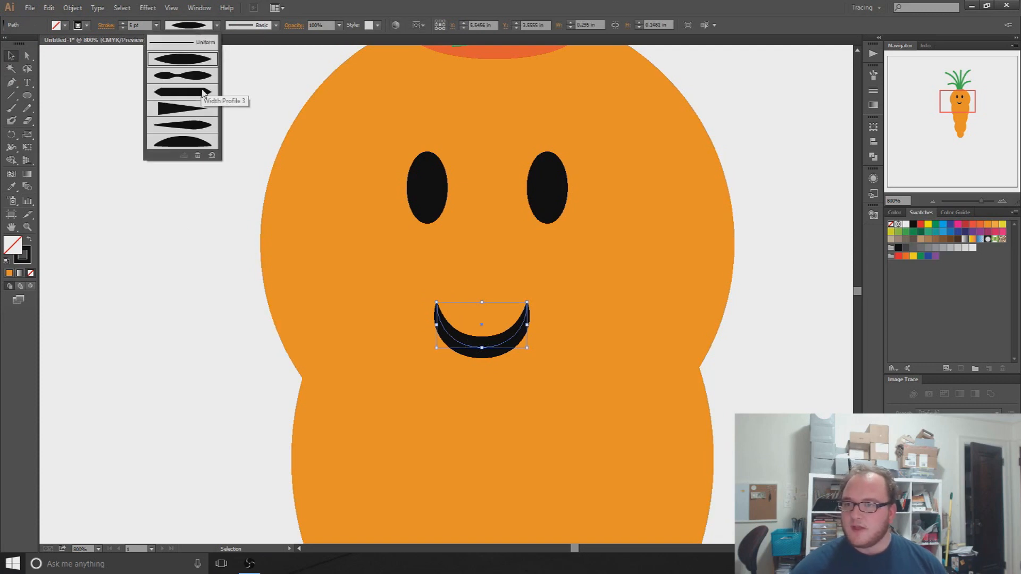
click(182, 92)
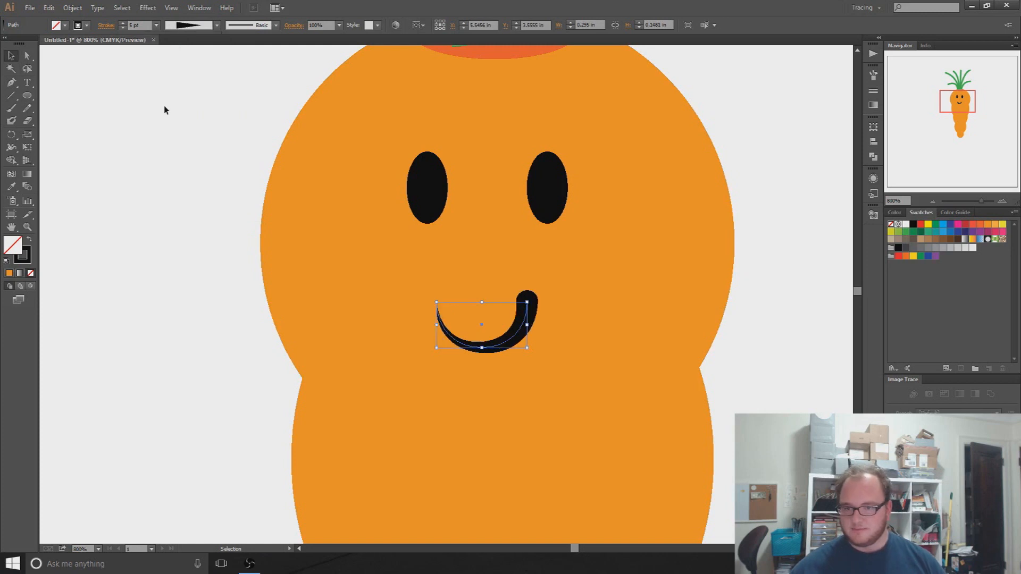
click(199, 358)
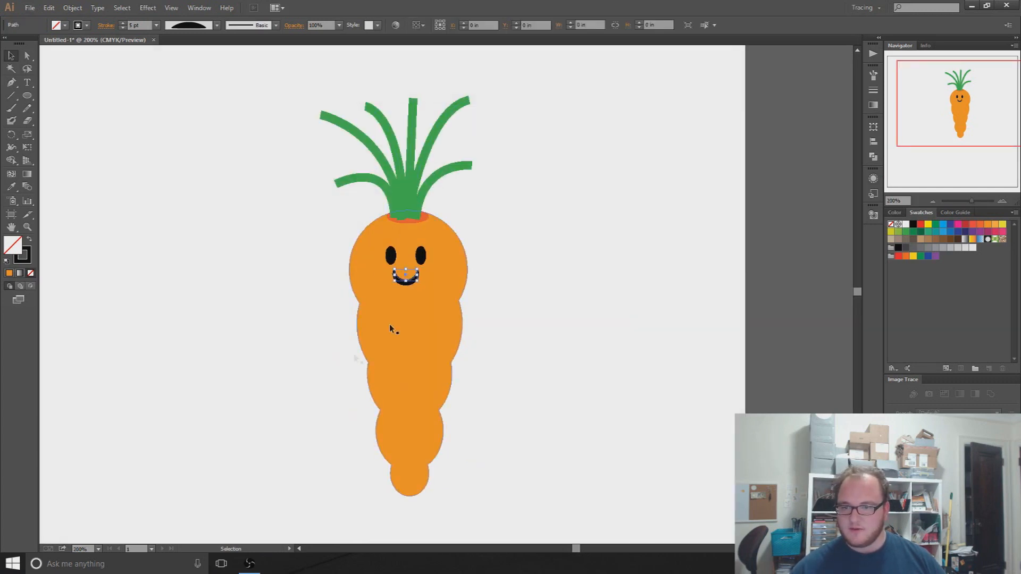
- Select the eyes with the carrot body and center them horizontally on it
click(404, 277)
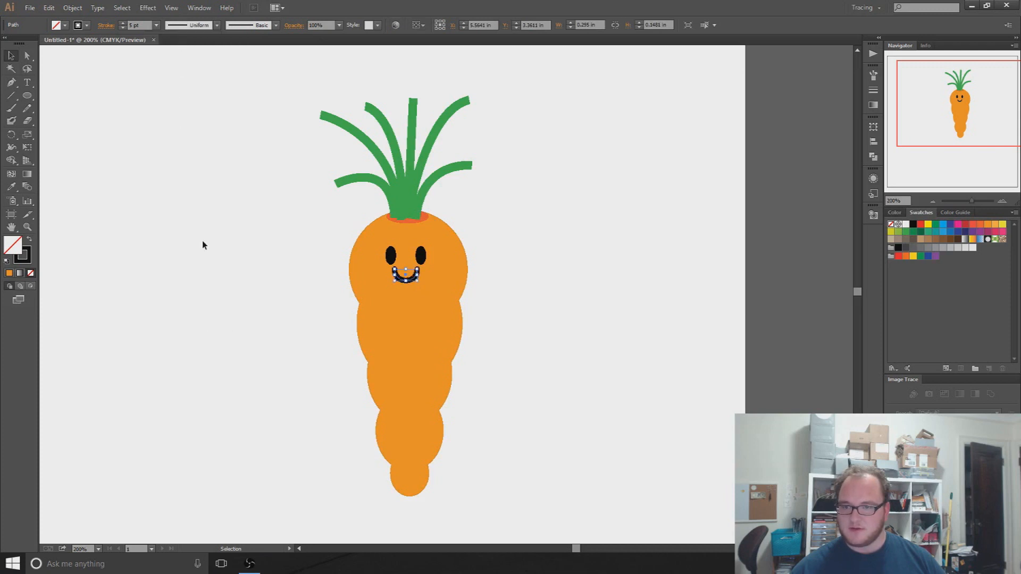
click(203, 244)
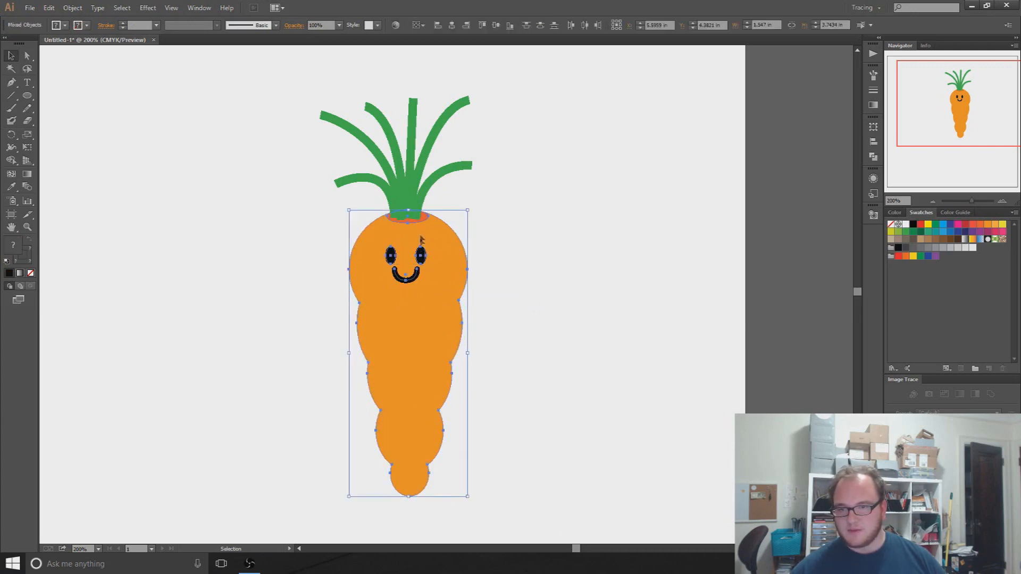
mouse_move(409, 292)
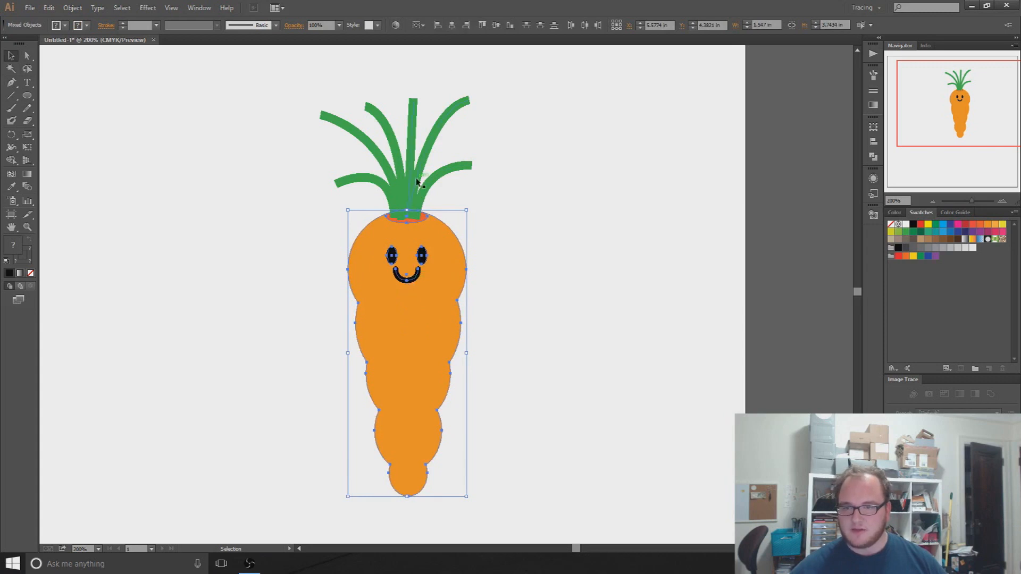
click(408, 255)
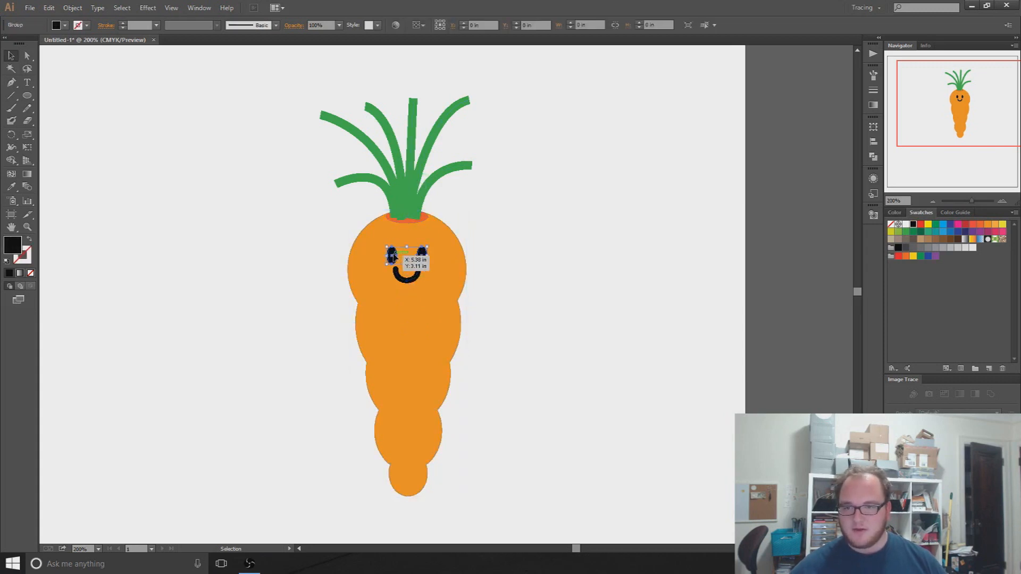
click(316, 234)
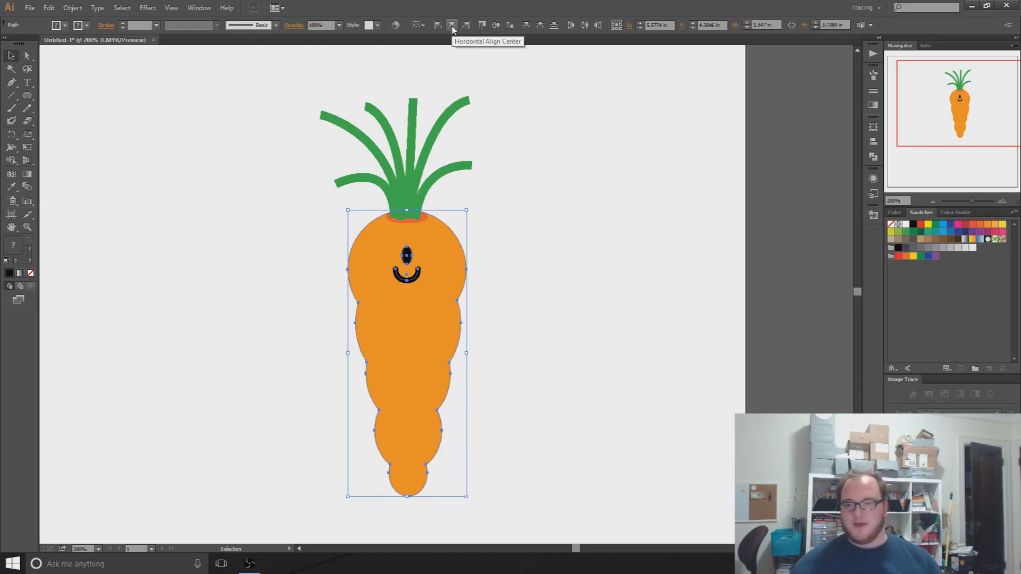
click(263, 396)
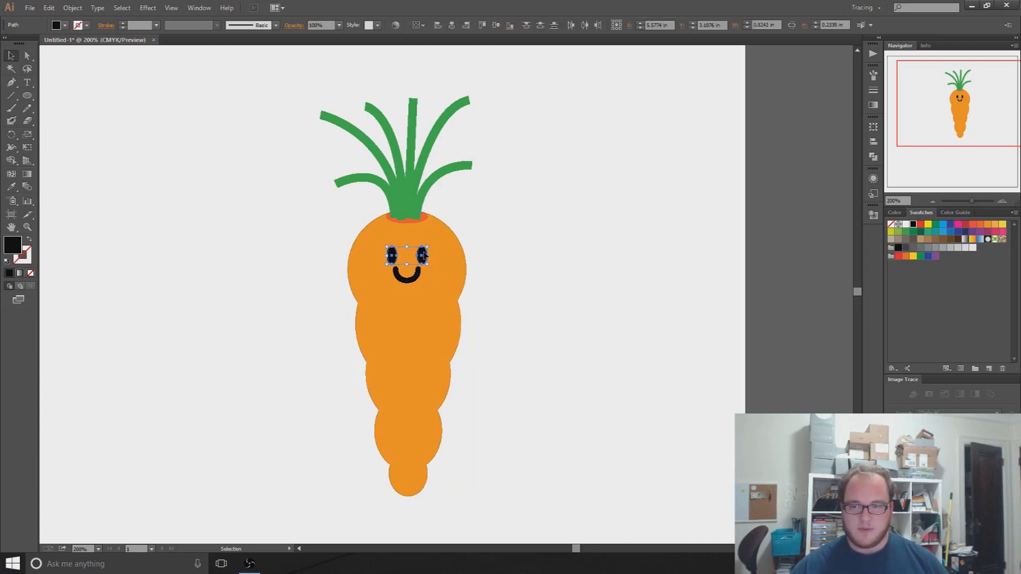
- Group the two eyes together, then select the carrot body for the arms
right_click(407, 257)
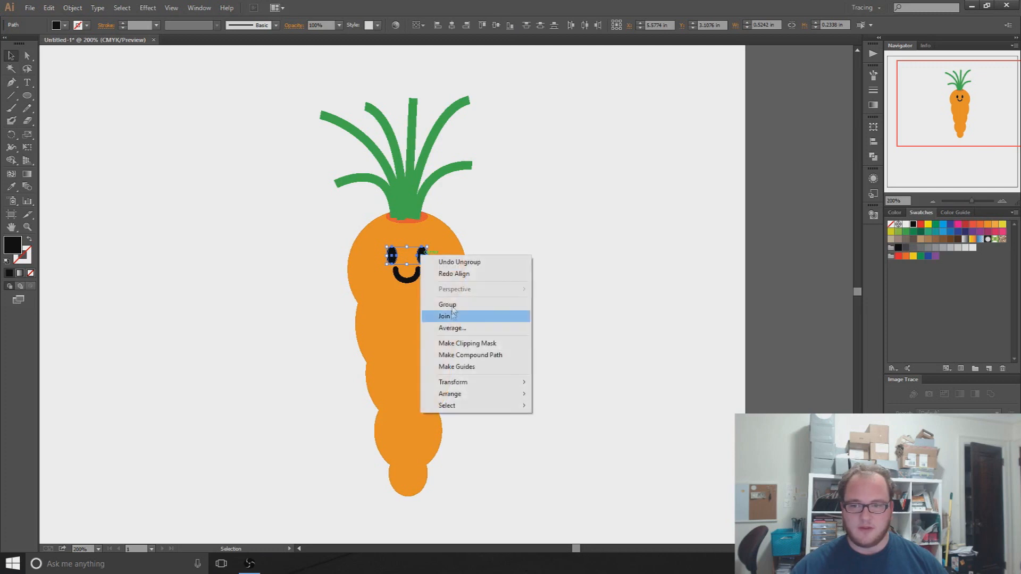
click(445, 316)
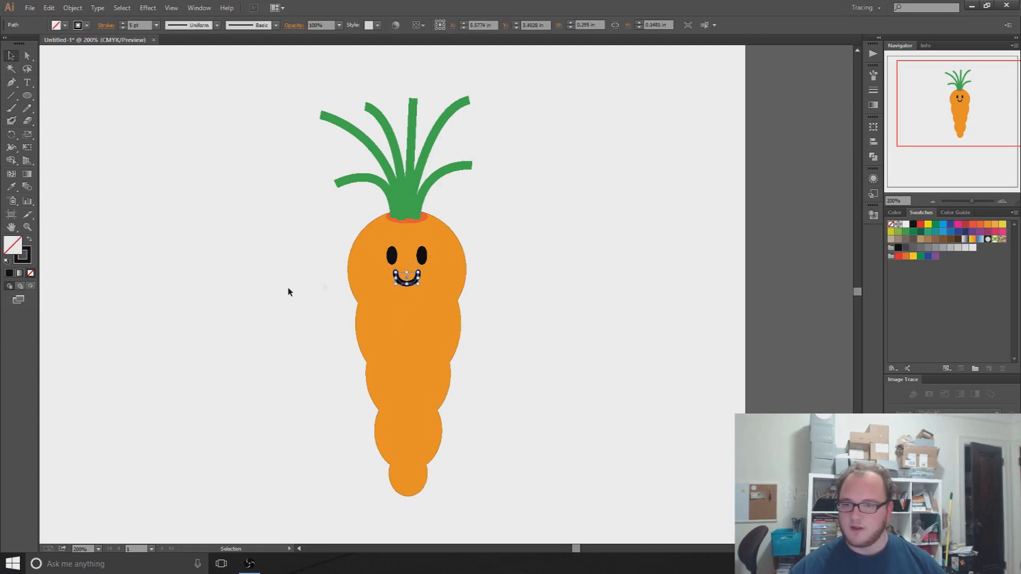
click(500, 307)
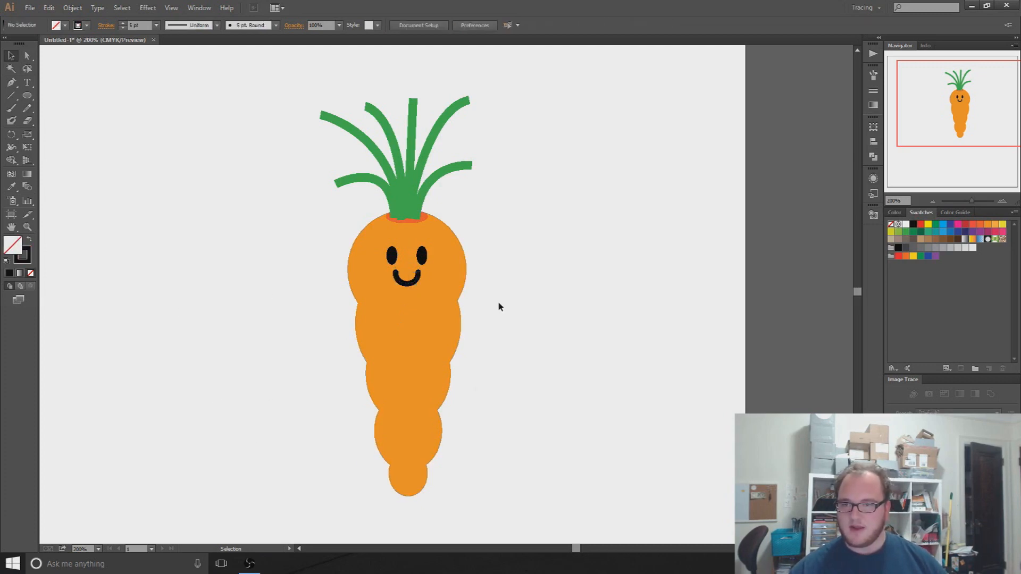
mouse_move(387, 330)
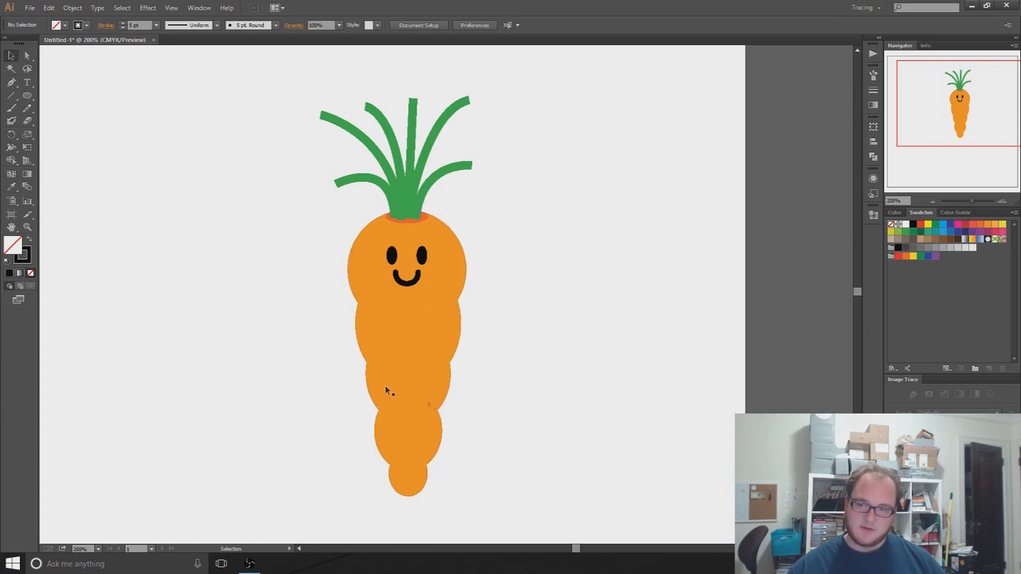
mouse_move(352, 463)
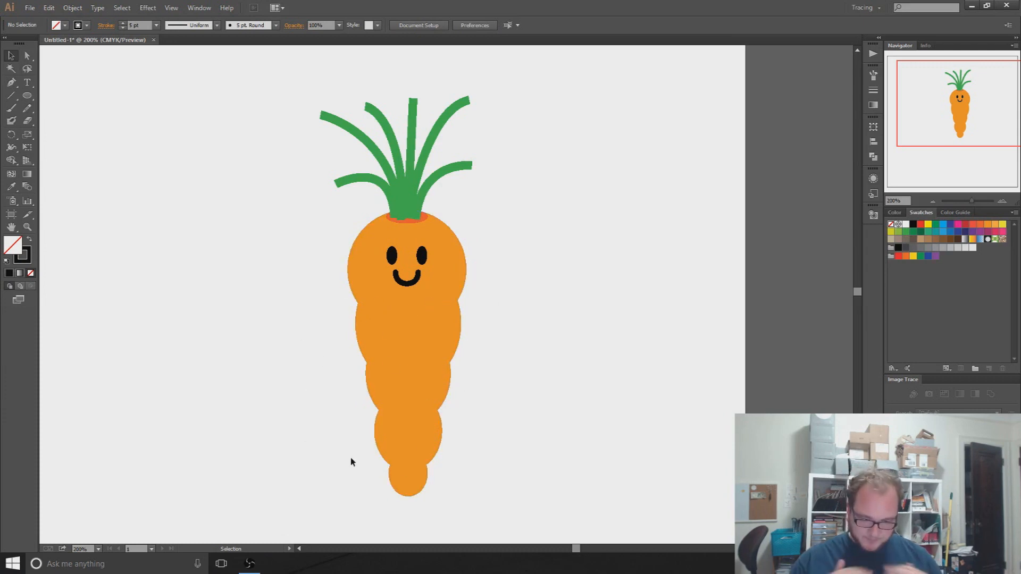
mouse_move(408, 350)
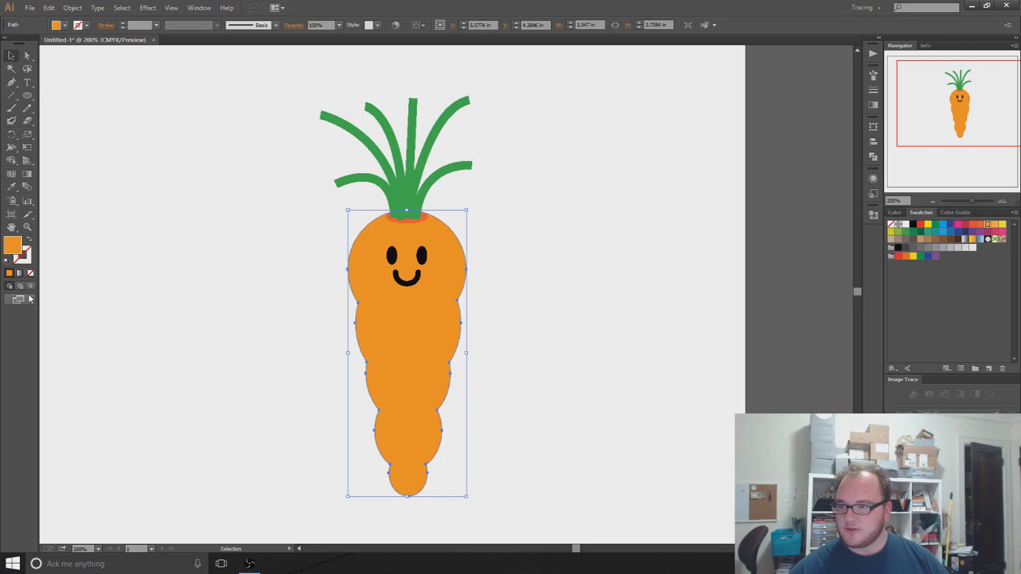
click(77, 213)
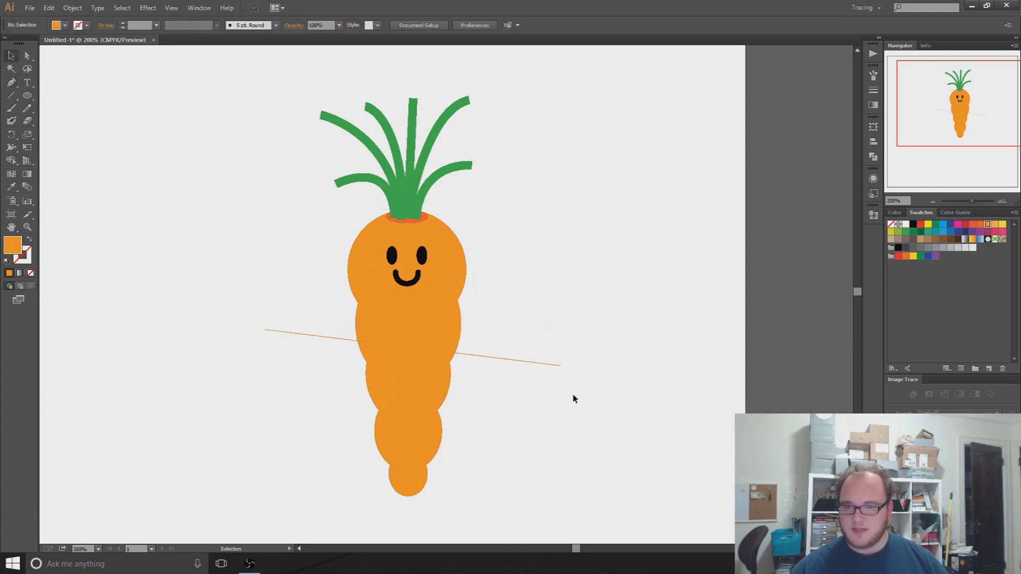
mouse_move(179, 332)
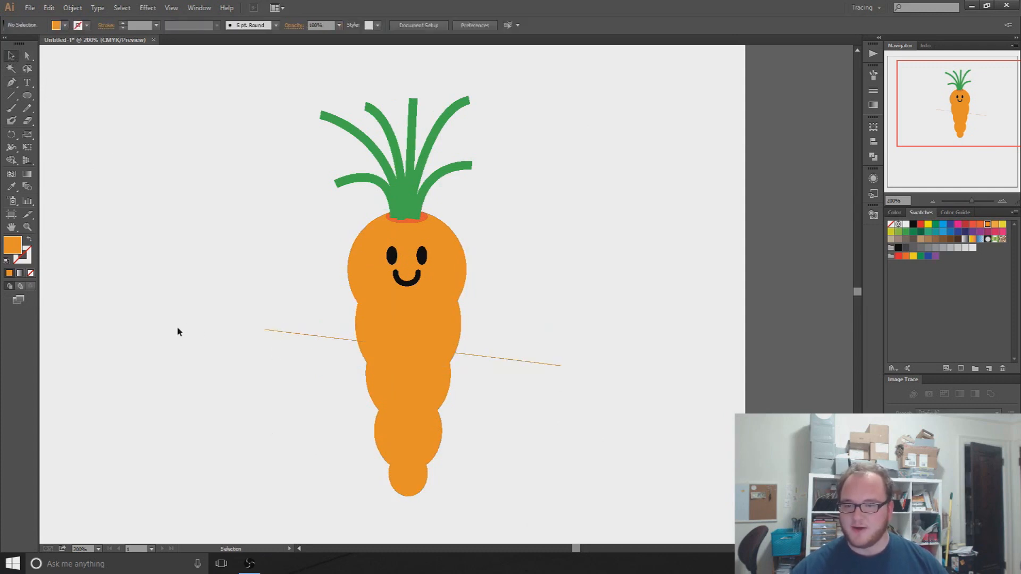
mouse_move(144, 256)
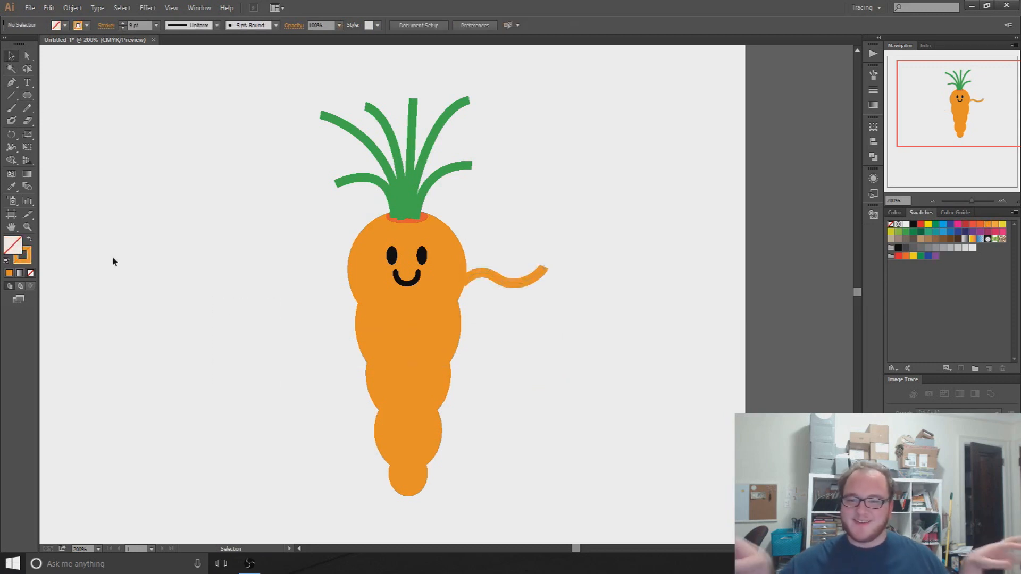
mouse_move(184, 344)
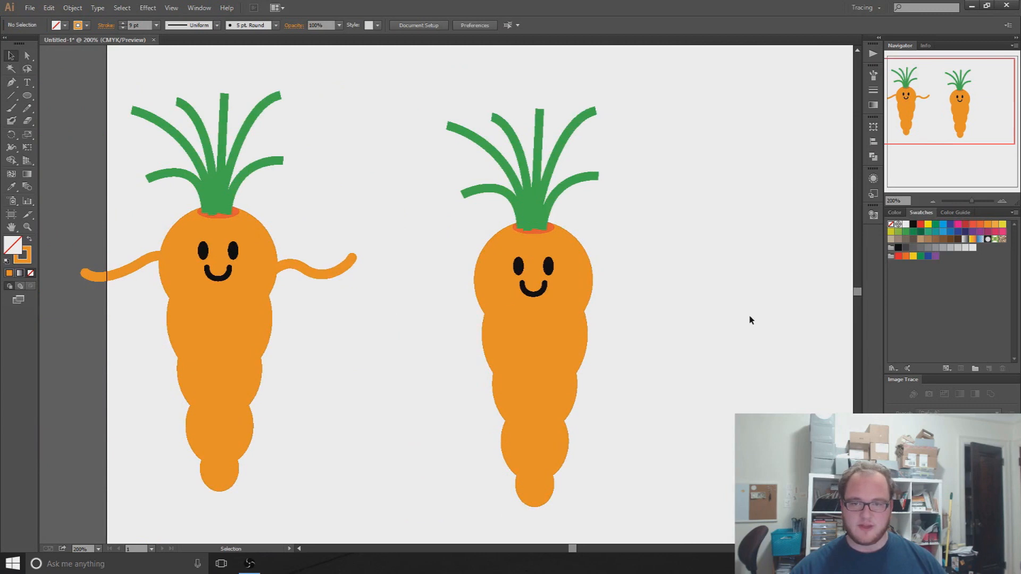
mouse_move(479, 216)
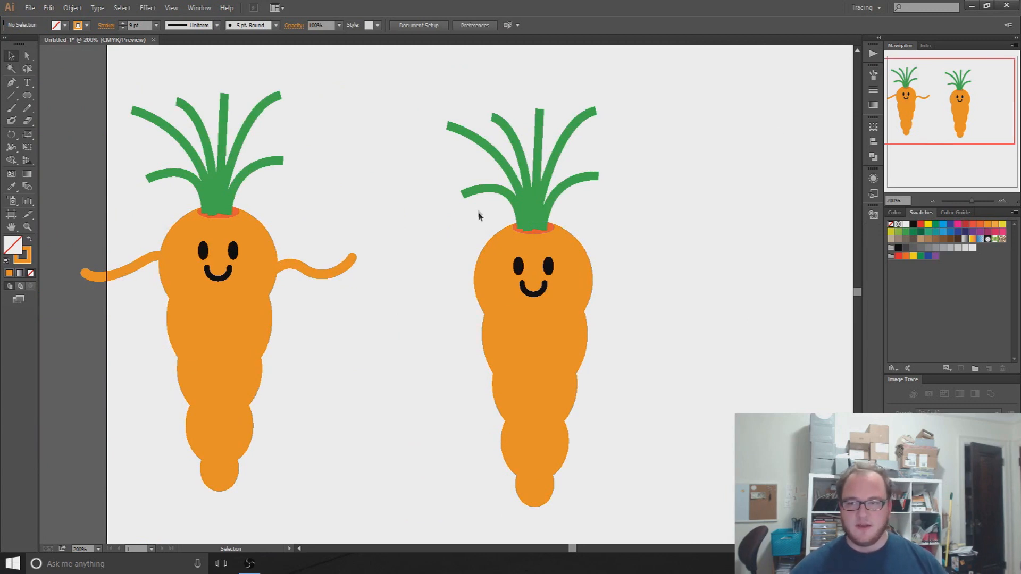
mouse_move(723, 212)
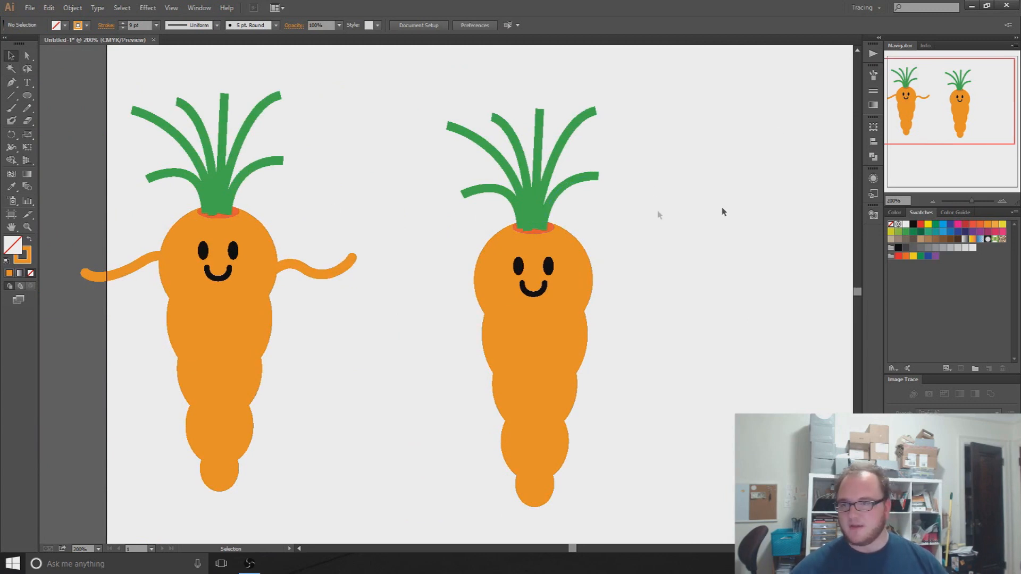
mouse_move(258, 258)
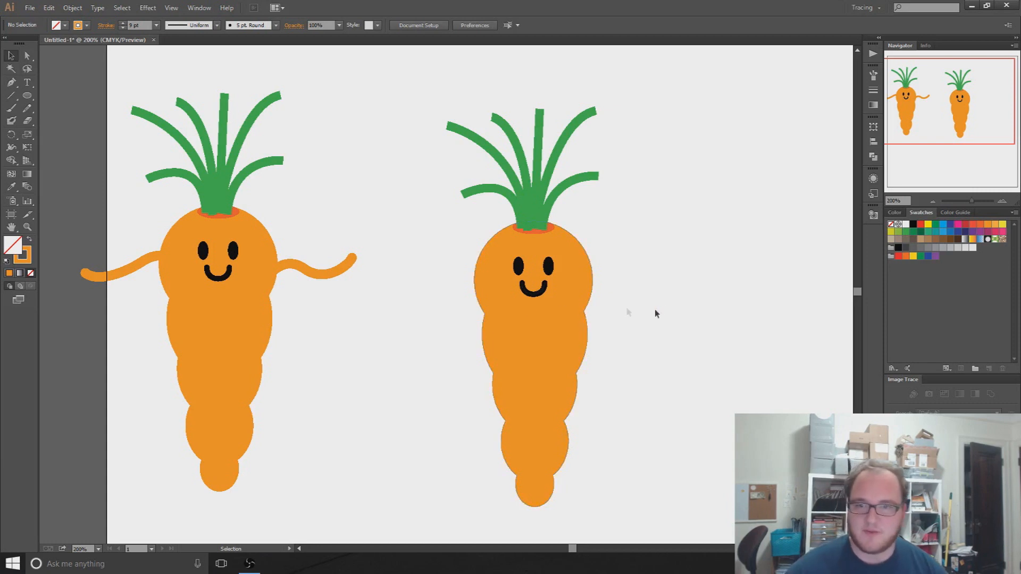
mouse_move(645, 401)
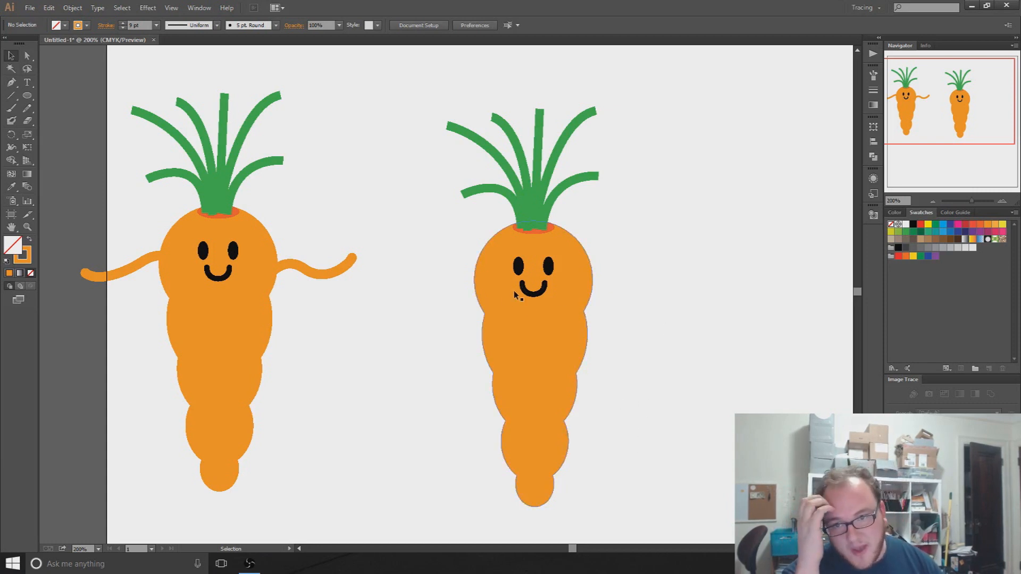
mouse_move(178, 199)
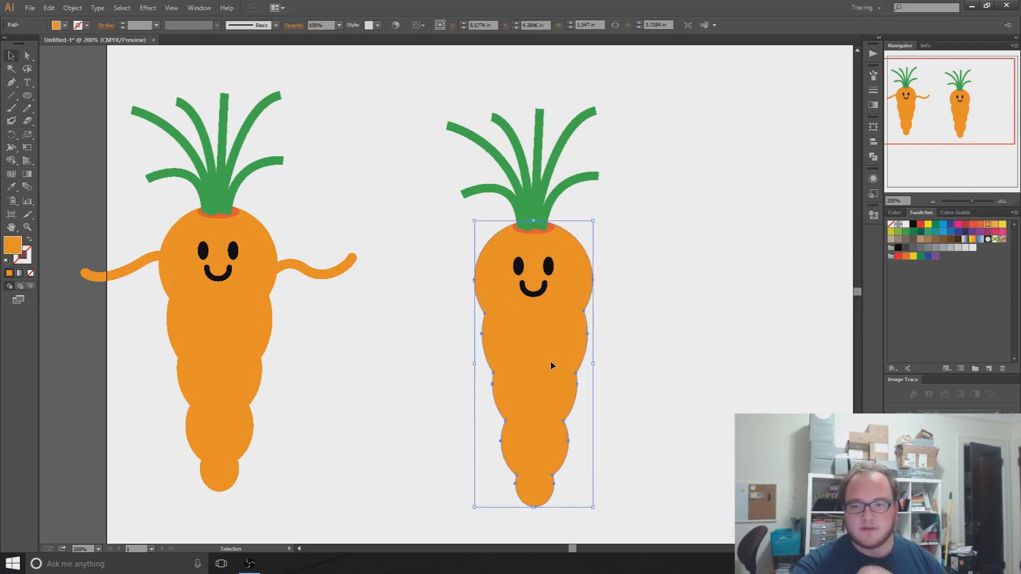
- Draw yellow cut-line highlights inside the carrot body and give them a tapered width profile
scroll(up, 3)
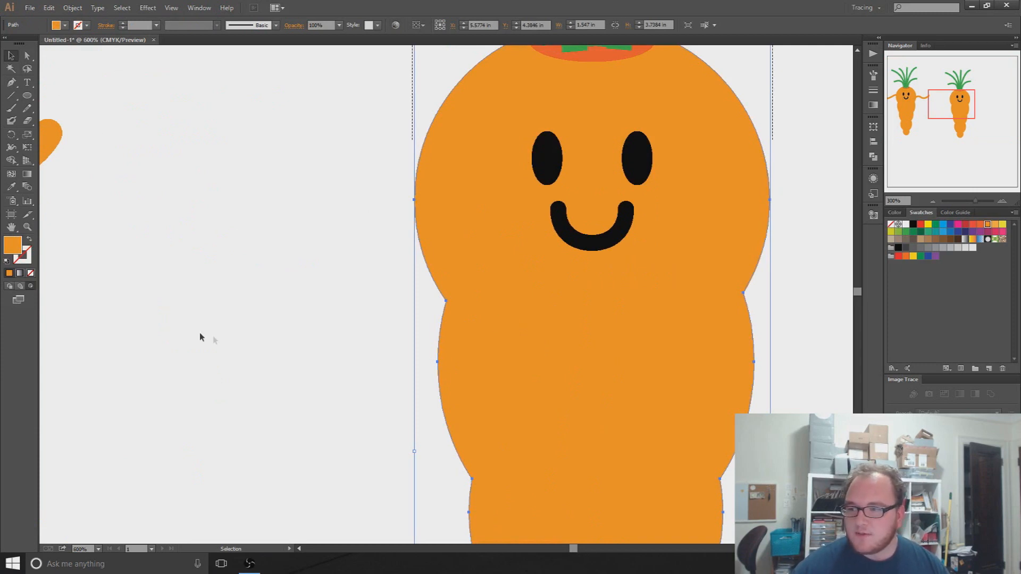
mouse_move(20, 286)
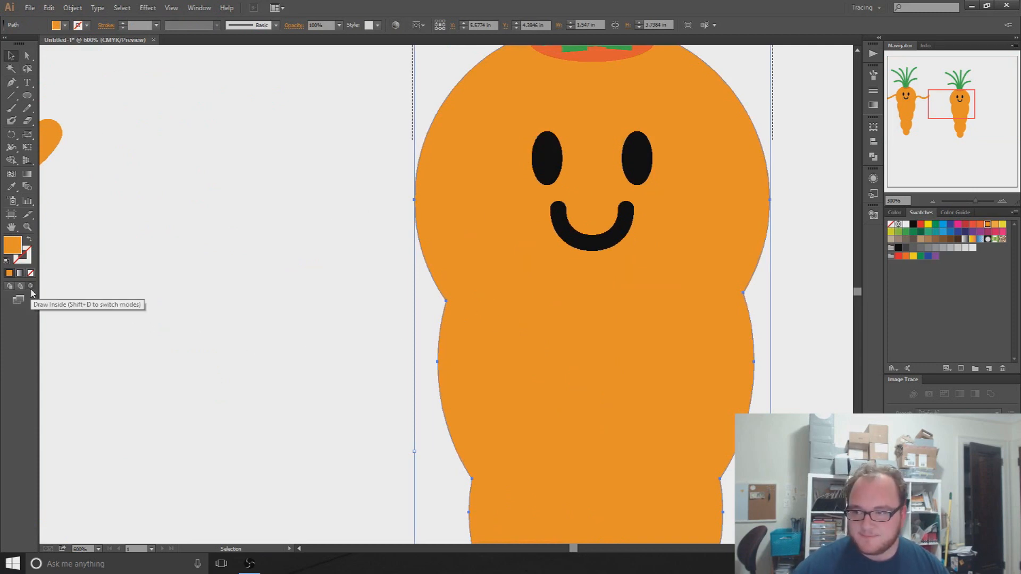
click(11, 83)
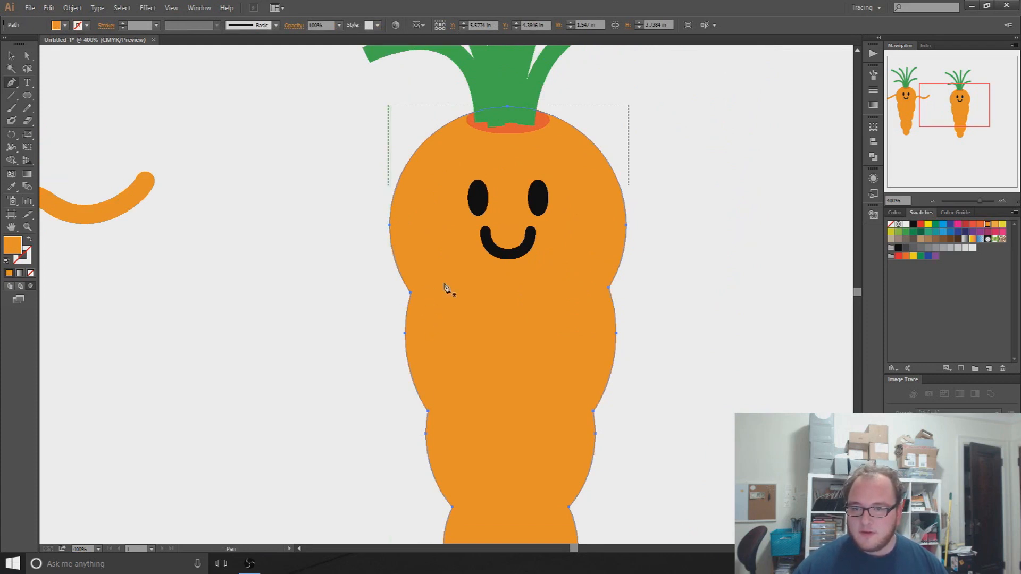
mouse_move(11, 56)
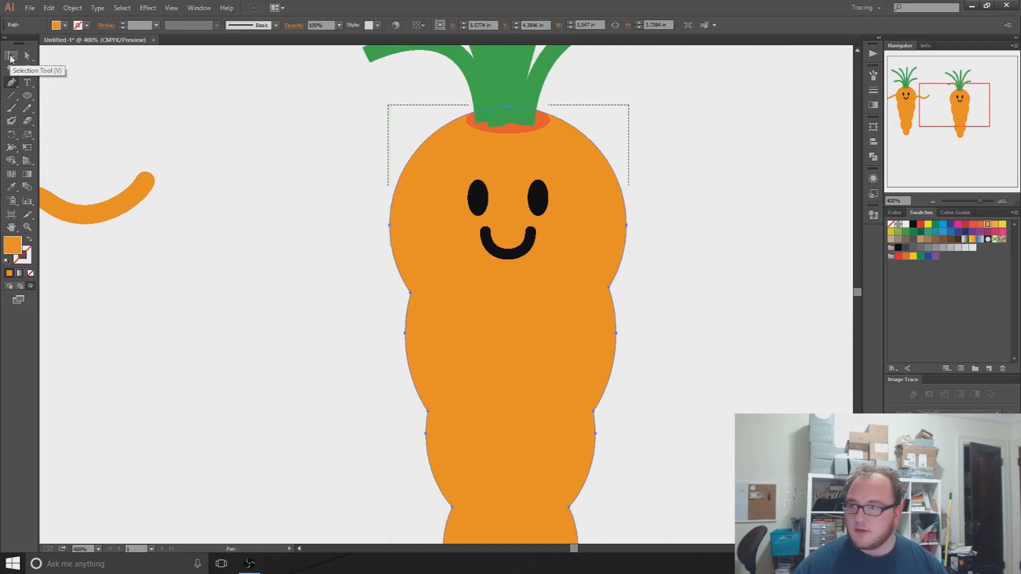
mouse_move(11, 82)
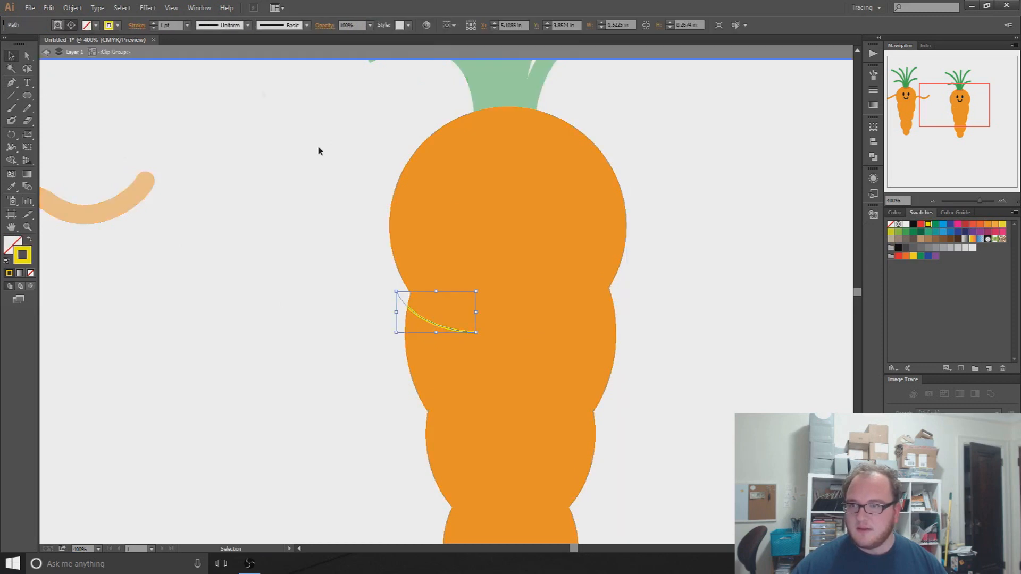
click(169, 25)
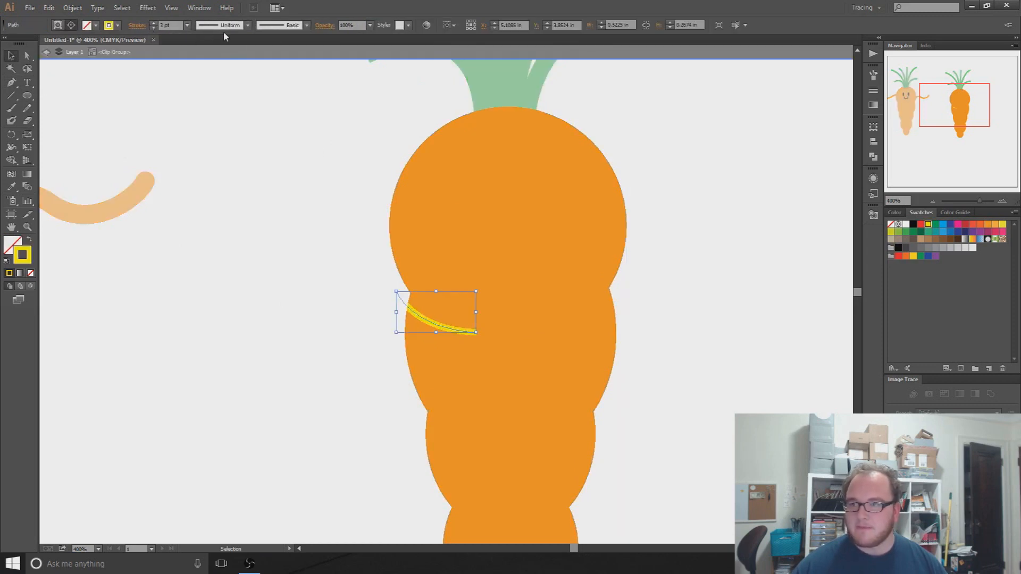
click(247, 25)
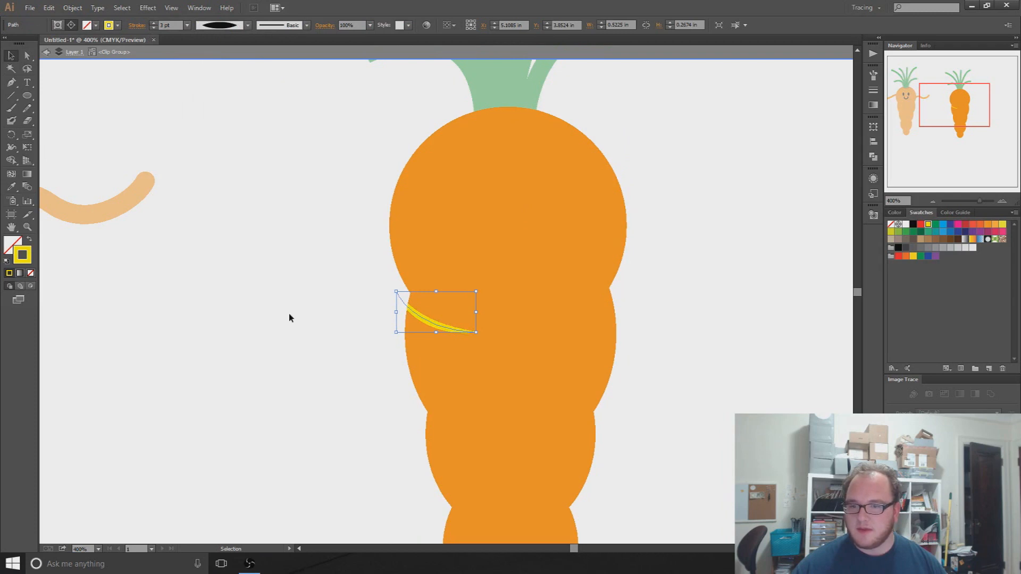
click(300, 433)
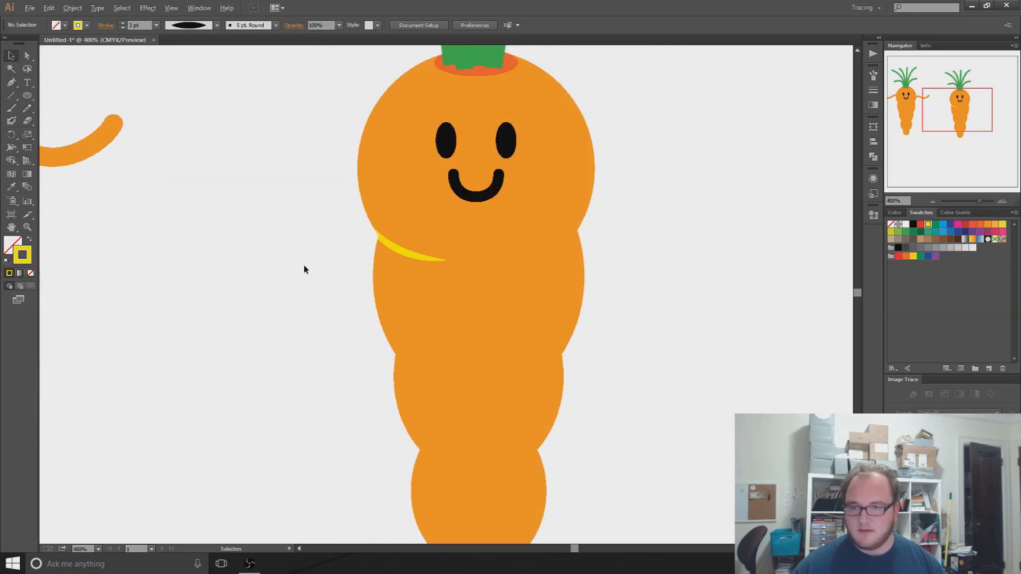
mouse_move(261, 353)
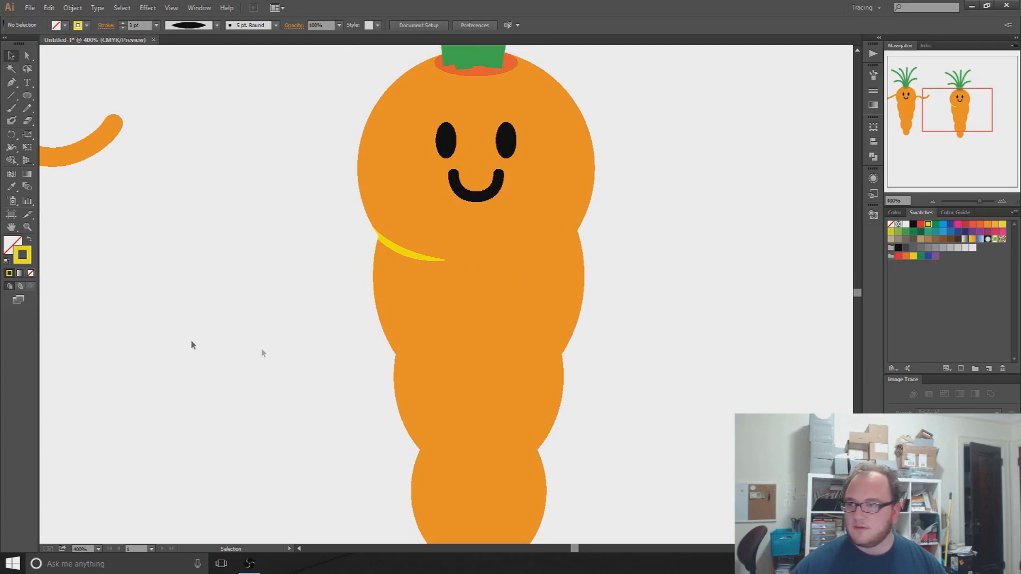
scroll(down, 3)
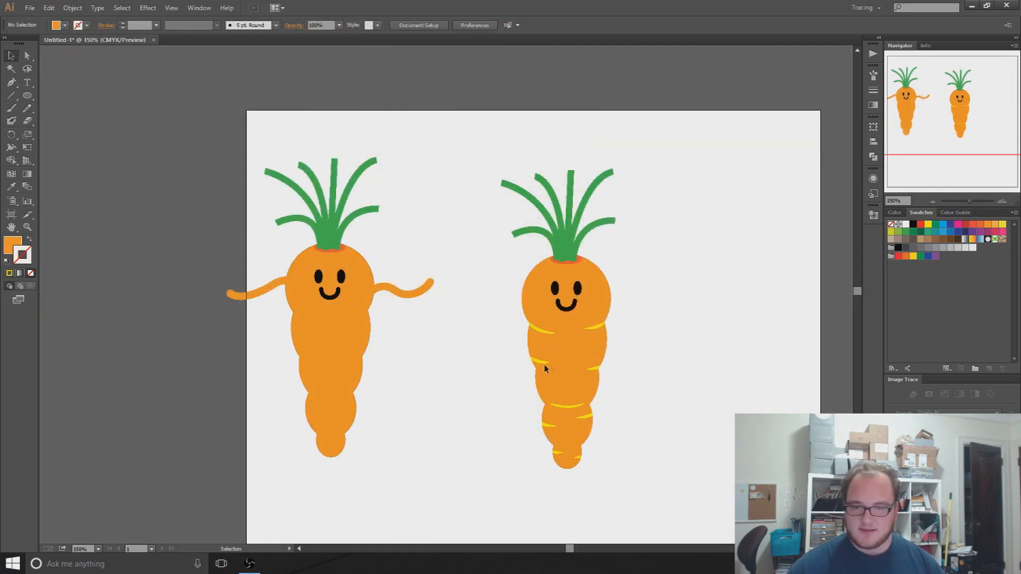
mouse_move(457, 471)
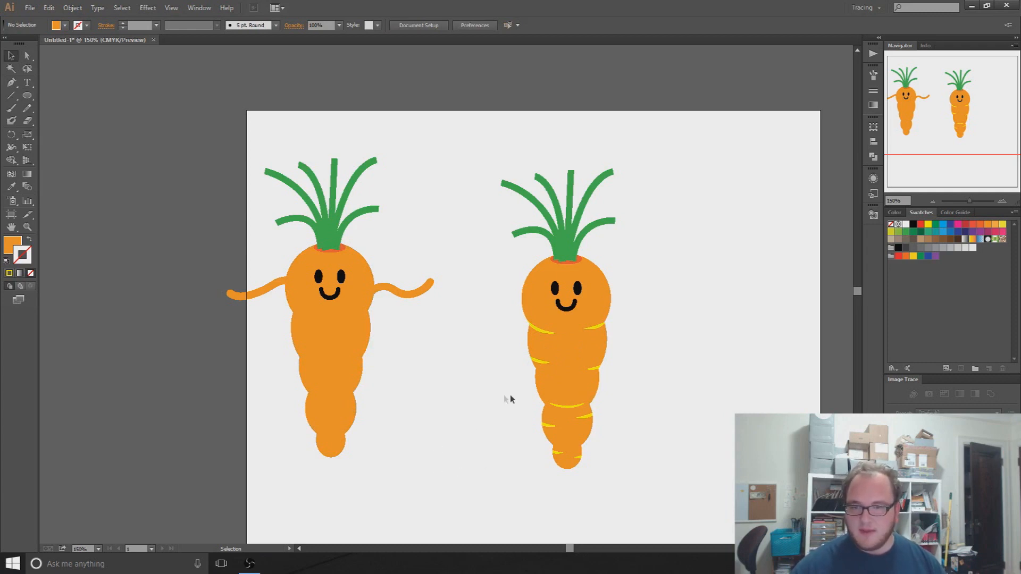
mouse_move(514, 360)
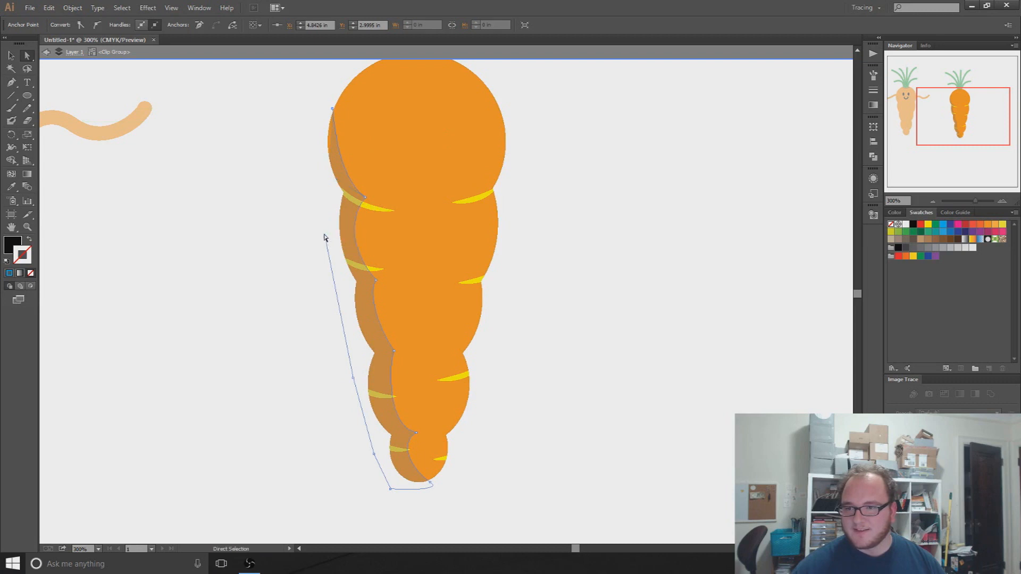
- Extend the shadow shape's top point above the carrot so it covers the left edge
drag(332, 108, 312, 128)
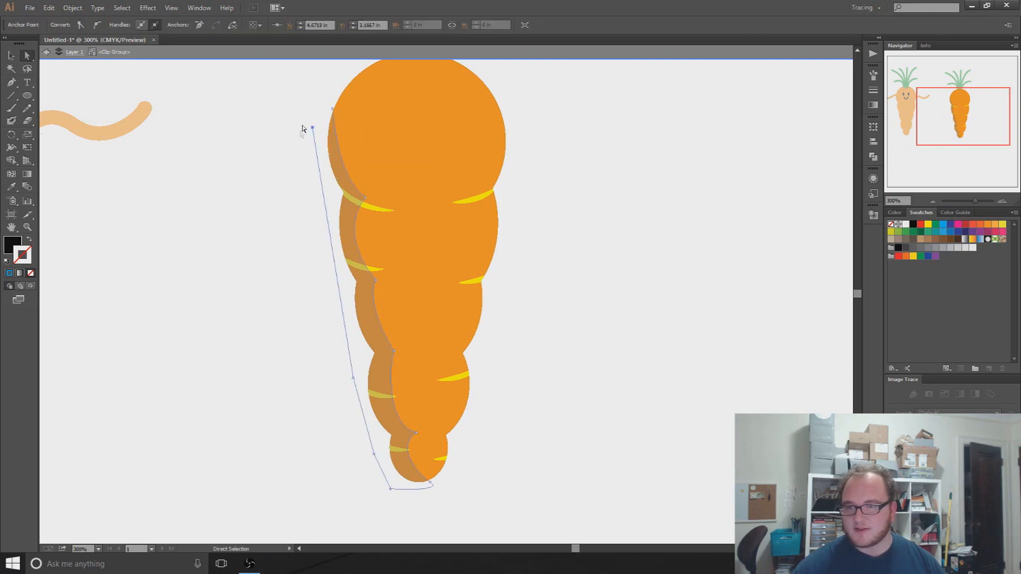
click(278, 291)
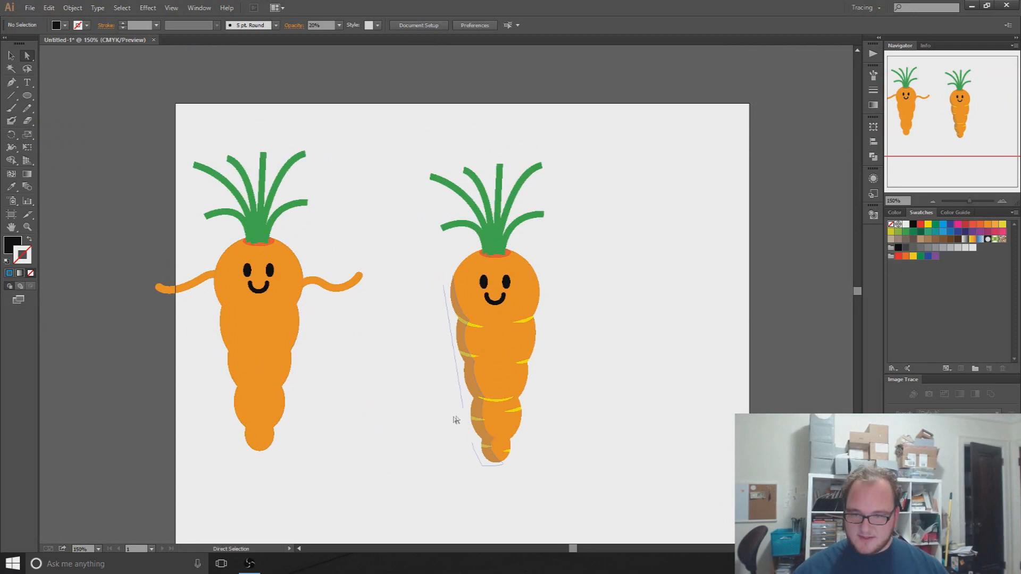
- Start File > Export and choose PNG as the format for the carrot file
click(30, 8)
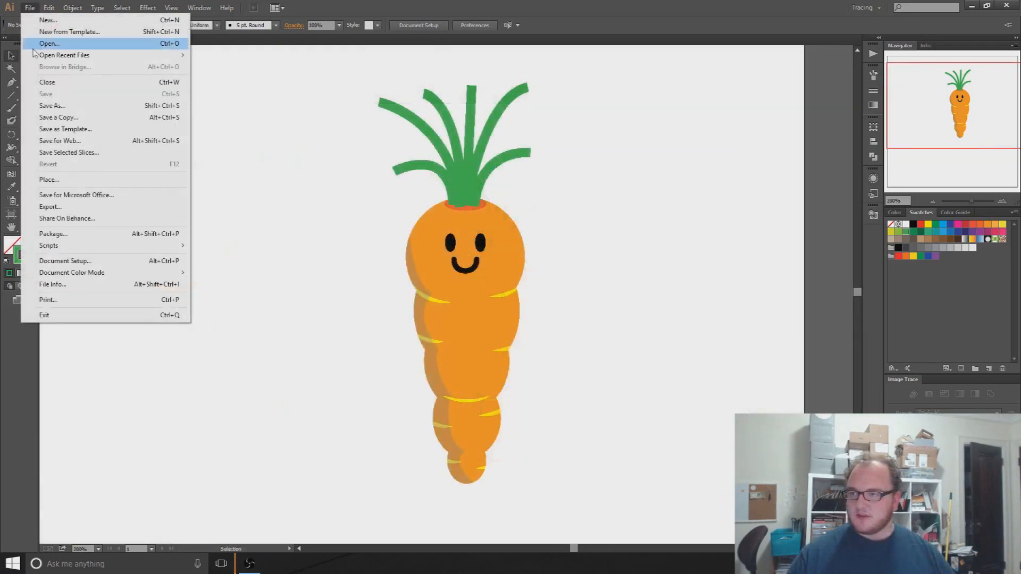
click(50, 207)
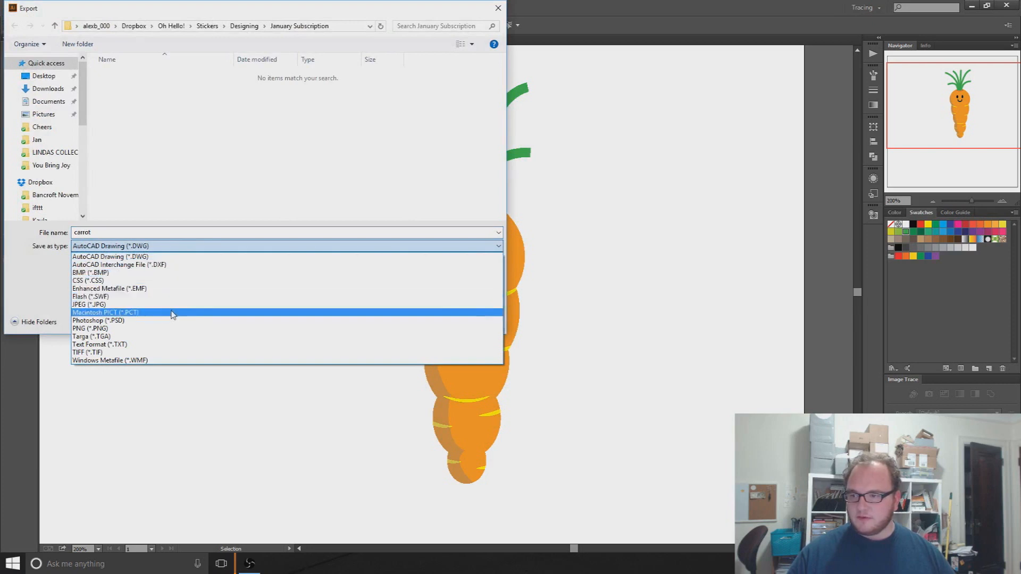
click(89, 329)
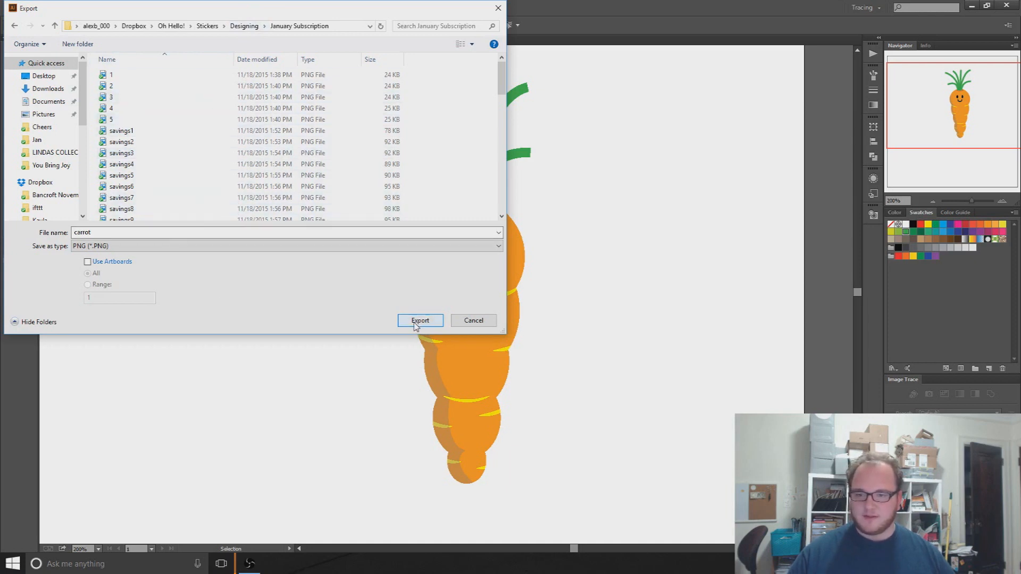
- In PNG Options preview white and black backgrounds, then set Background Color back to Transparent
click(419, 320)
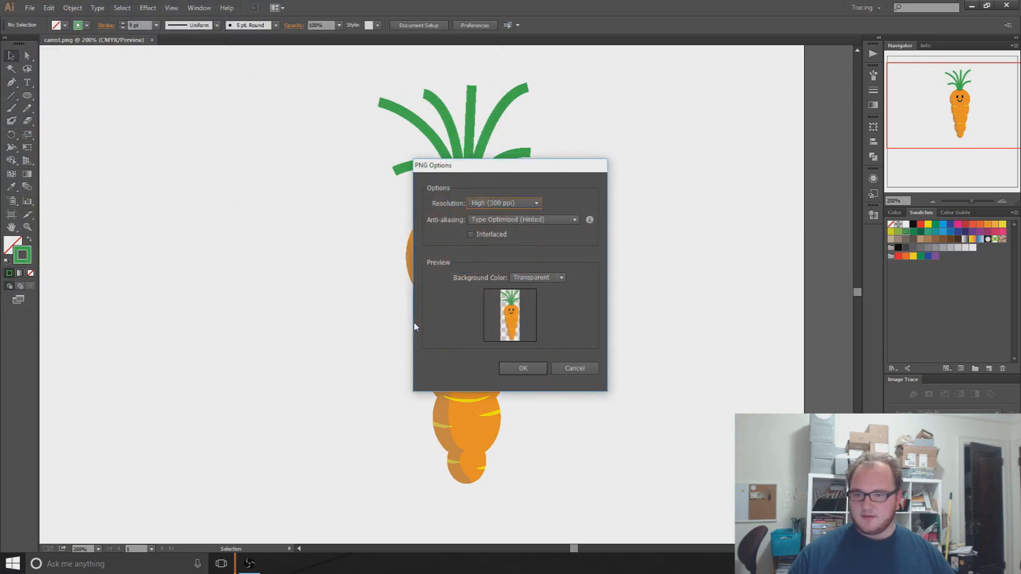
mouse_move(495, 318)
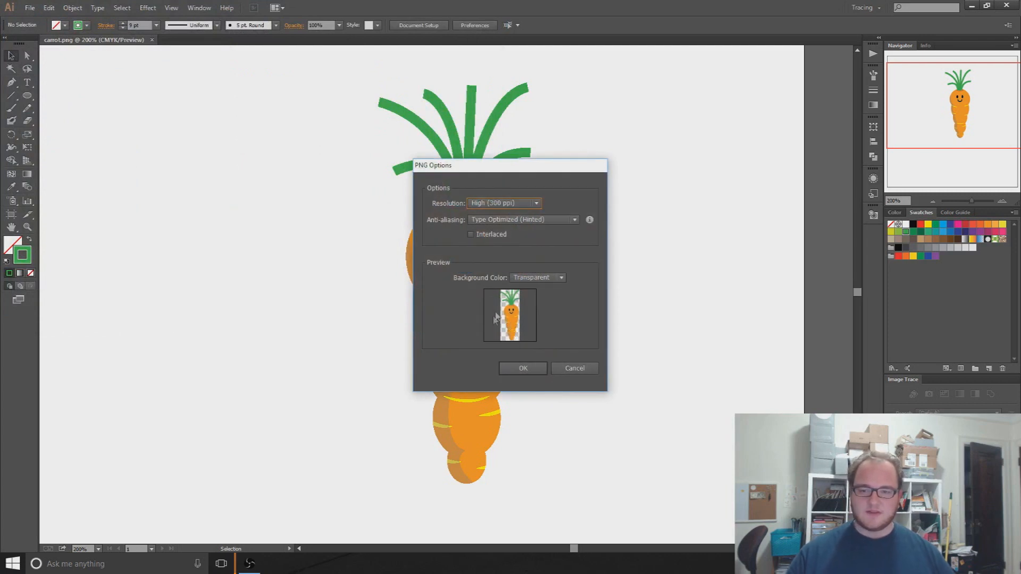
mouse_move(515, 344)
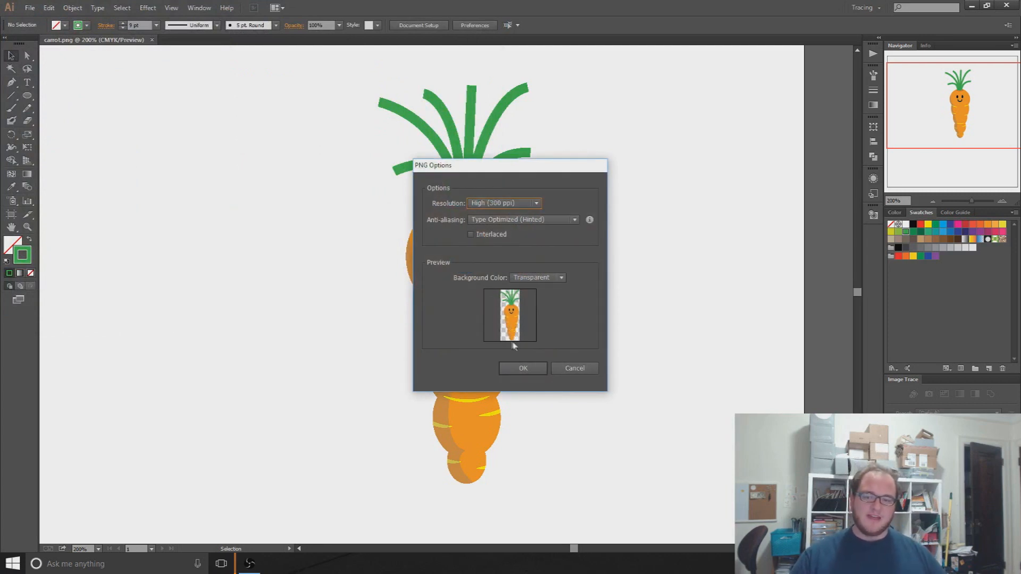
mouse_move(300, 313)
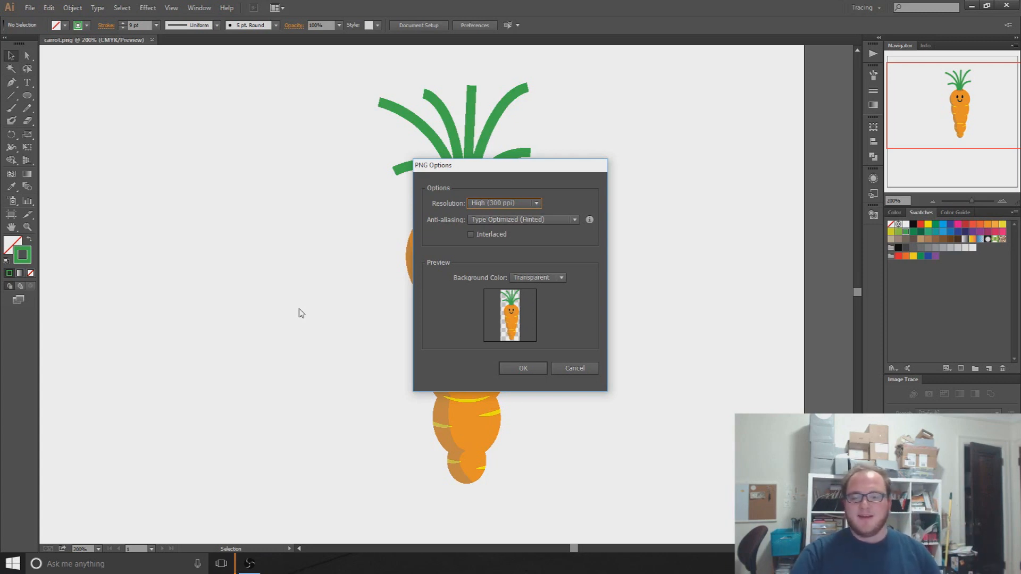
mouse_move(515, 382)
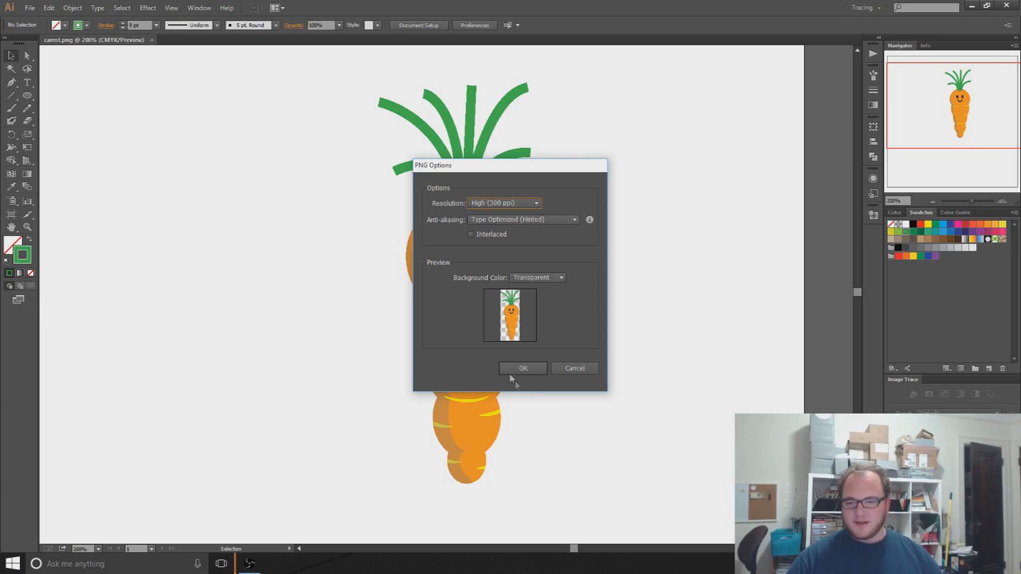
mouse_move(593, 296)
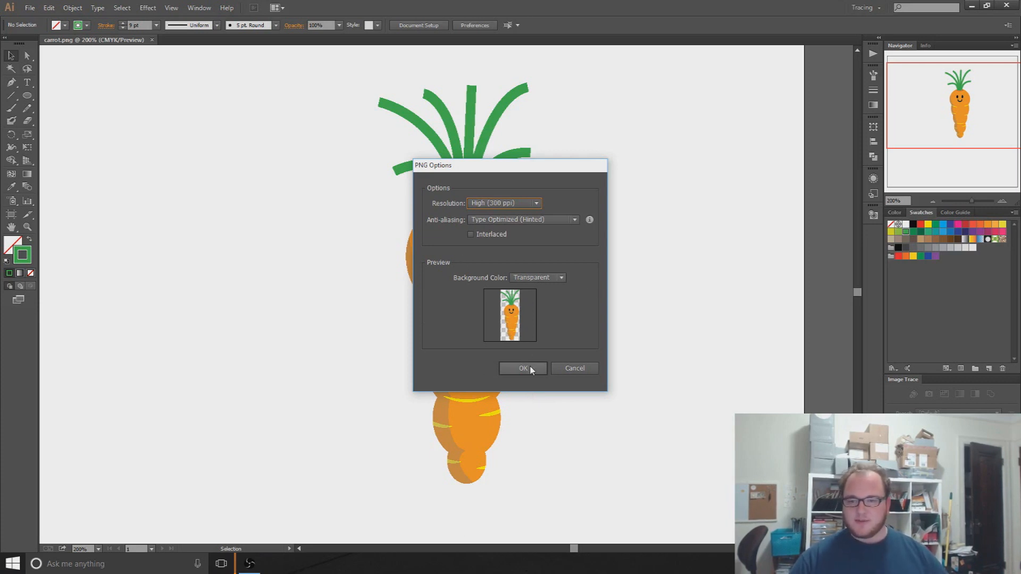
mouse_move(527, 207)
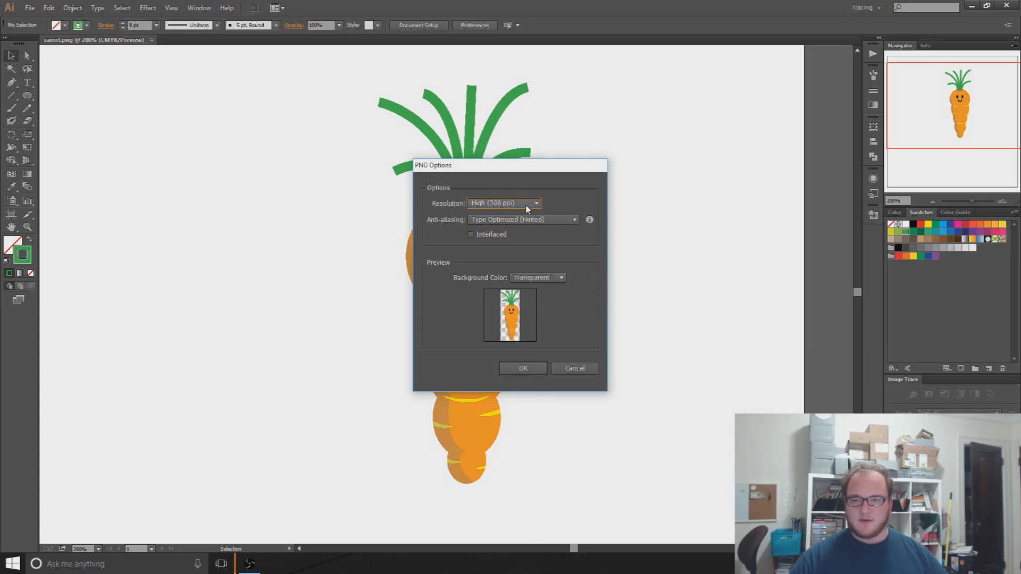
mouse_move(530, 317)
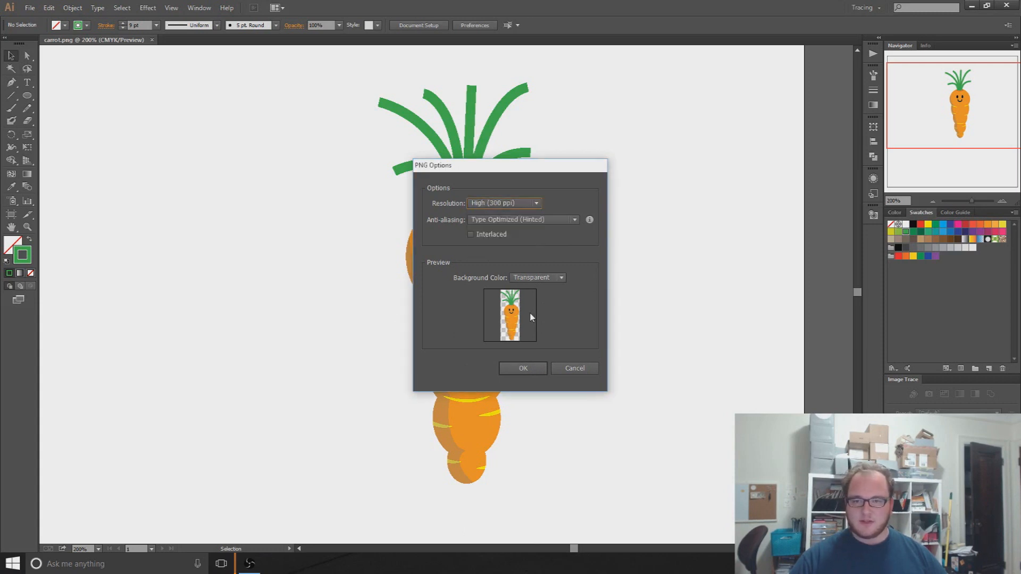
mouse_move(536, 303)
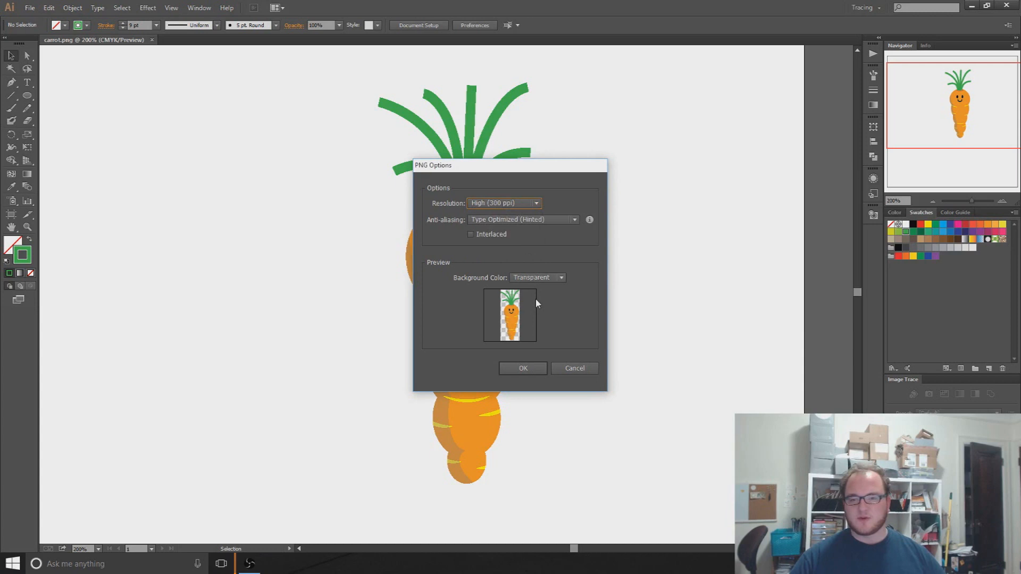
click(536, 277)
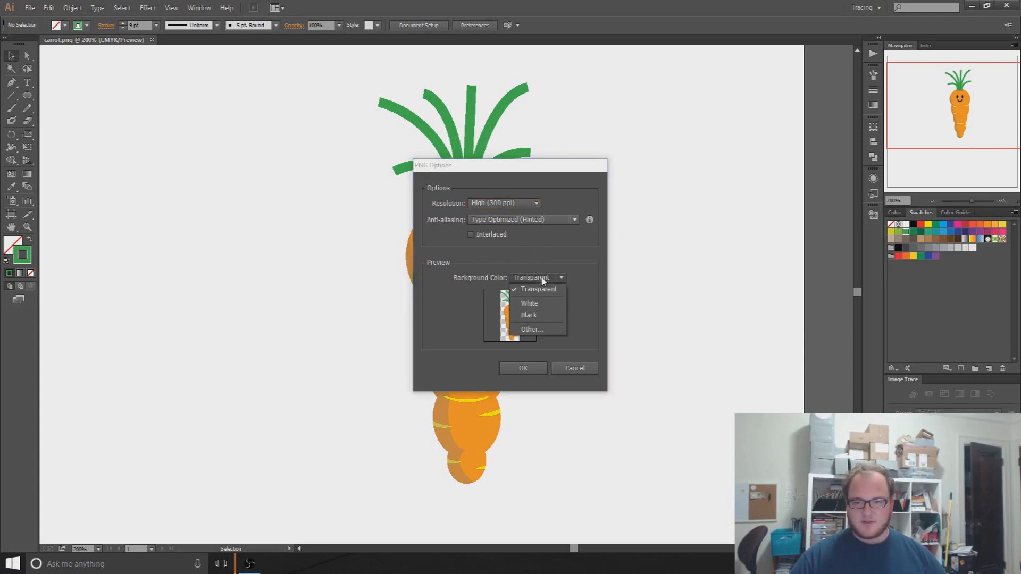
click(528, 303)
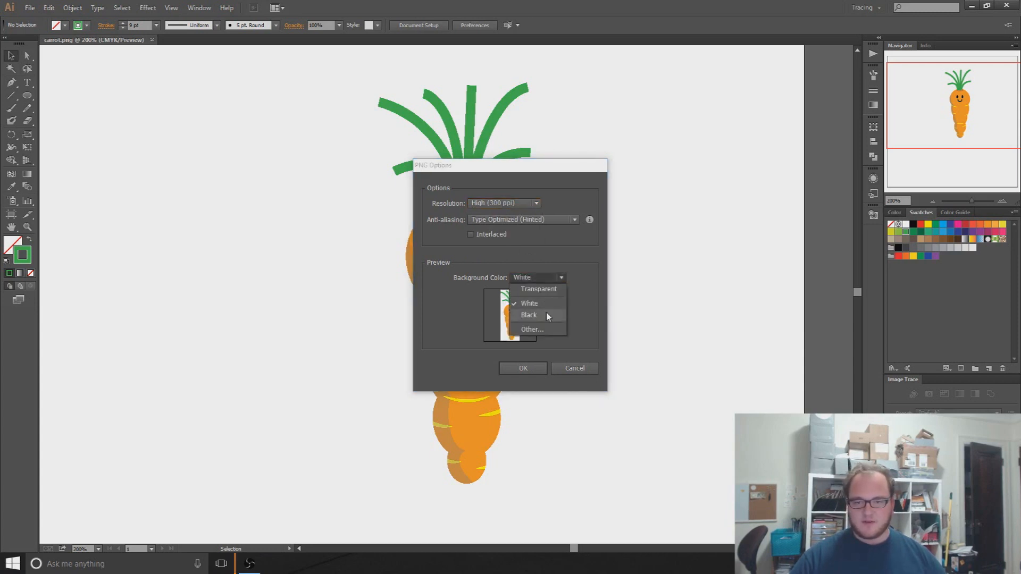
click(529, 314)
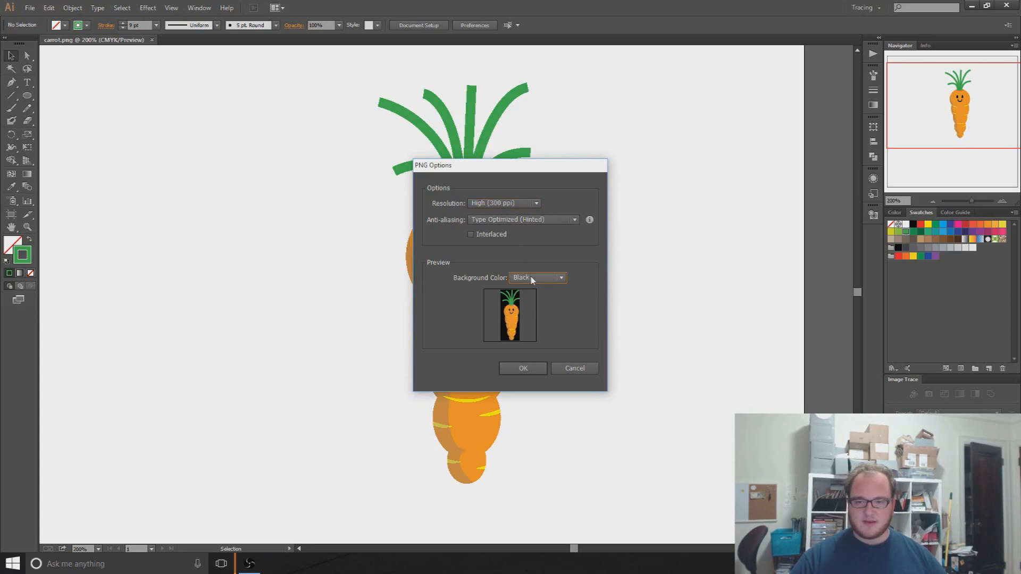
click(538, 278)
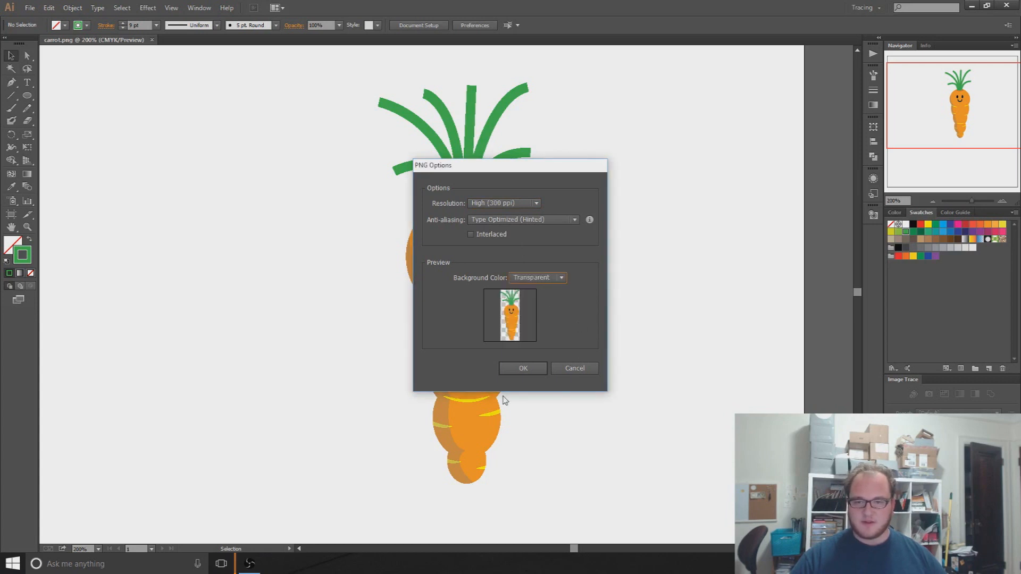
click(523, 368)
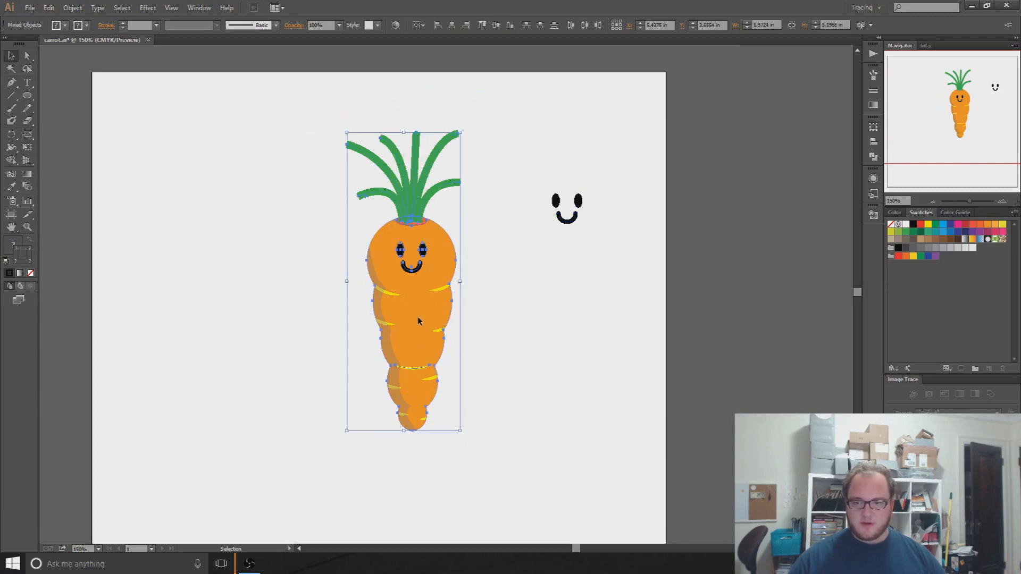
- Move the carrot group to the artboard's right edge, leaving the spare face alone
click(317, 155)
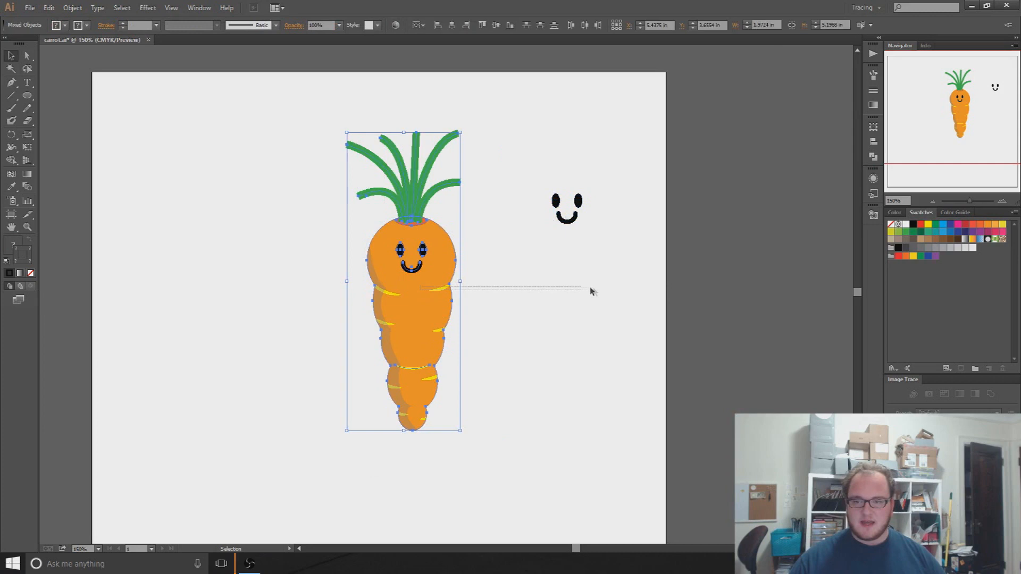
click(515, 437)
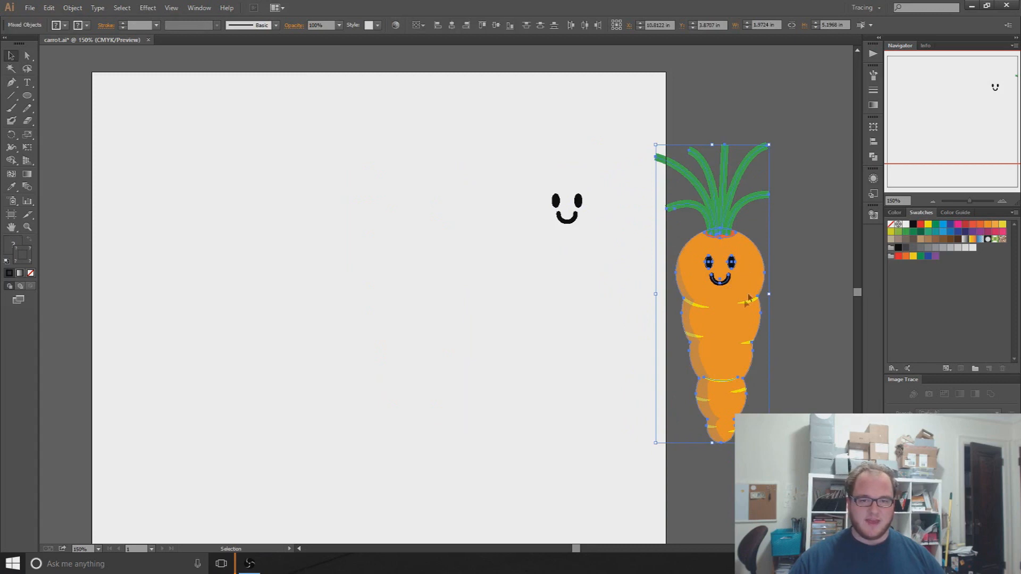
mouse_move(514, 402)
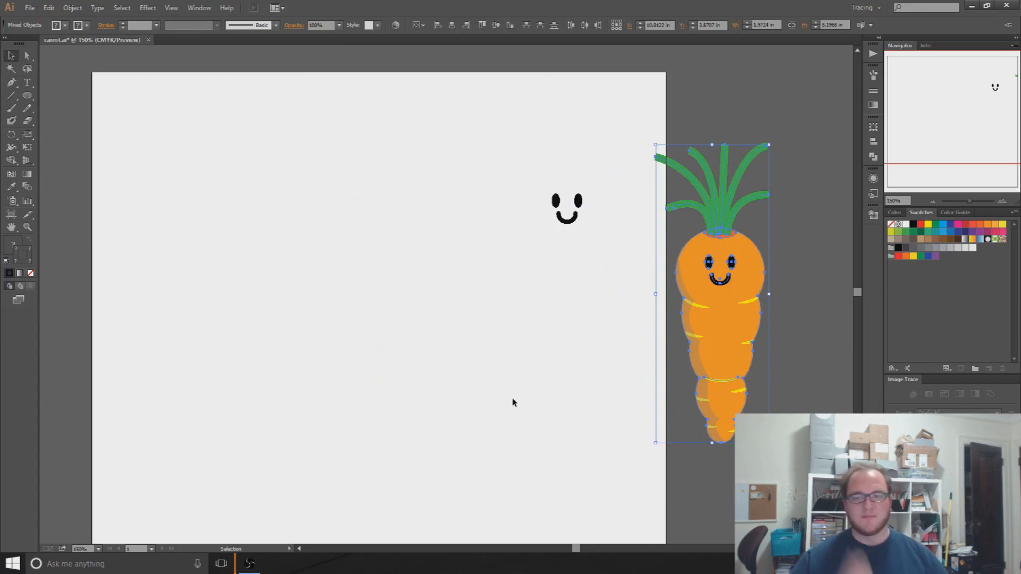
mouse_move(727, 215)
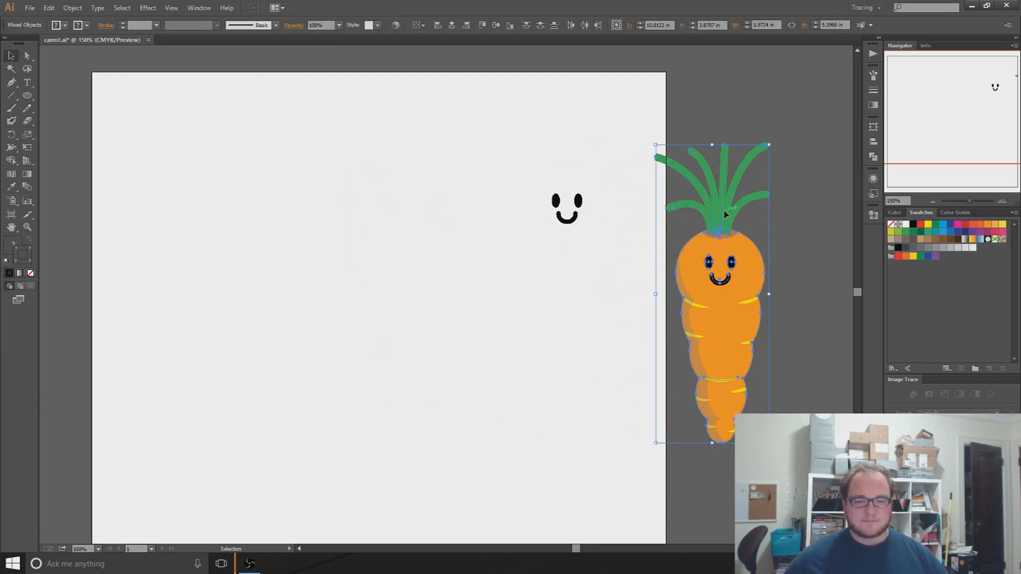